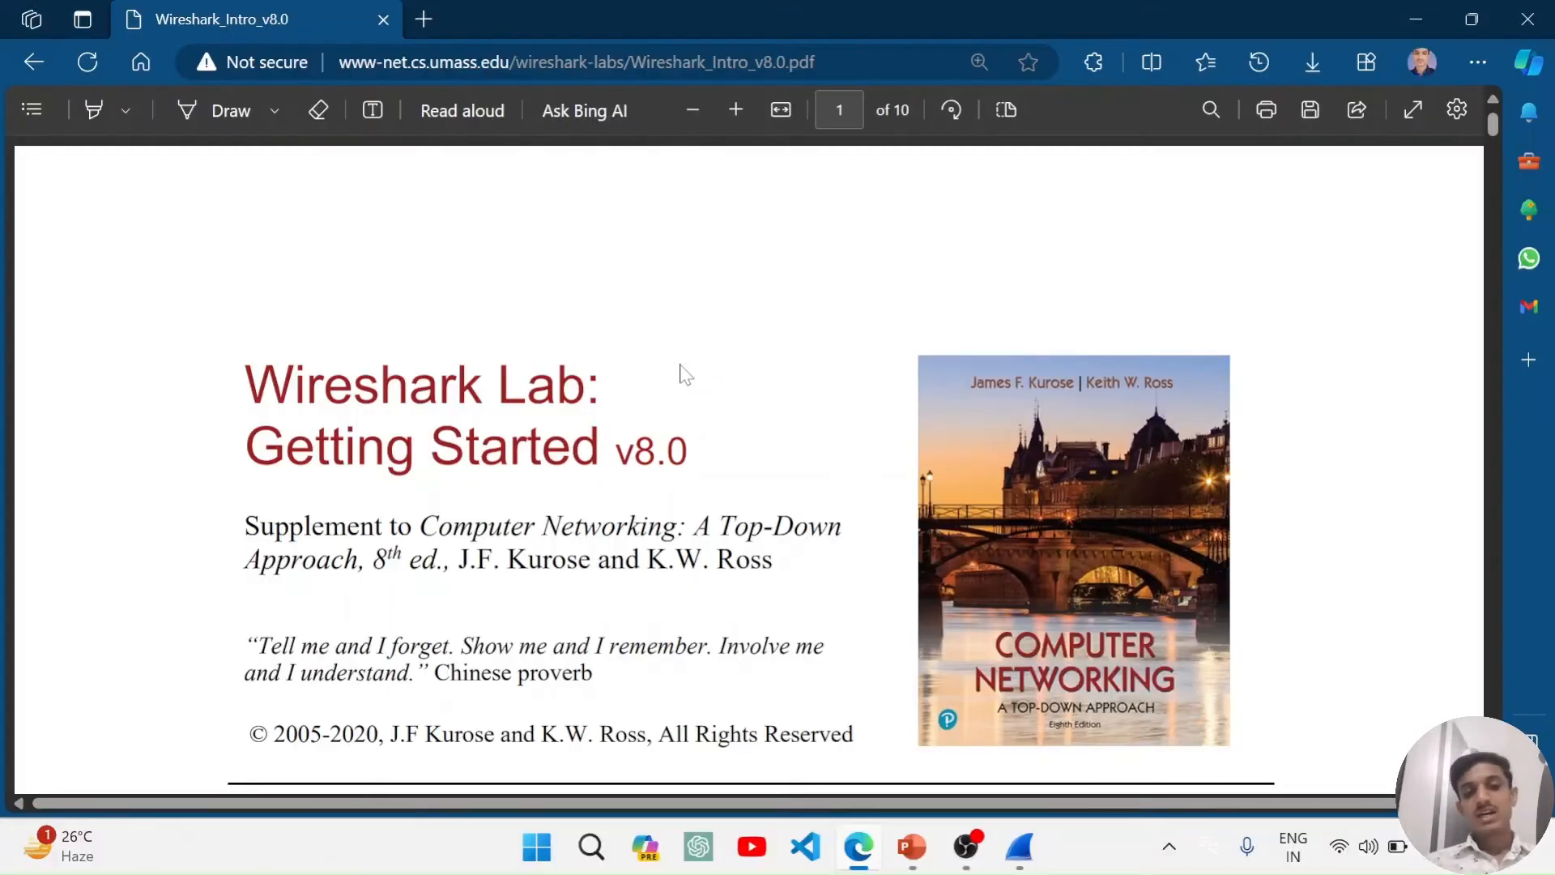
- Scroll the lab PDF down from the cover to Figure 1, the packet sniffer structure, on page 2
scroll("down", 3)
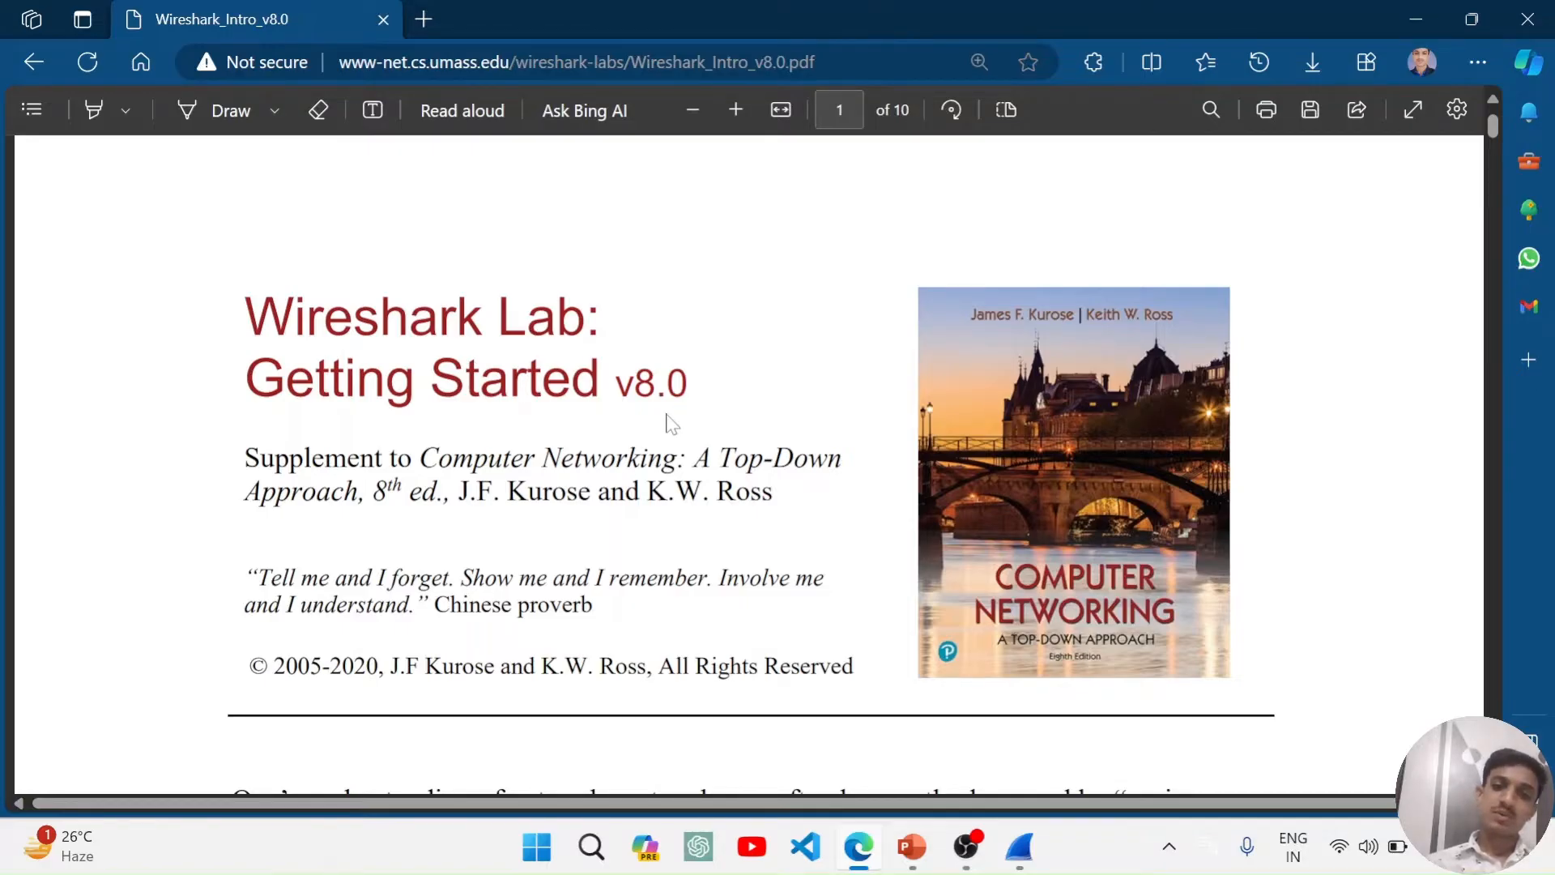
scroll("down", 3)
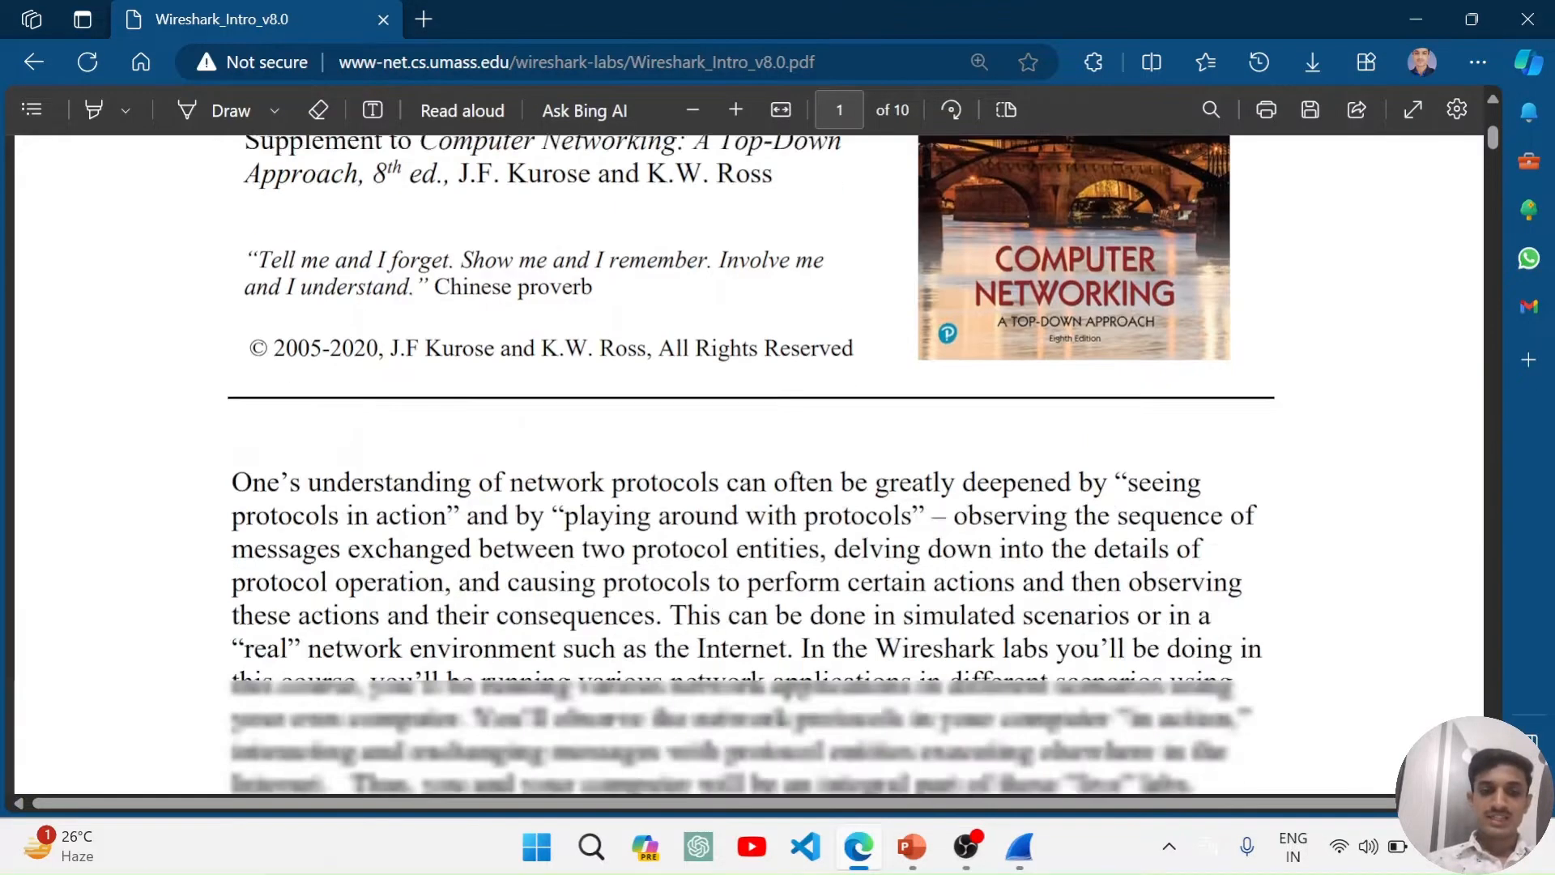
scroll("down", 3)
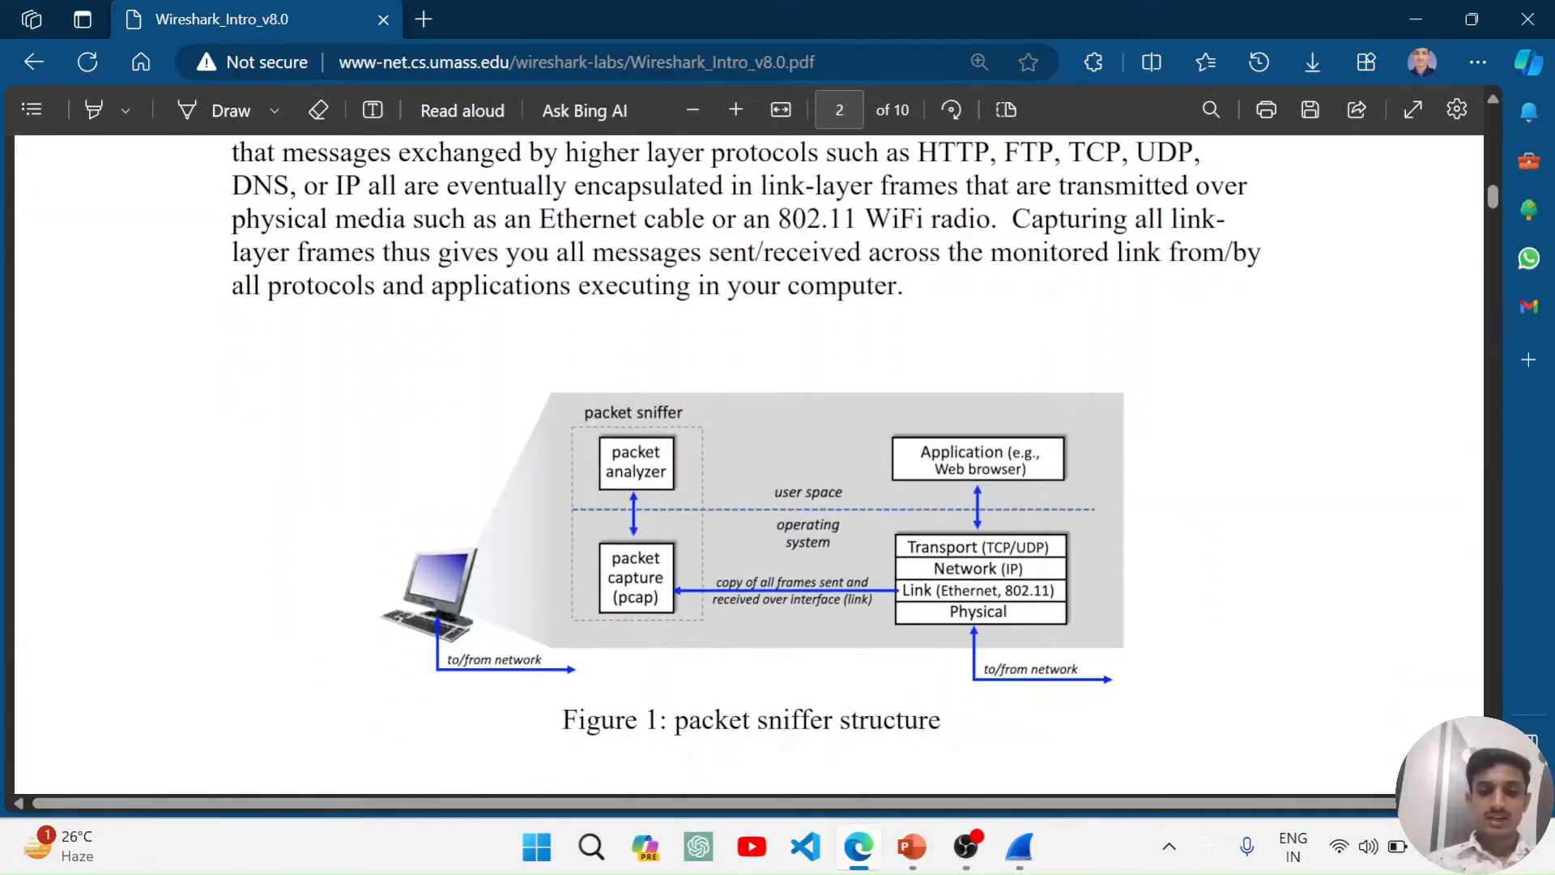
scroll("down", 3)
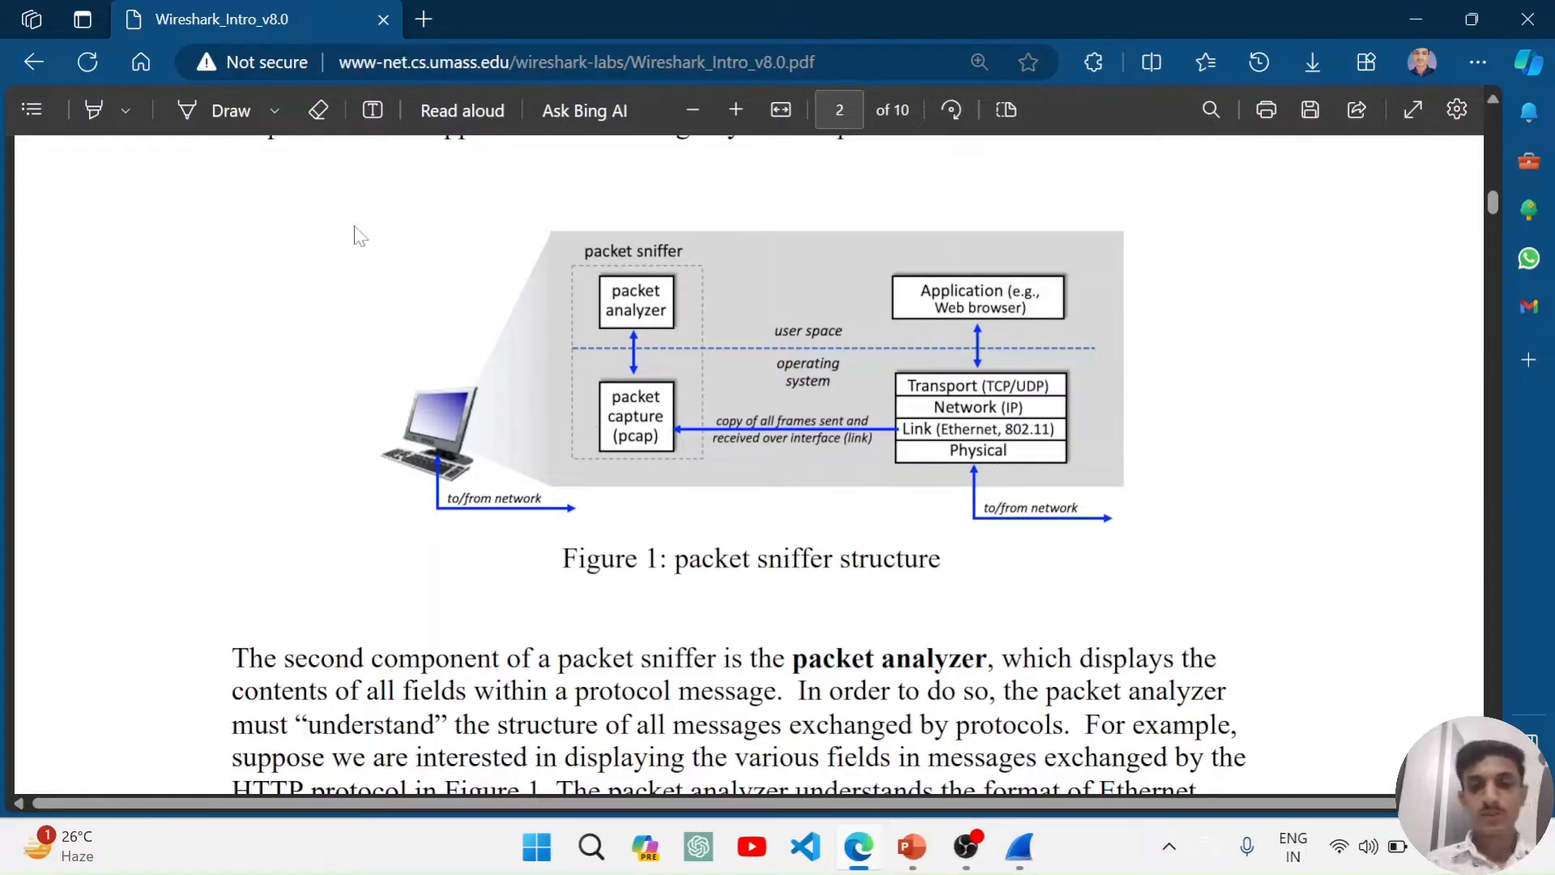
mouse_move(875, 326)
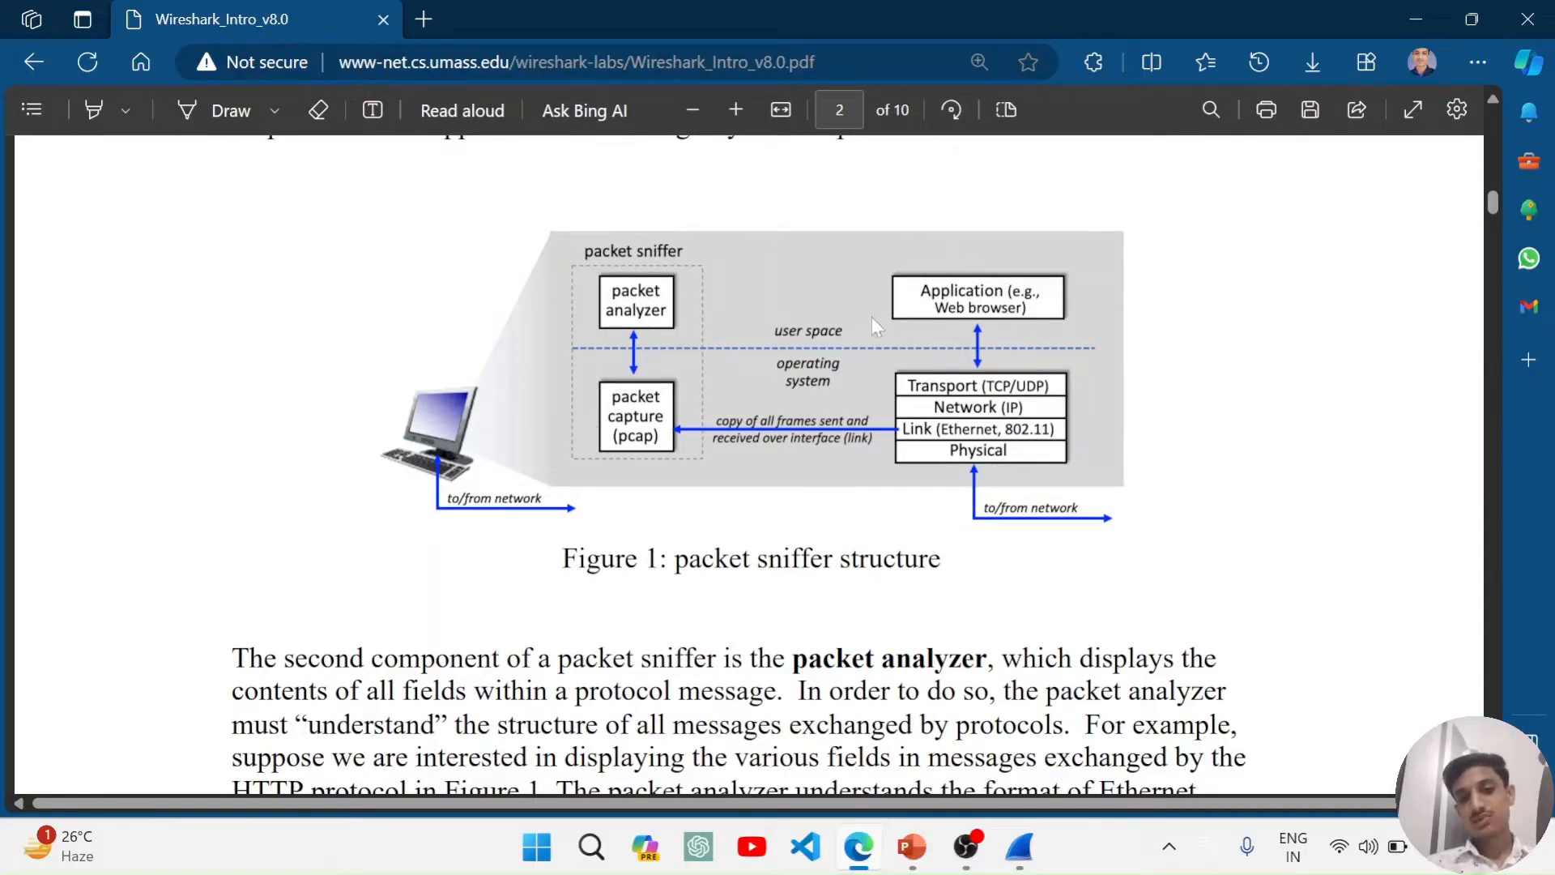
mouse_move(794, 387)
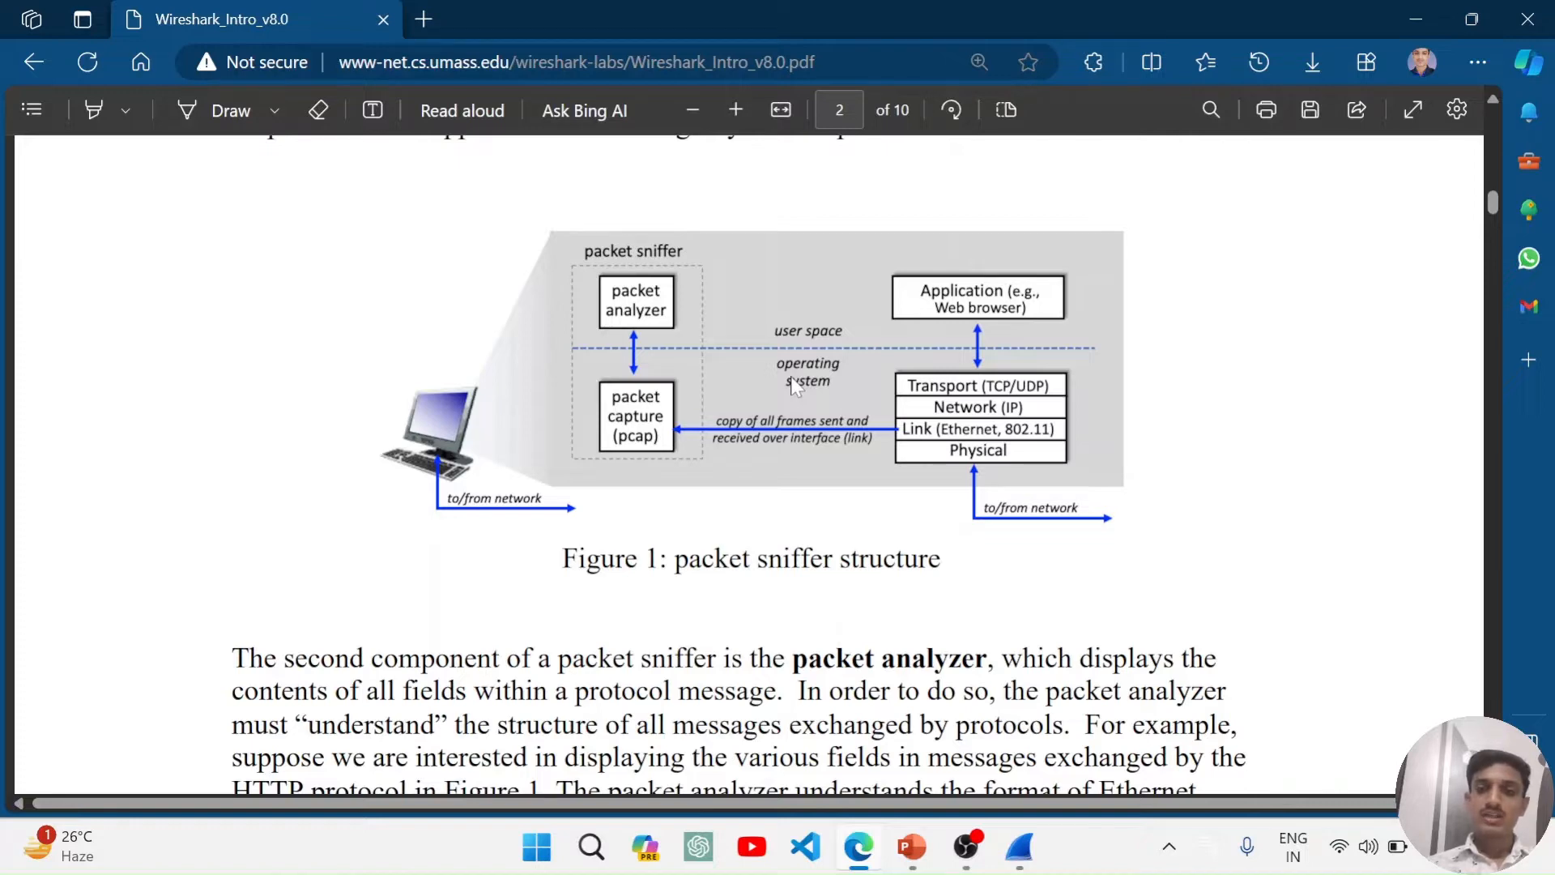
mouse_move(967, 293)
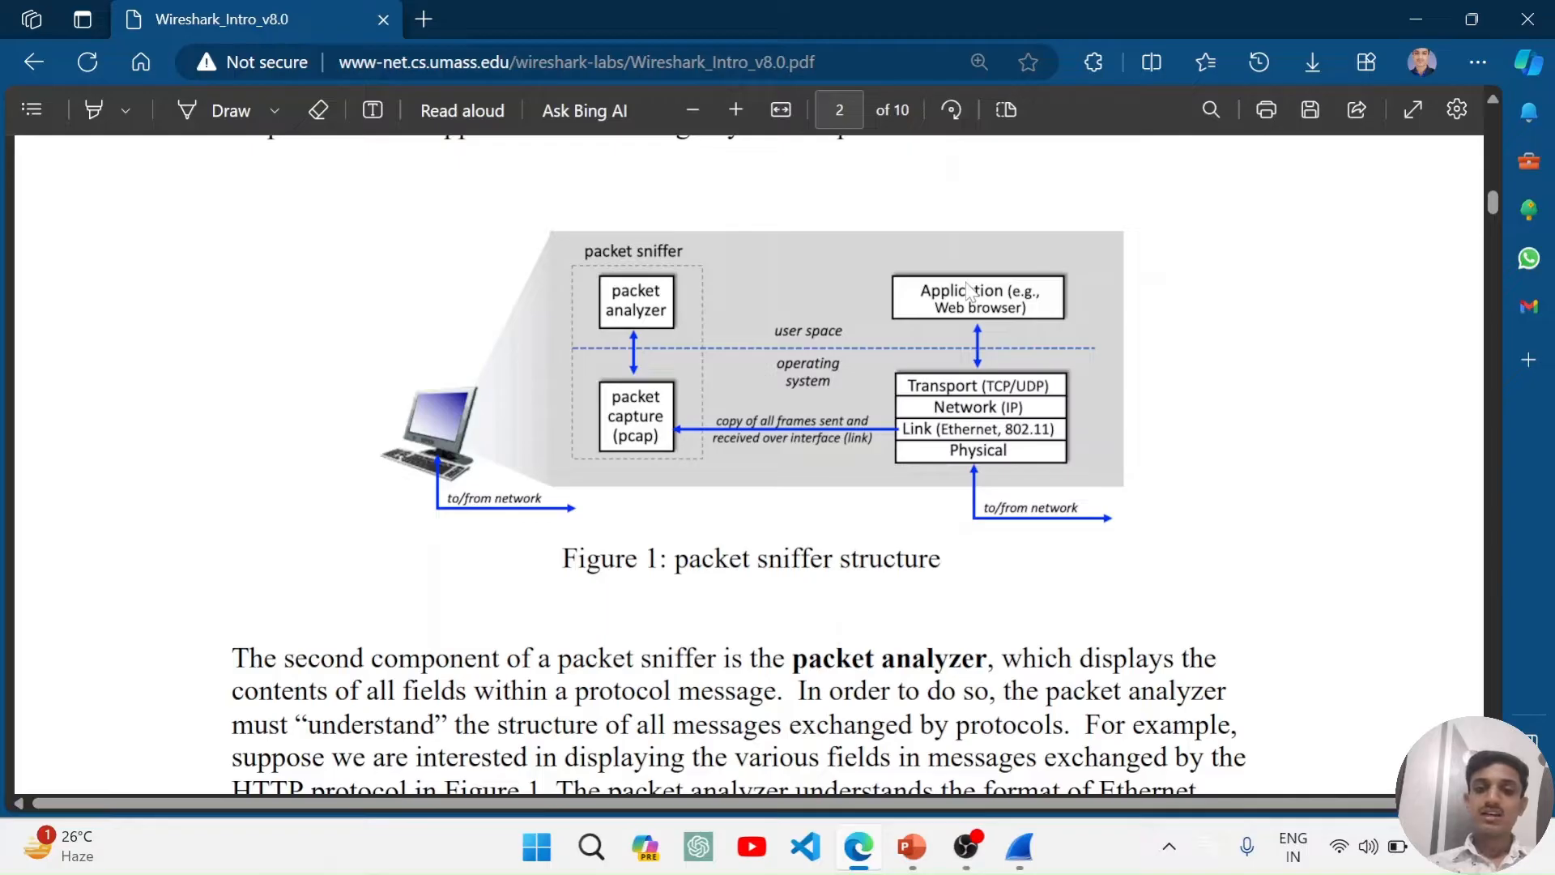
mouse_move(884, 357)
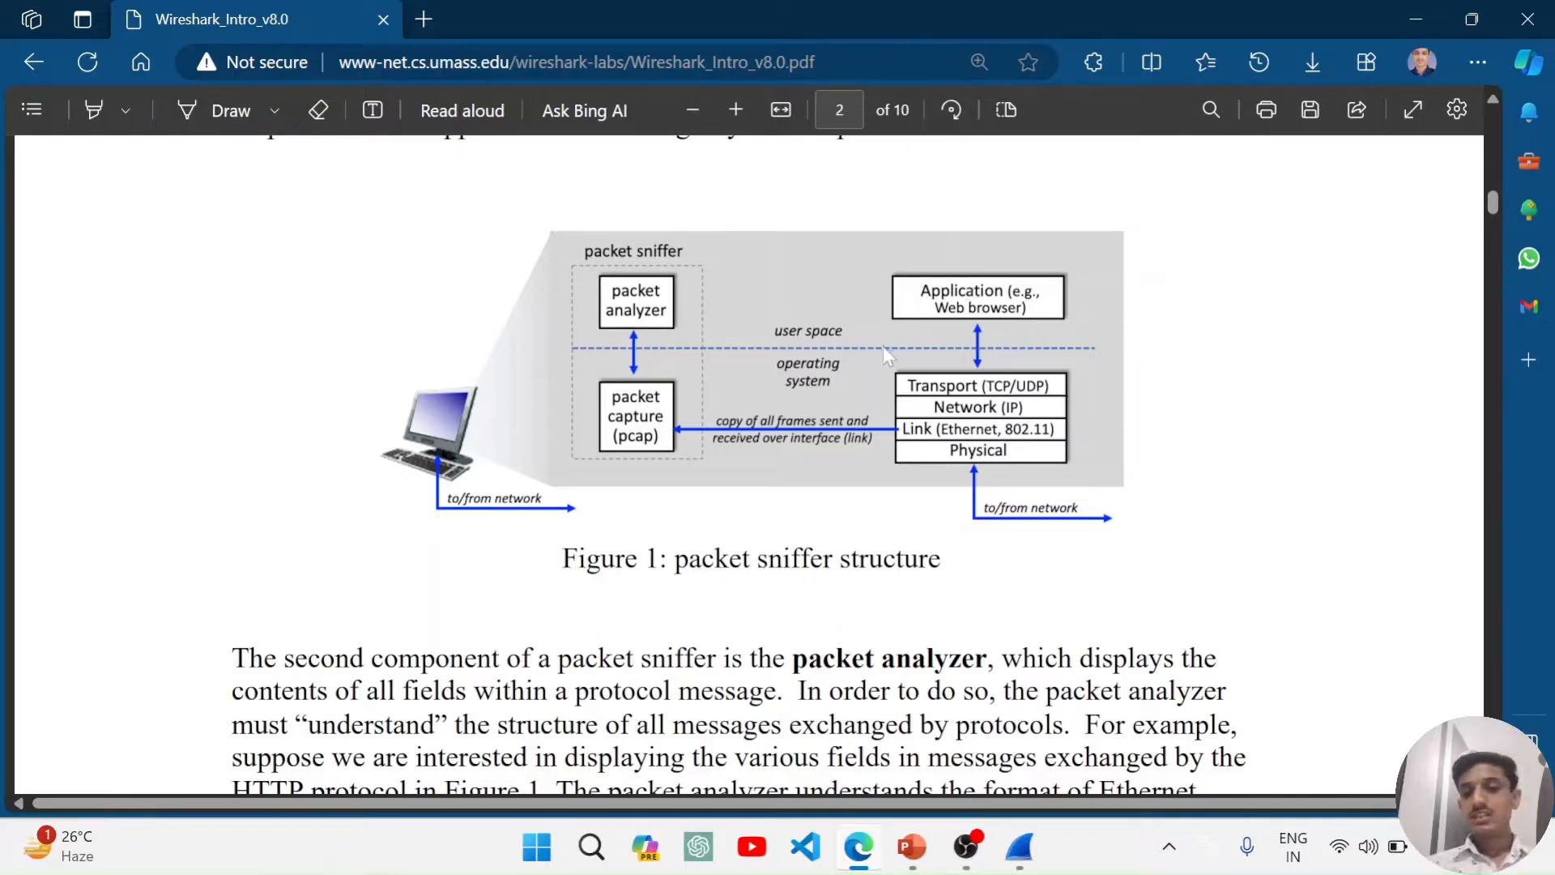
mouse_move(1011, 407)
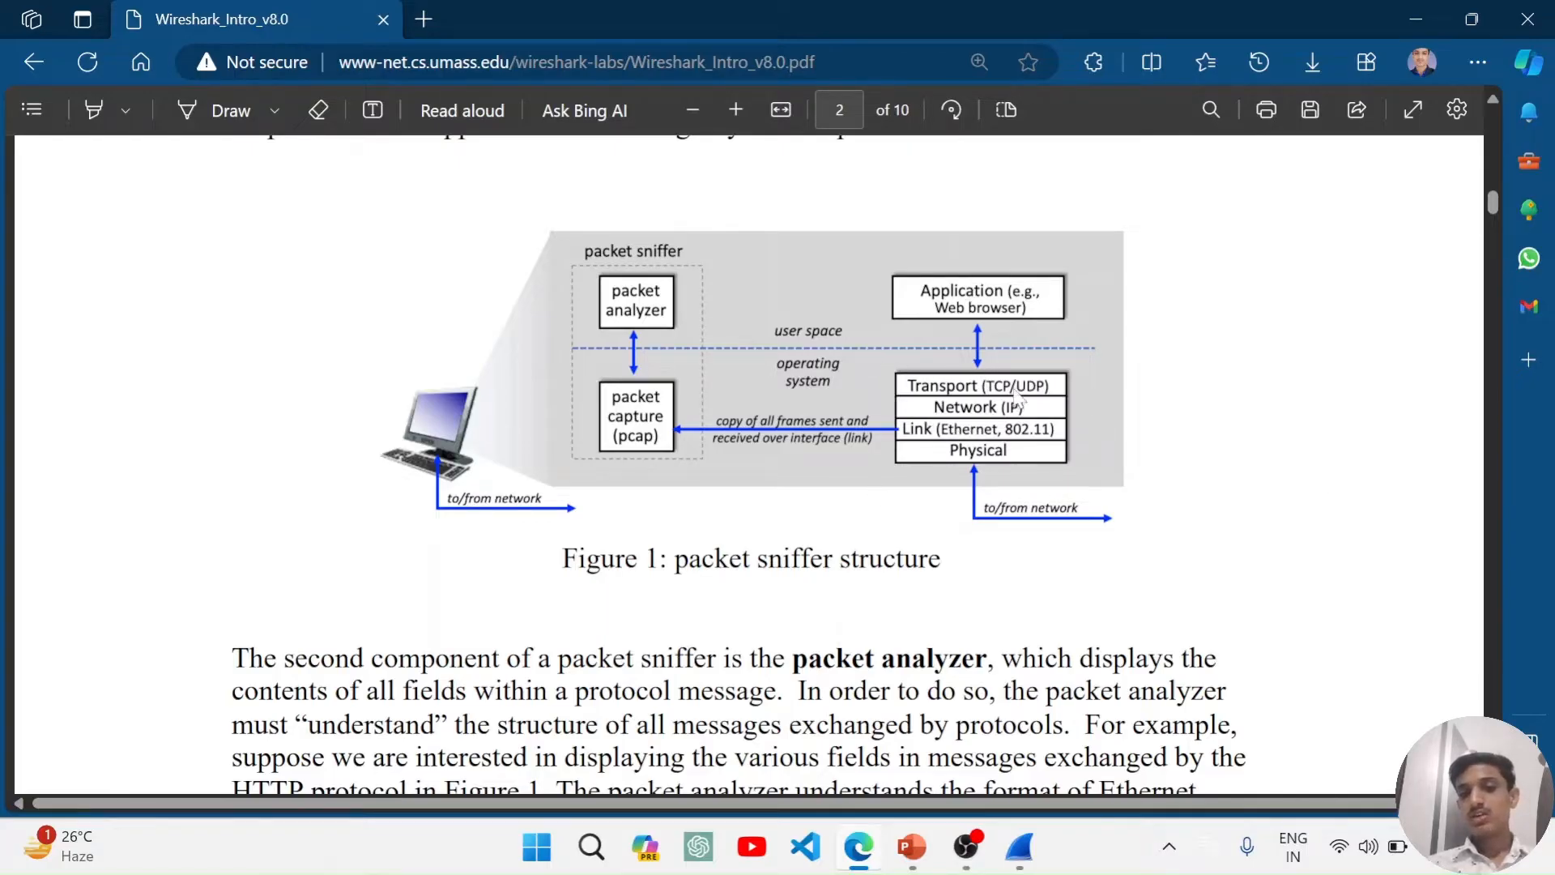
mouse_move(943, 447)
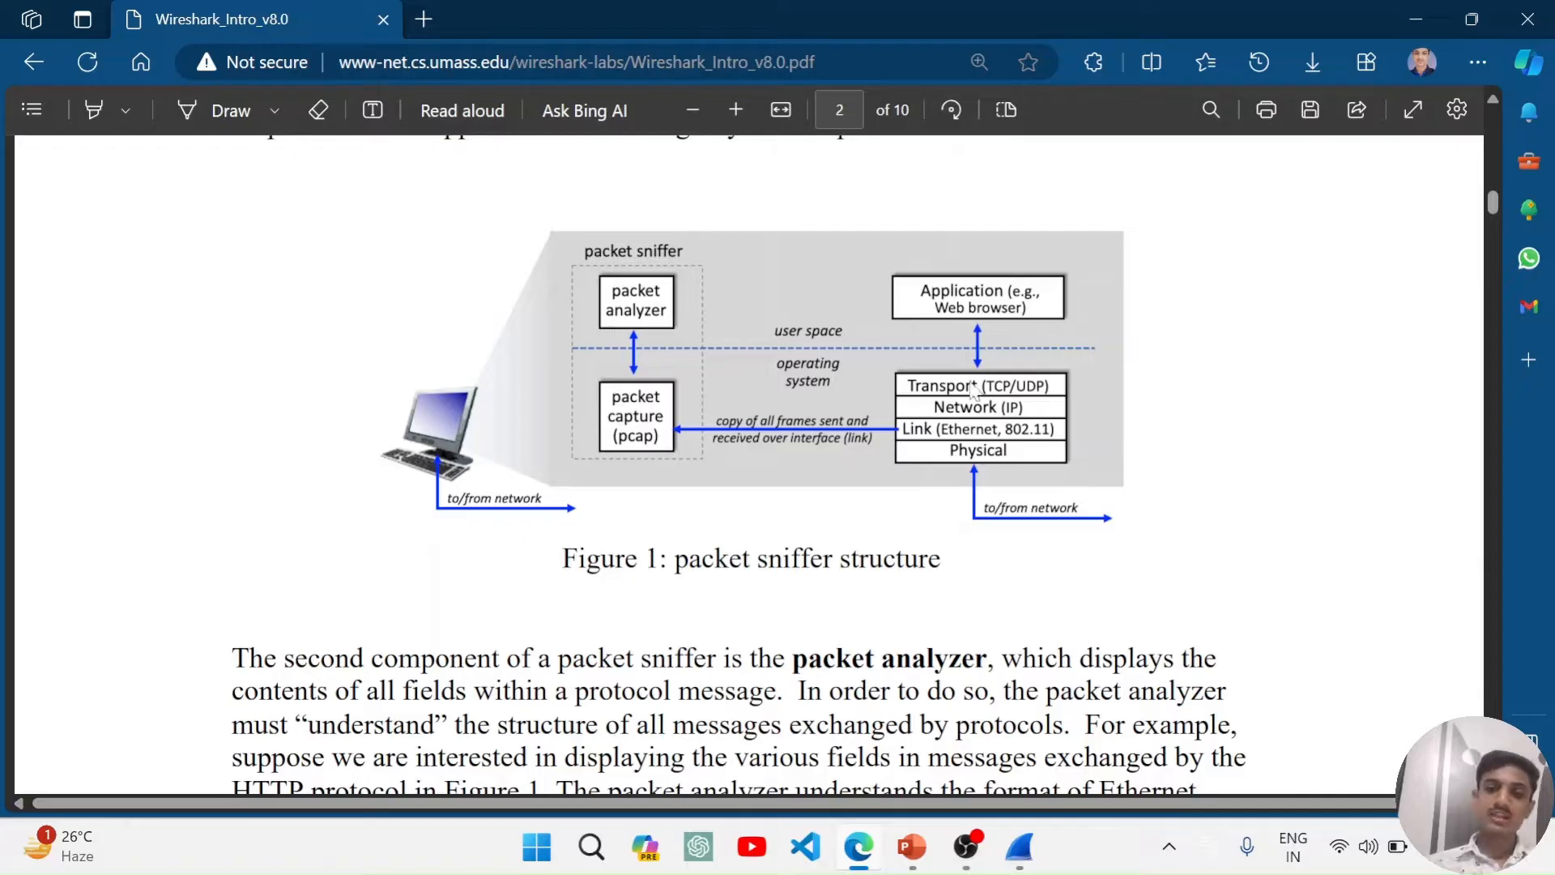
mouse_move(869, 402)
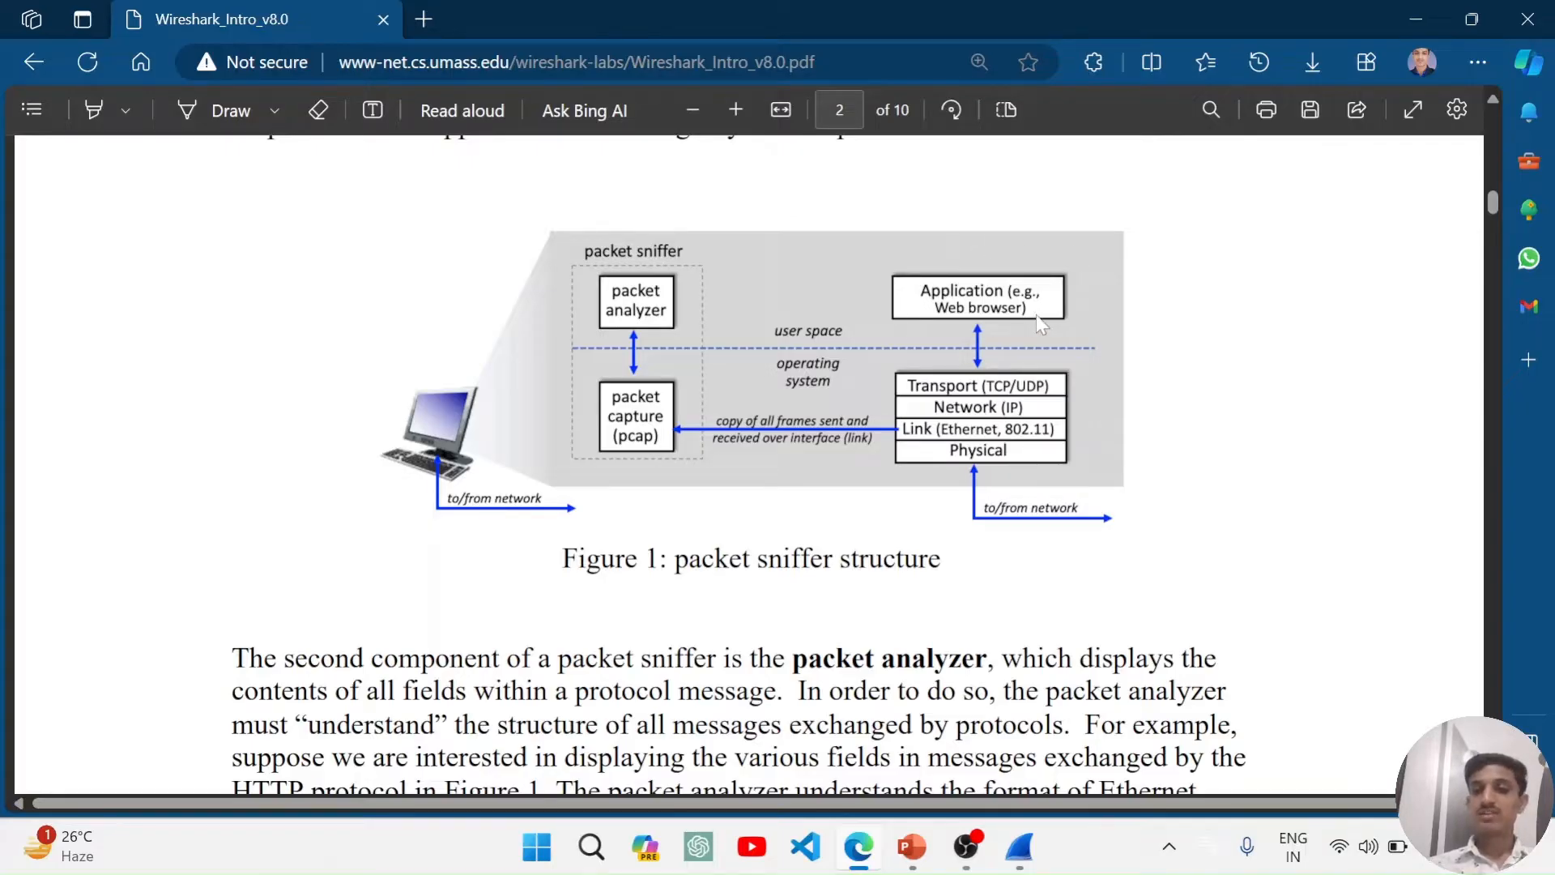
mouse_move(967, 313)
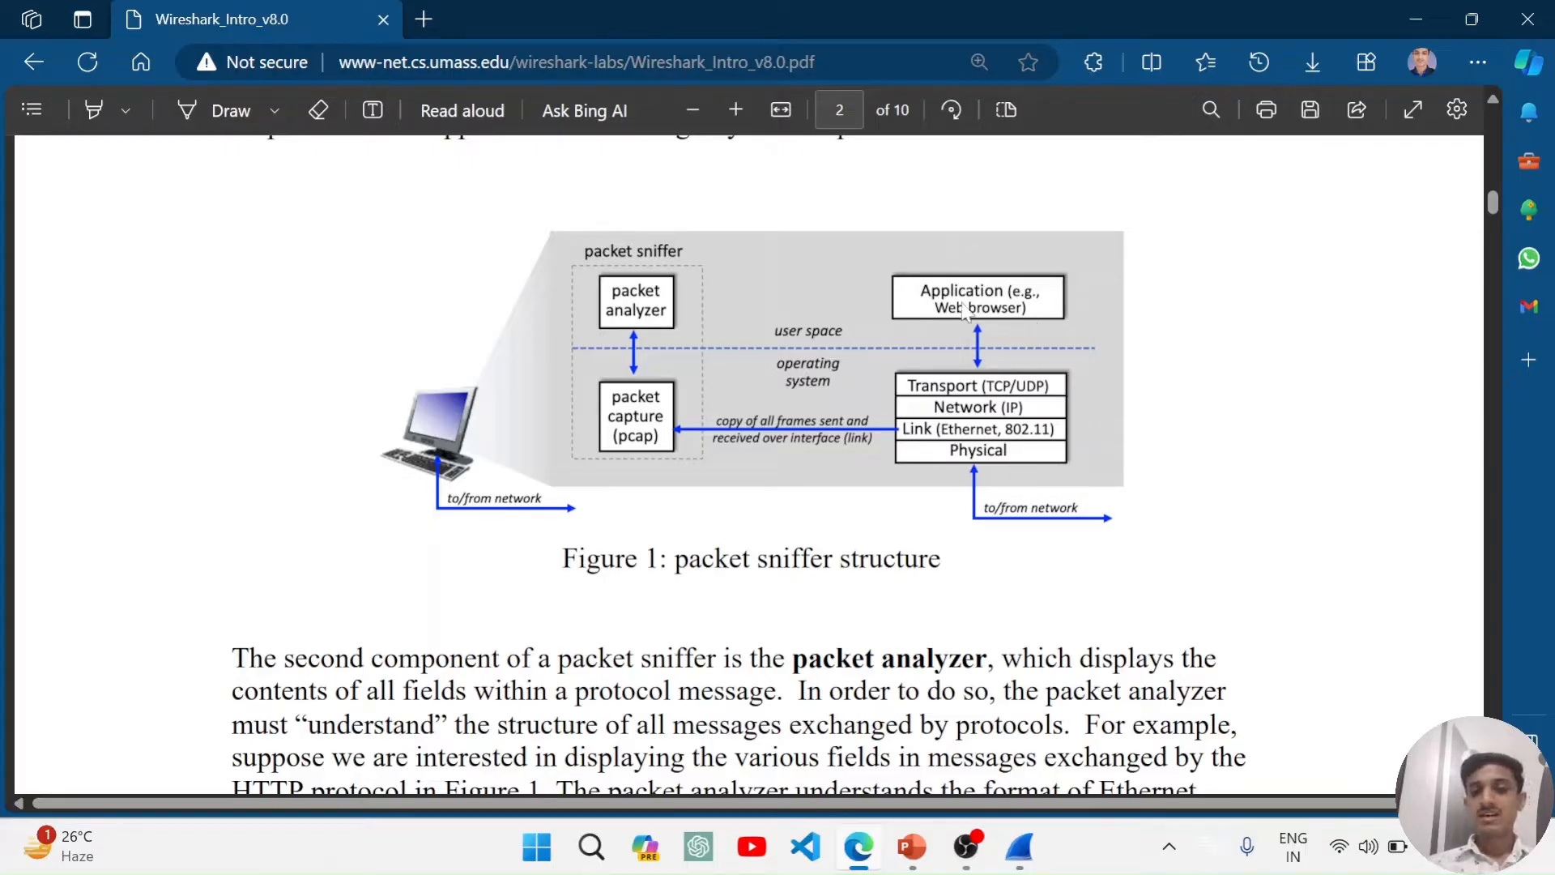
mouse_move(635, 218)
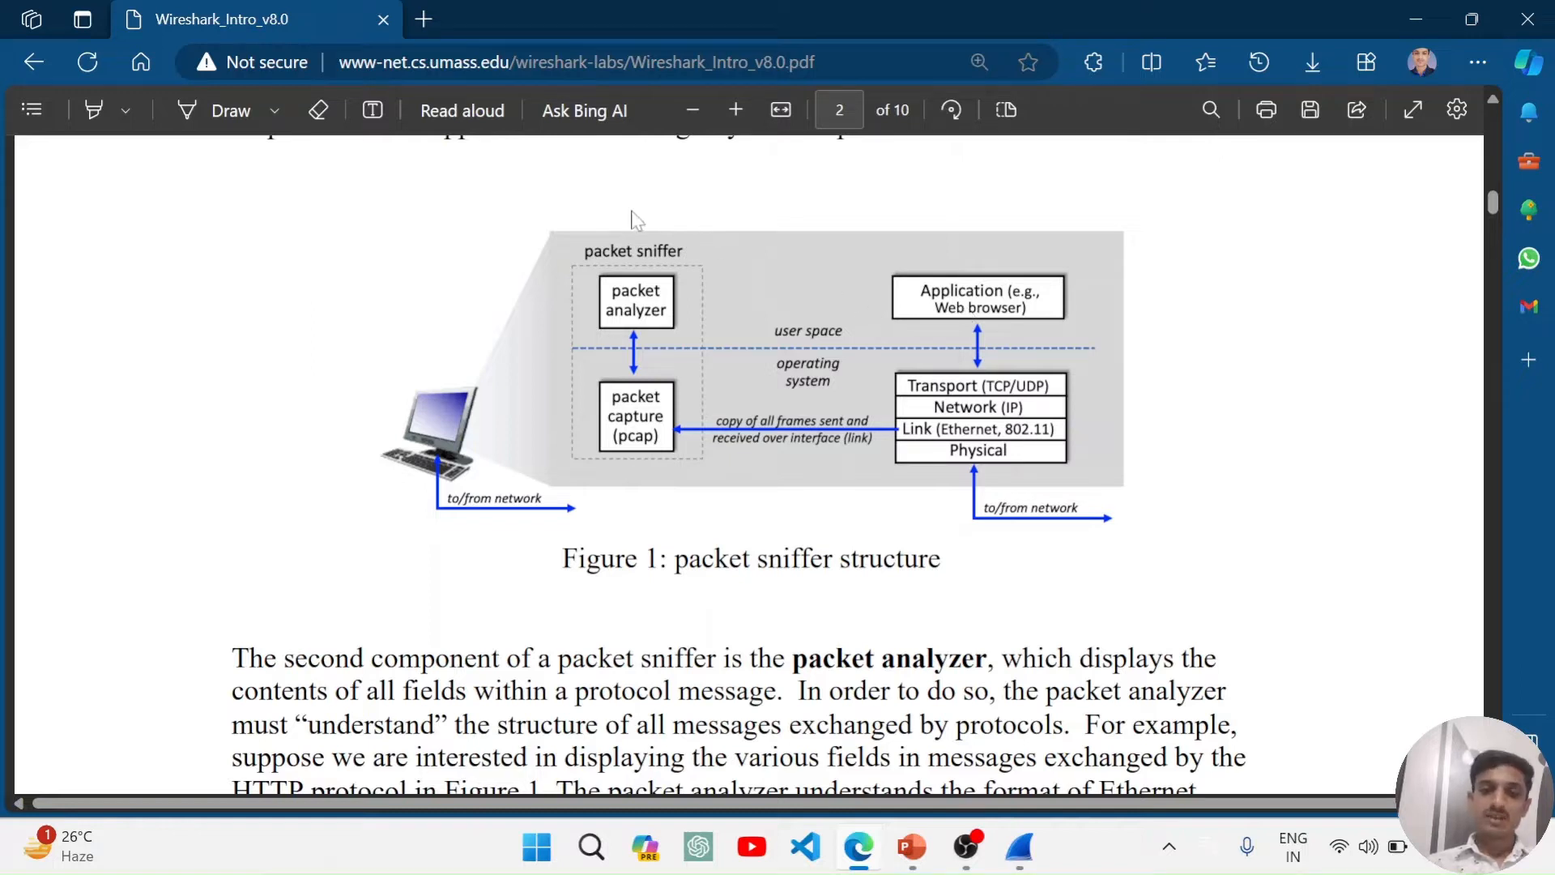
mouse_move(718, 407)
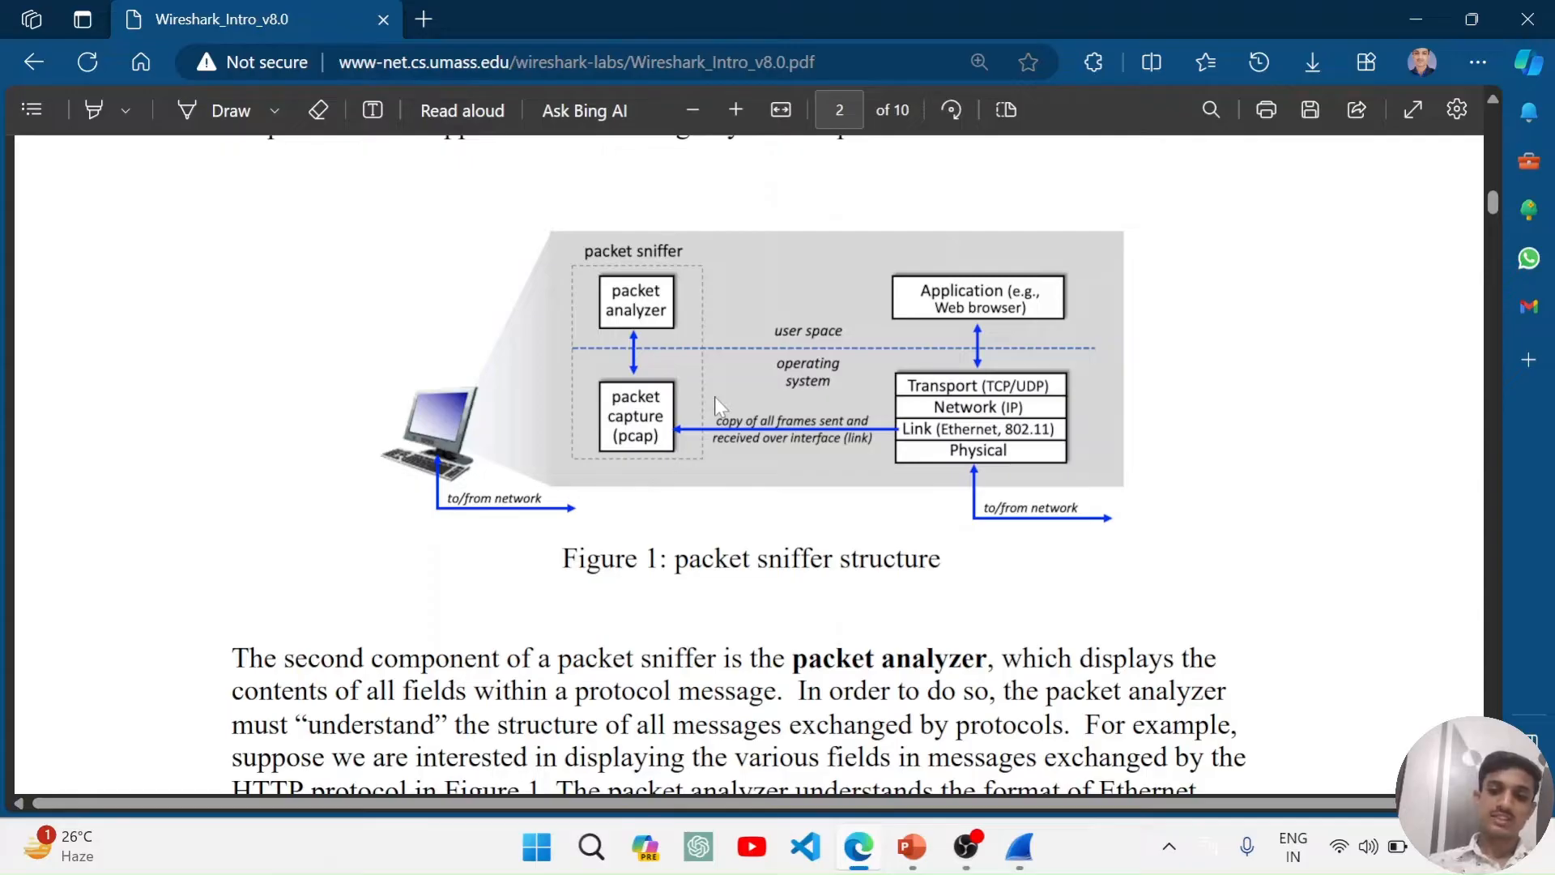
mouse_move(669, 357)
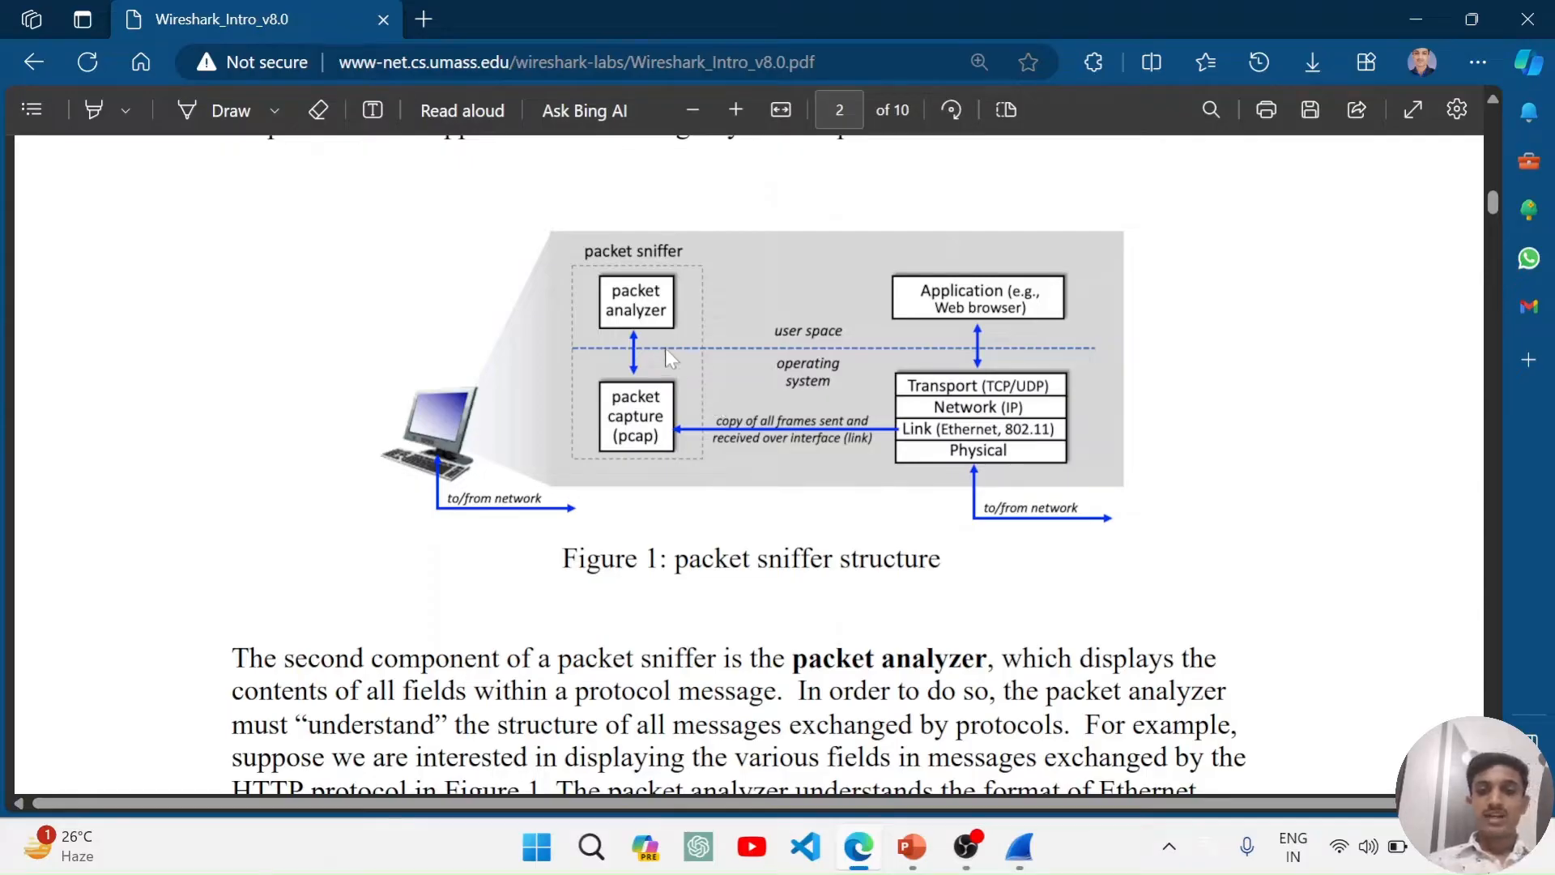
mouse_move(584, 357)
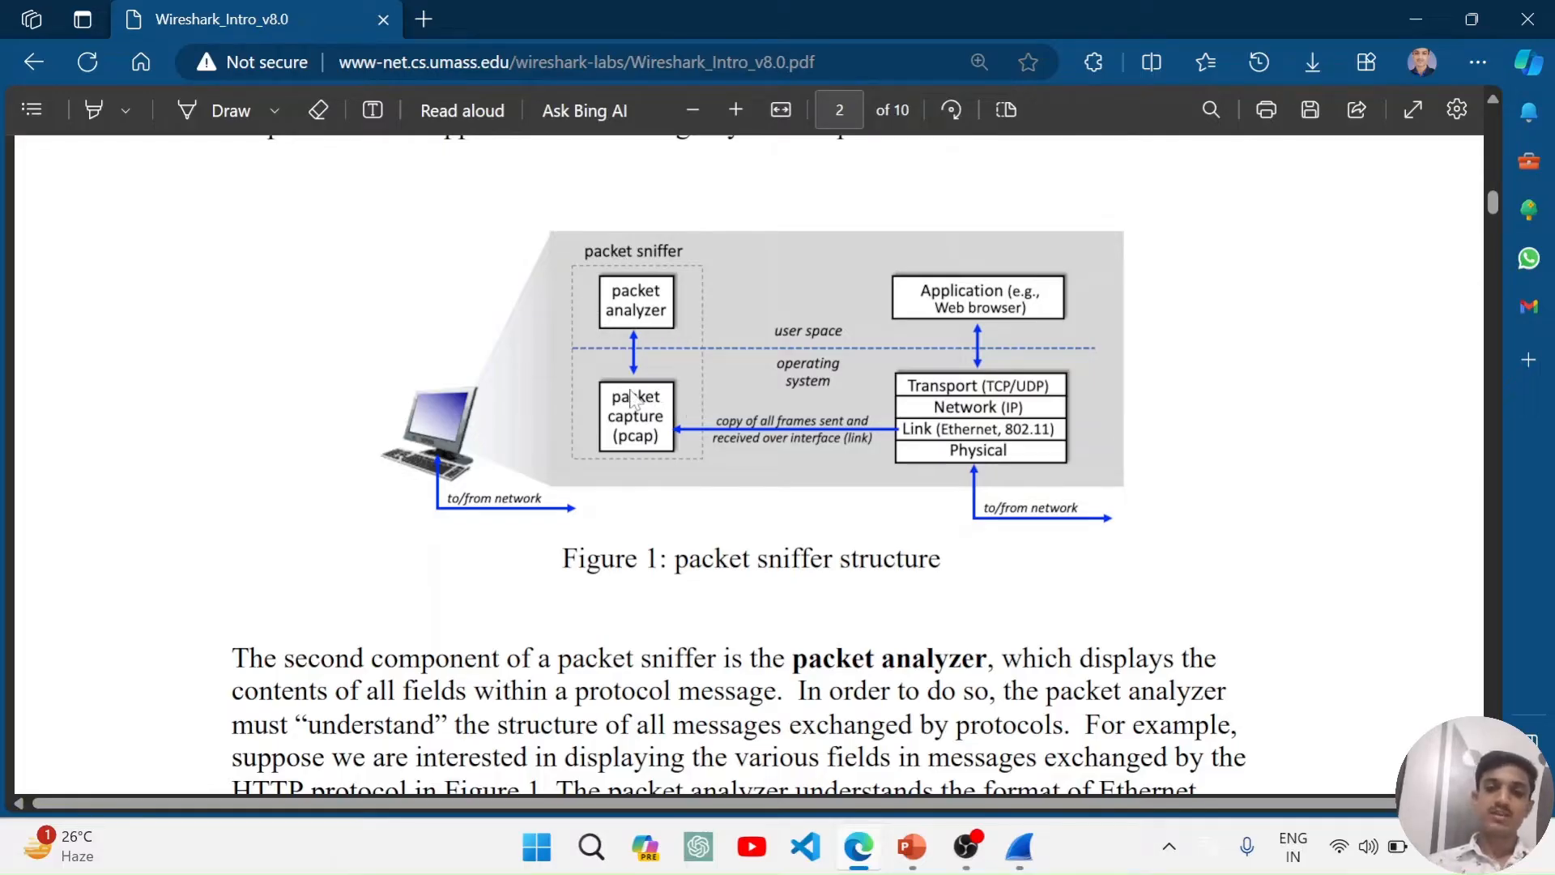
mouse_move(692, 403)
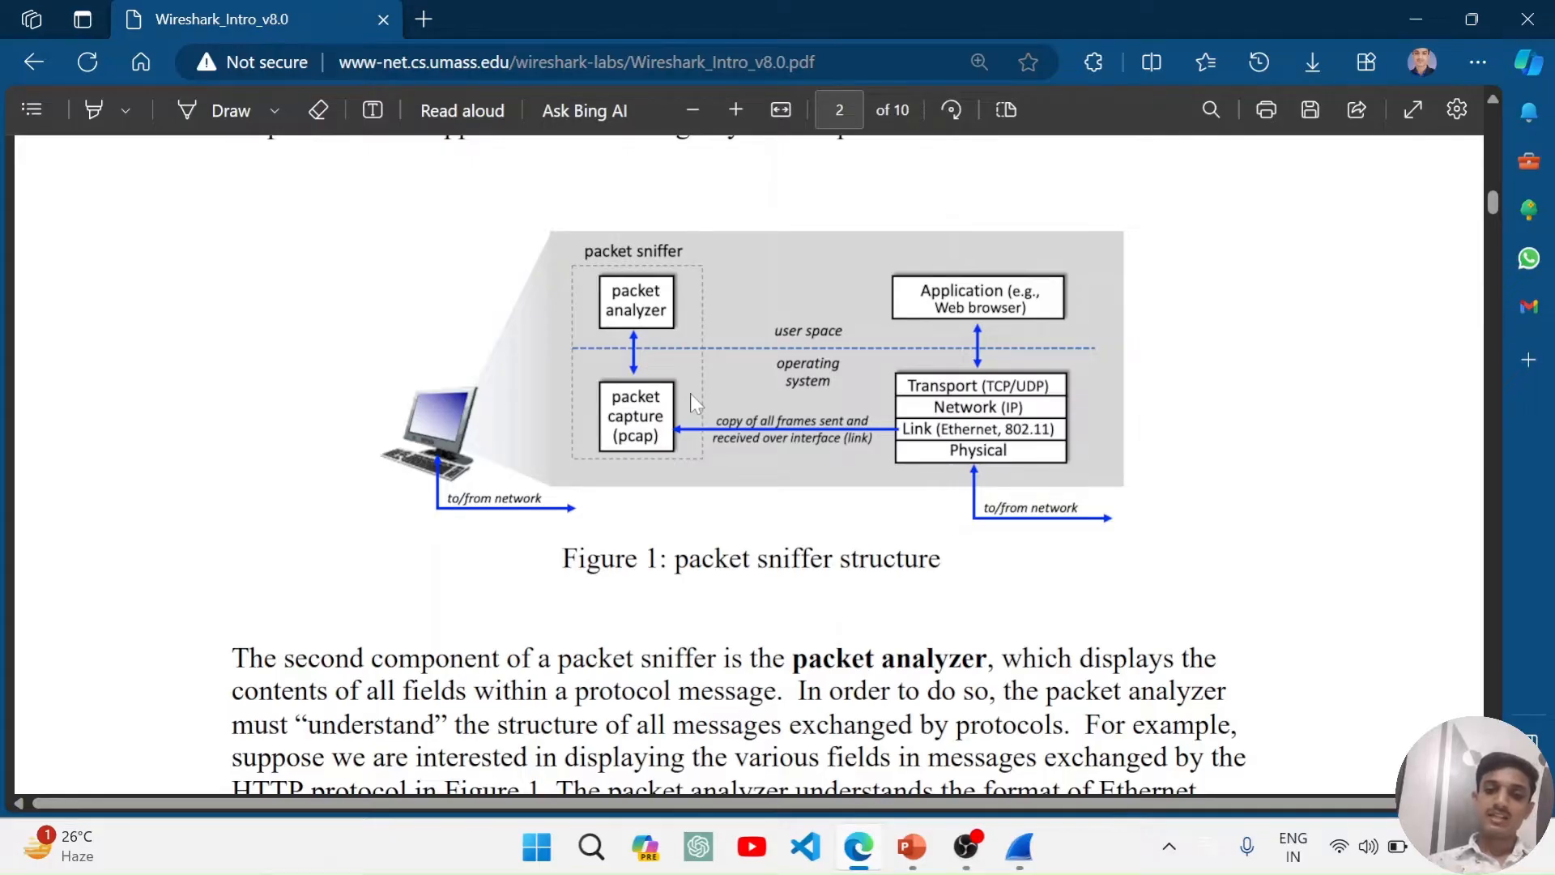
mouse_move(625, 356)
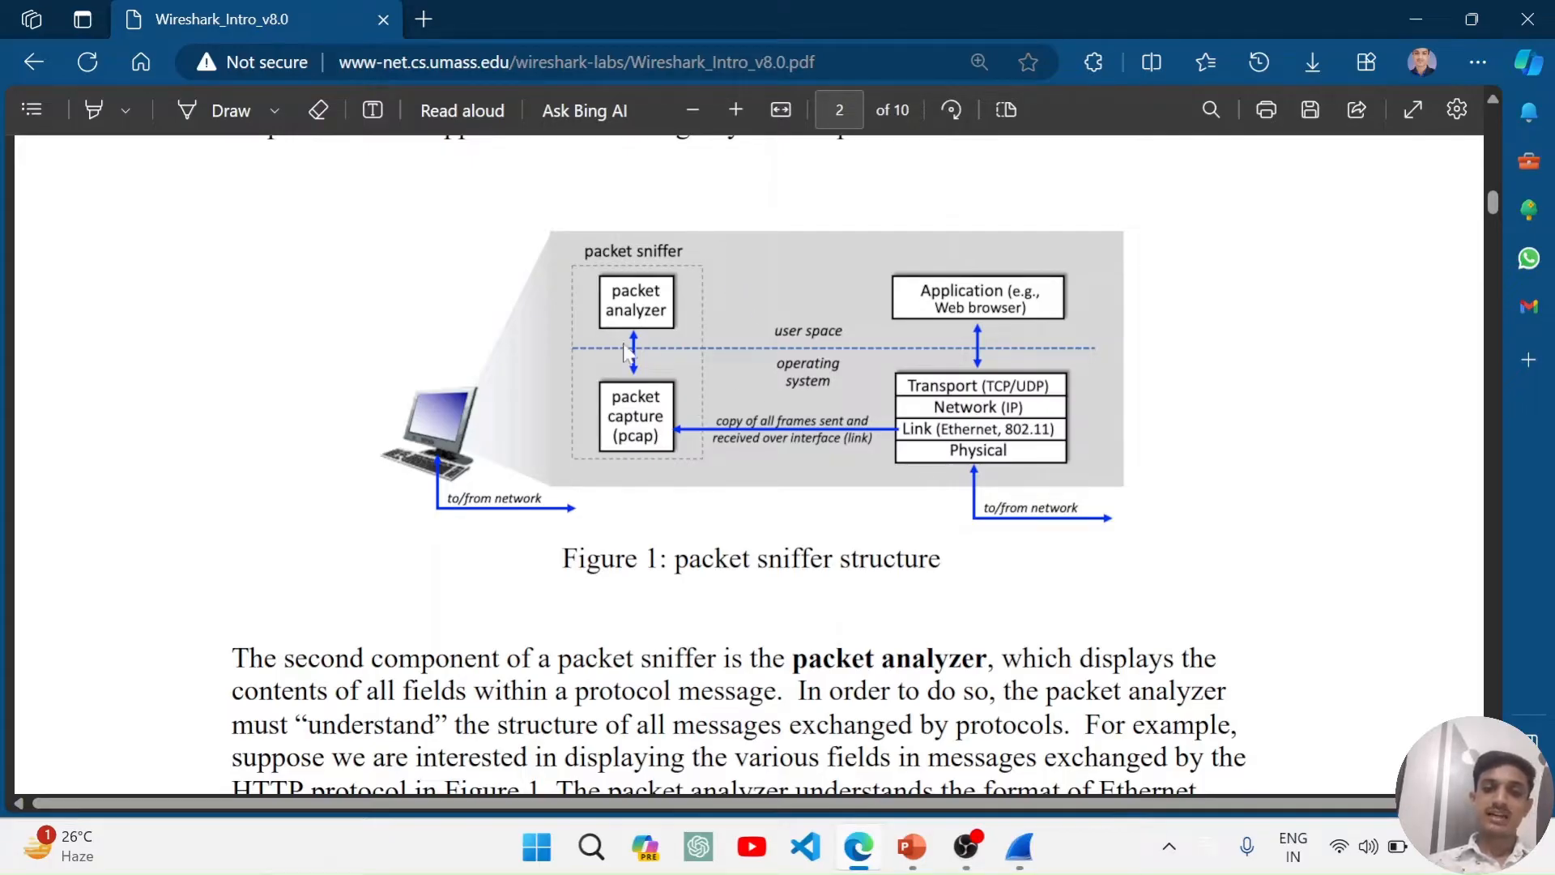
mouse_move(692, 350)
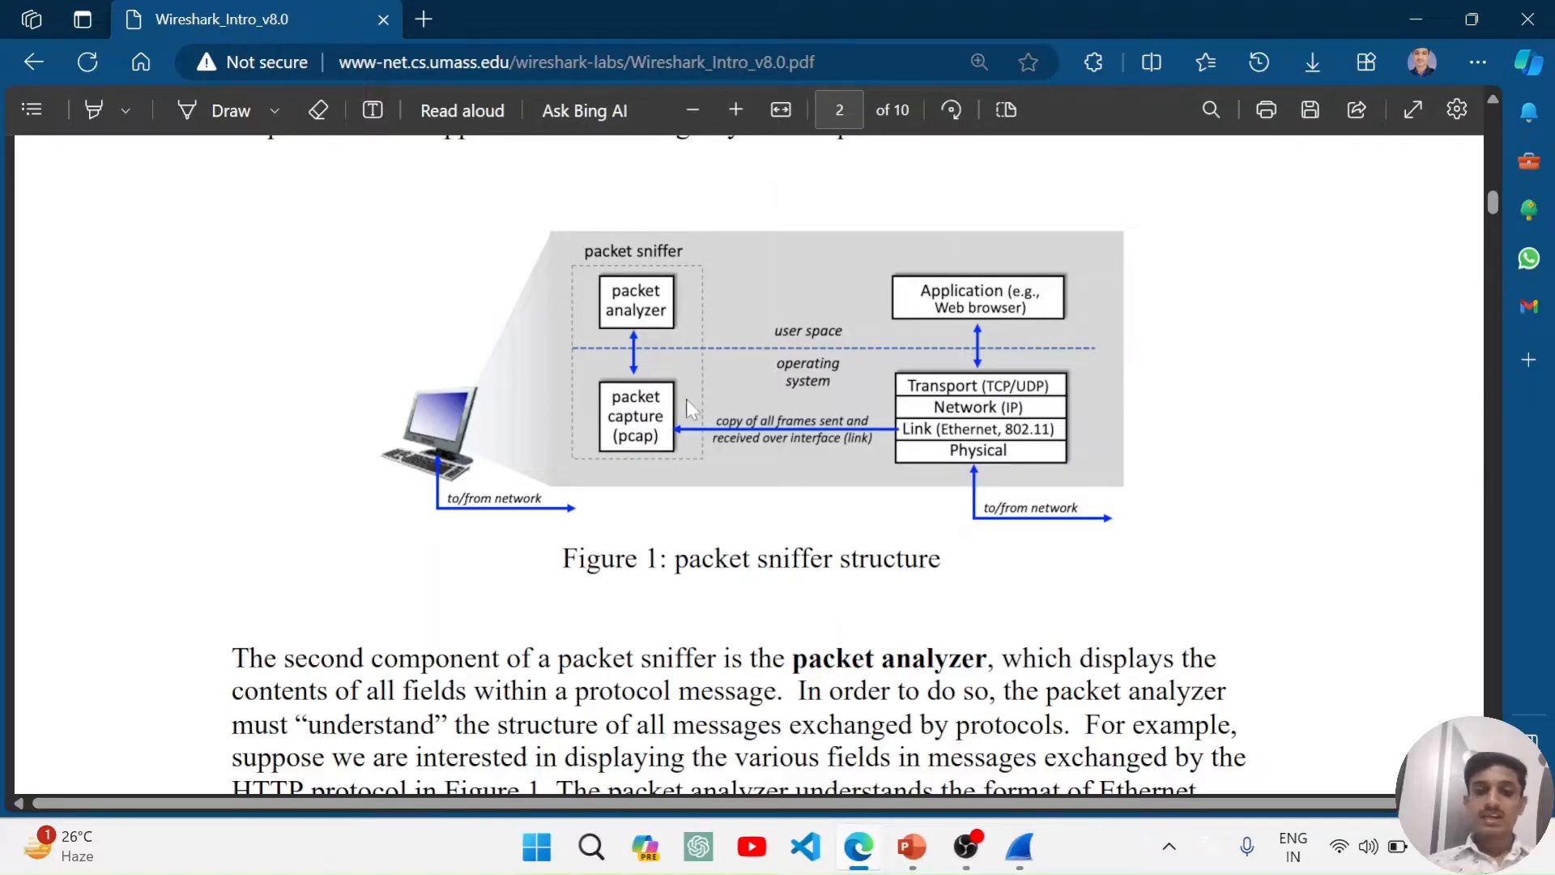
mouse_move(700, 405)
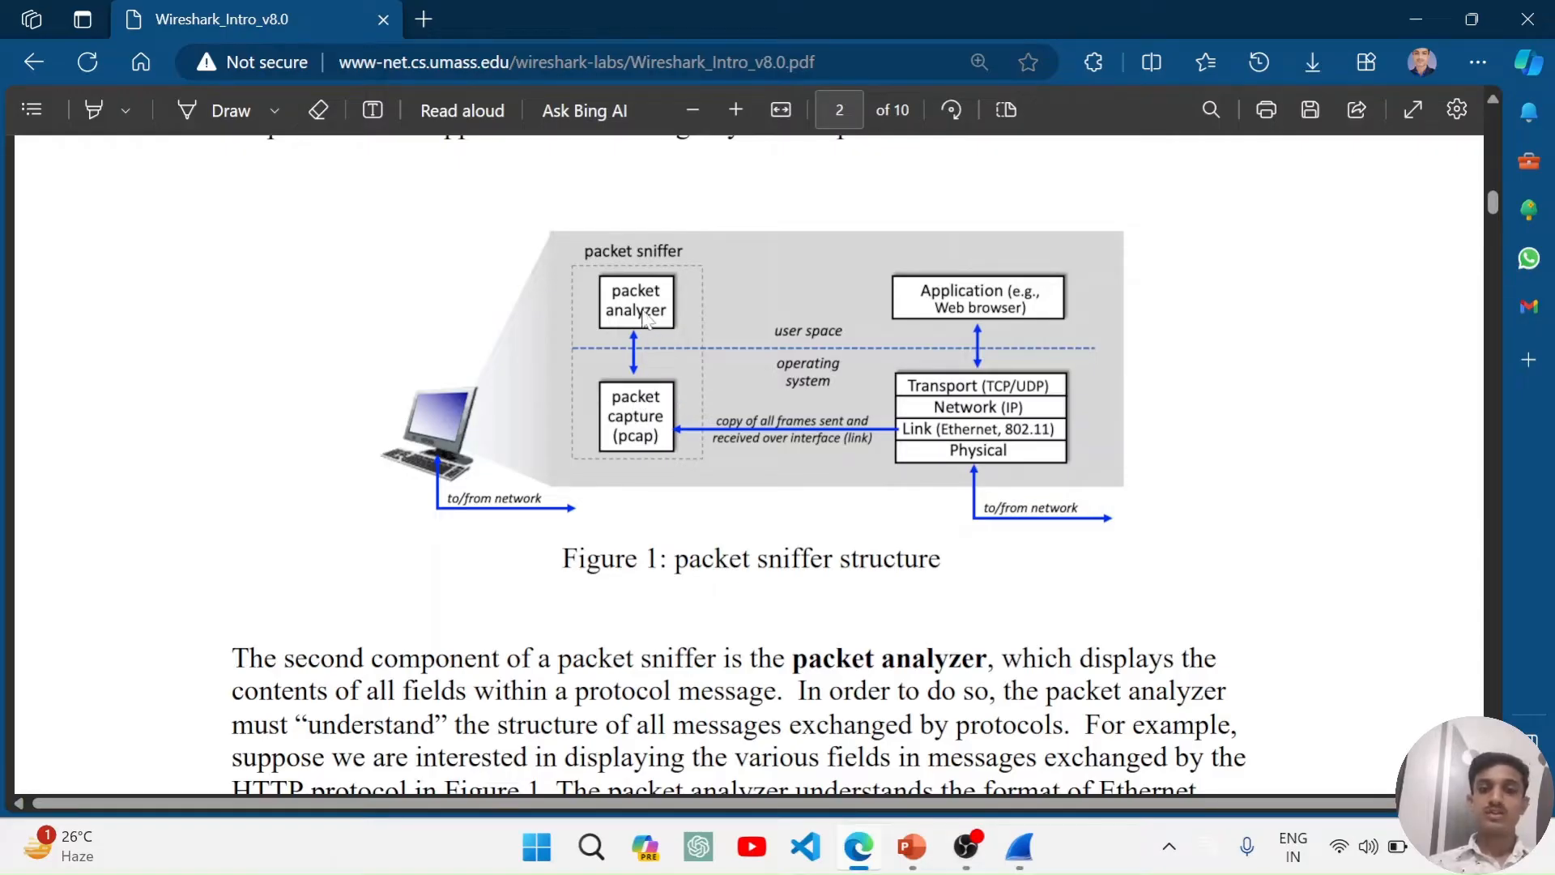
mouse_move(690, 271)
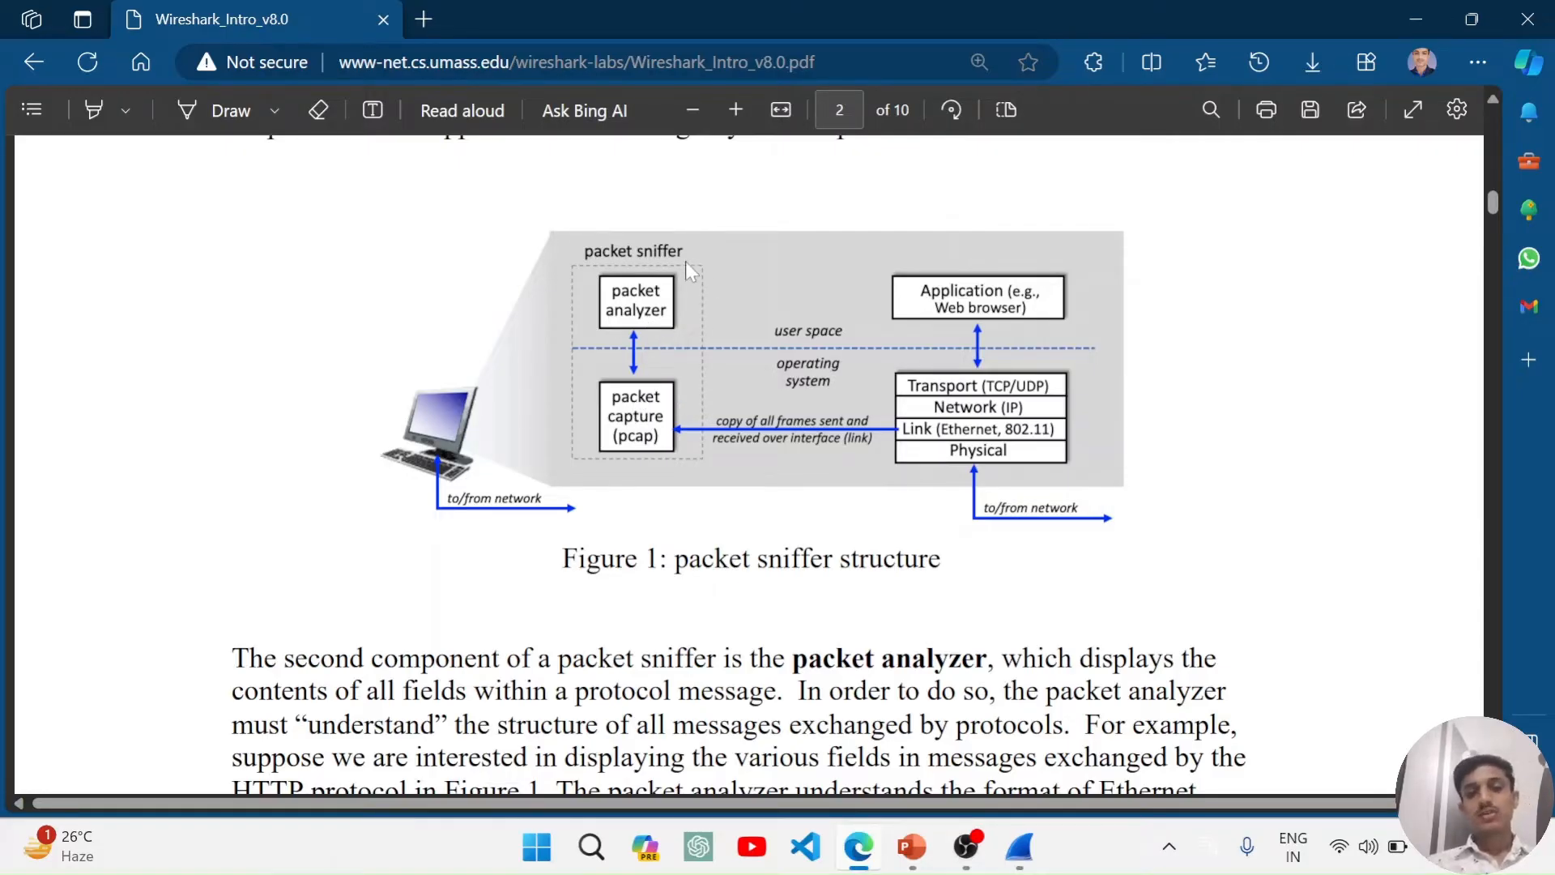
scroll("down", 3)
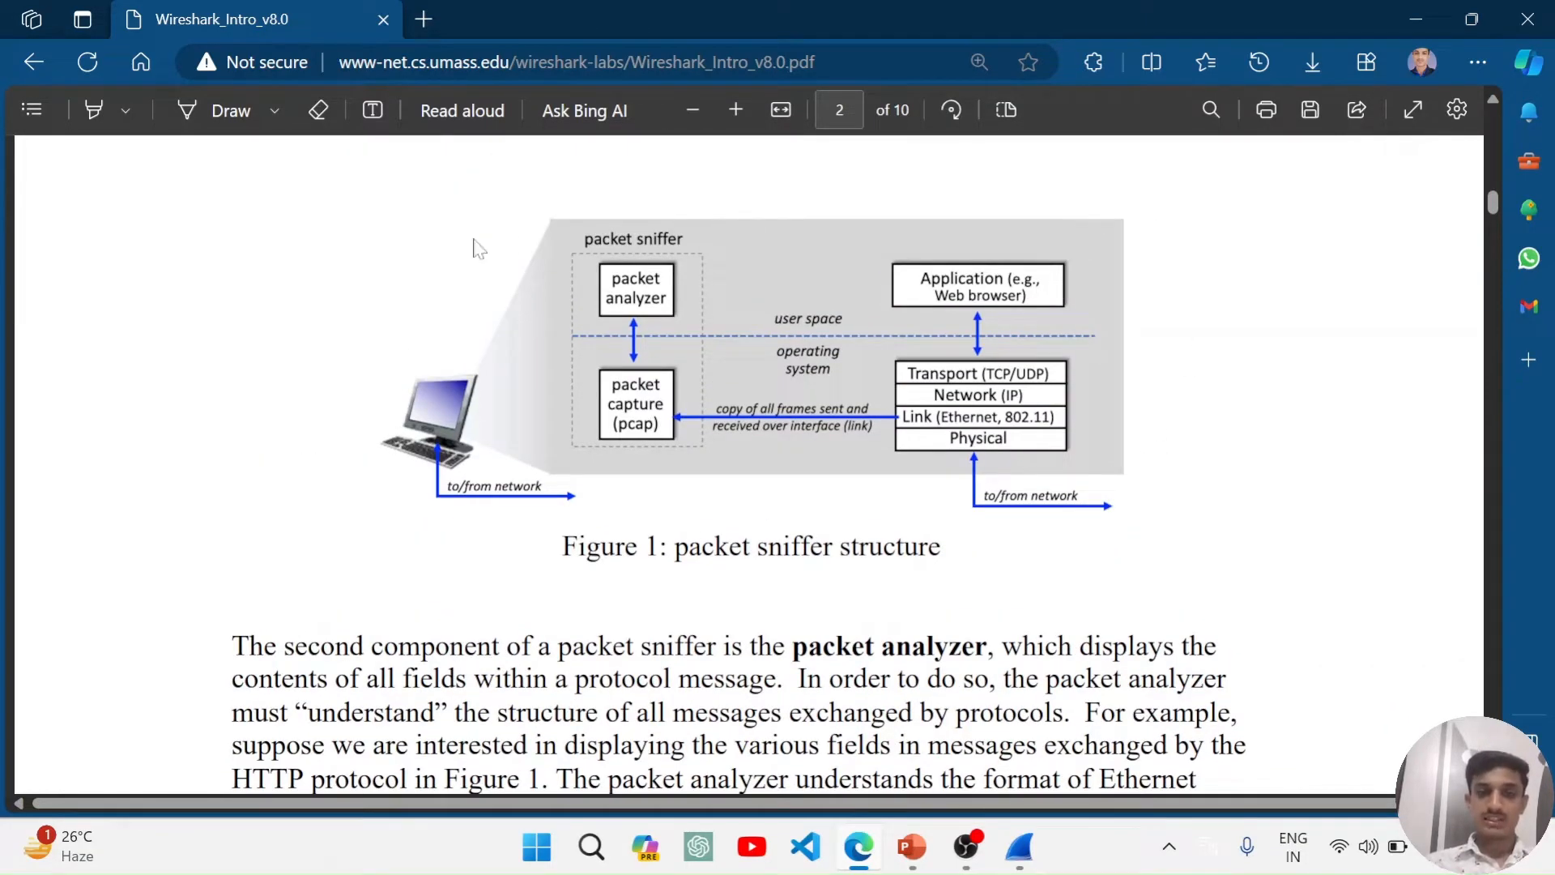
- Scroll to the Wireshark introduction paragraph and bring up the open-windows switcher
scroll("down", 3)
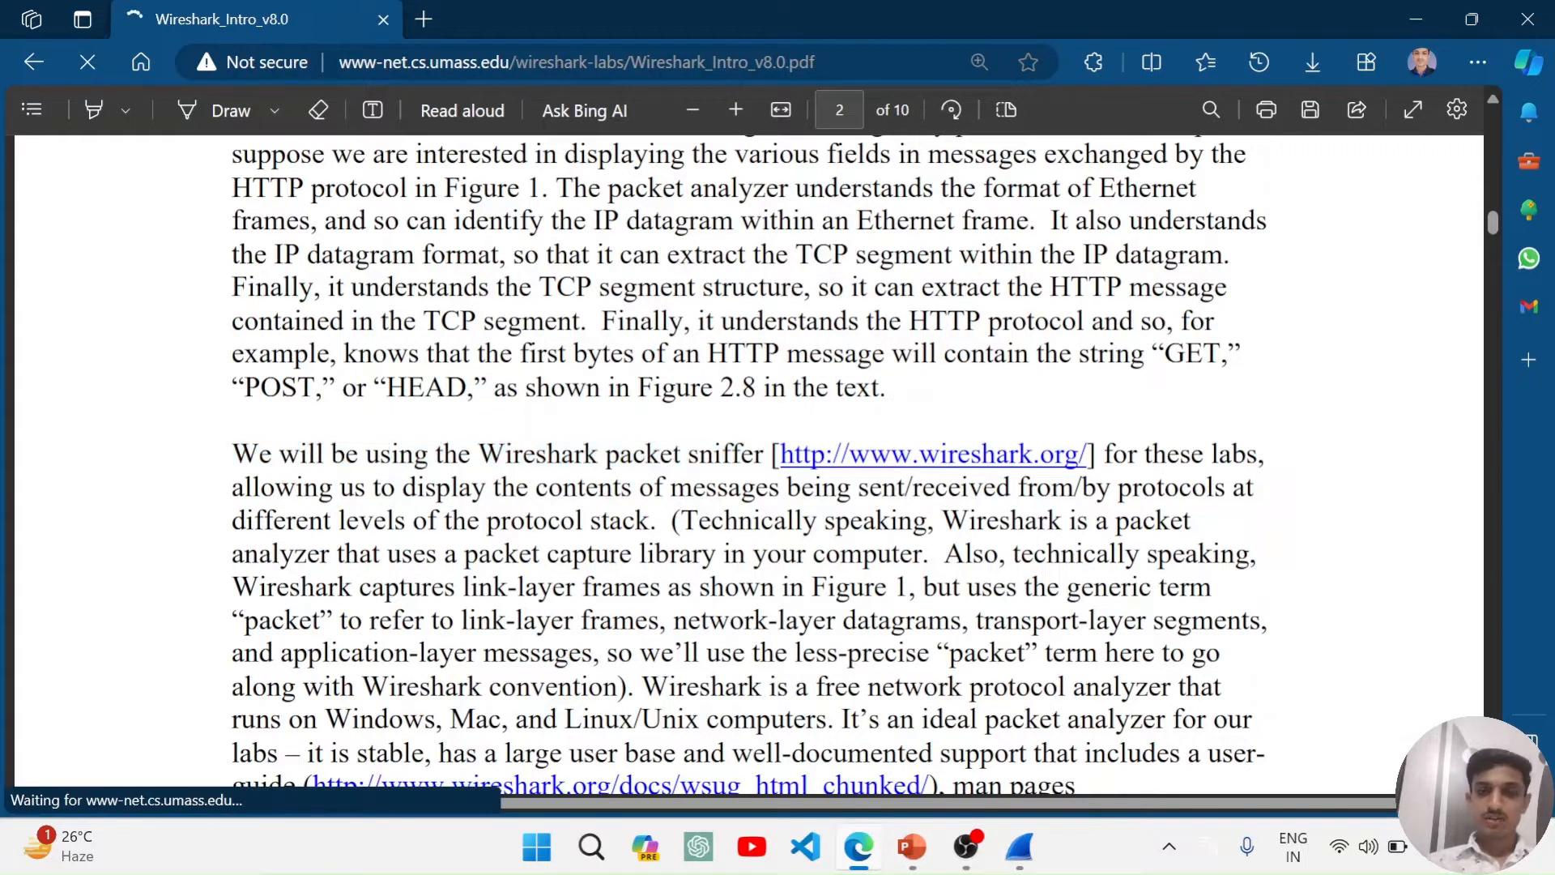
left_click(930, 454)
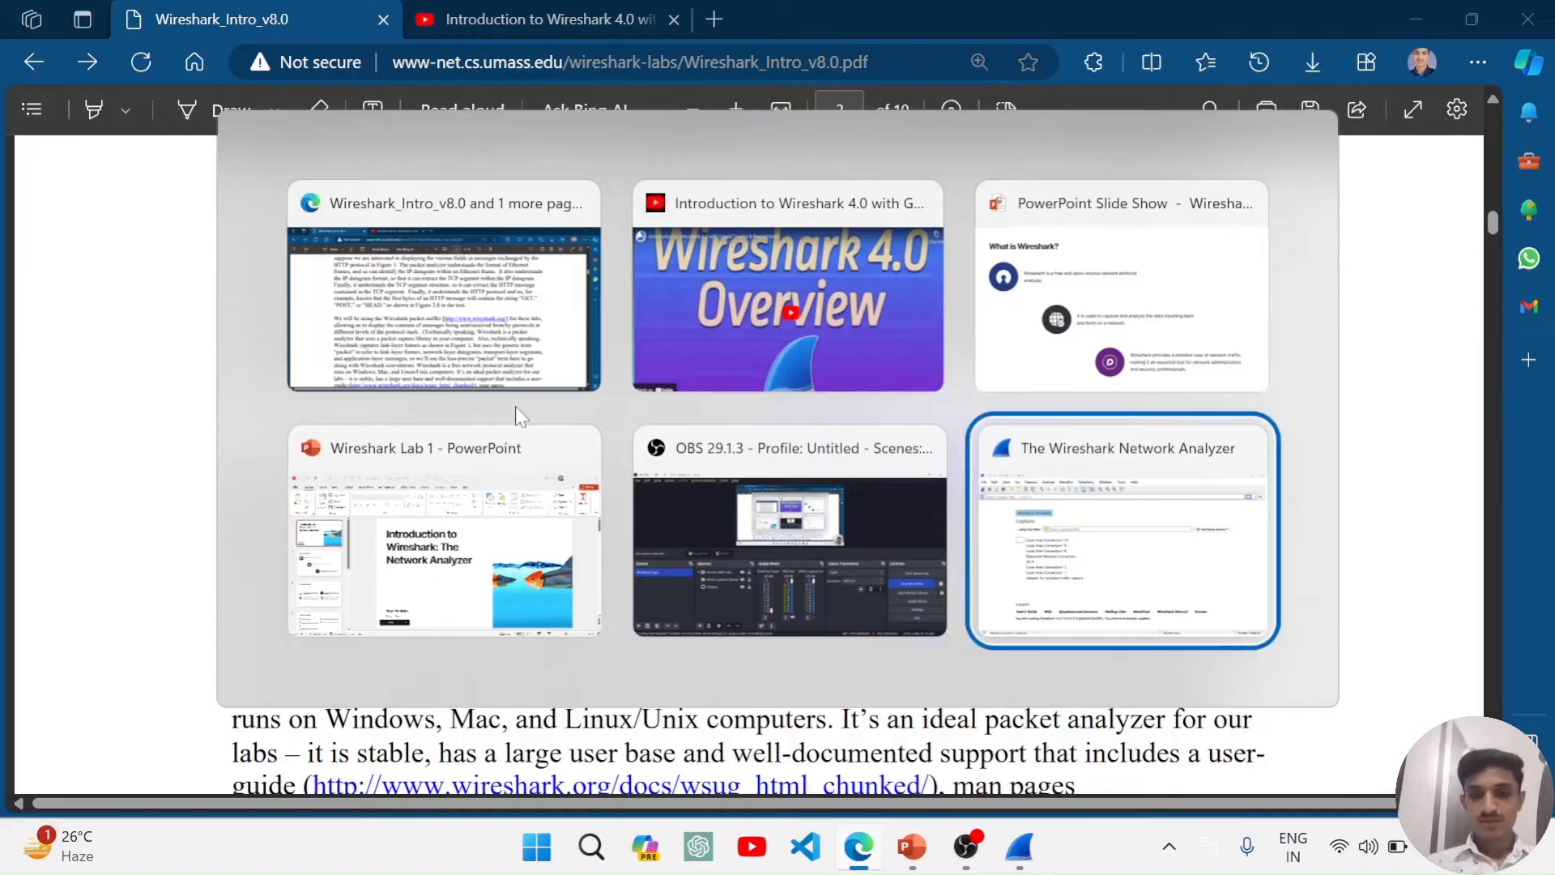
- Bring The Wireshark Network Analyzer to the front, showing its welcome screen of capture interfaces
left_click(1120, 530)
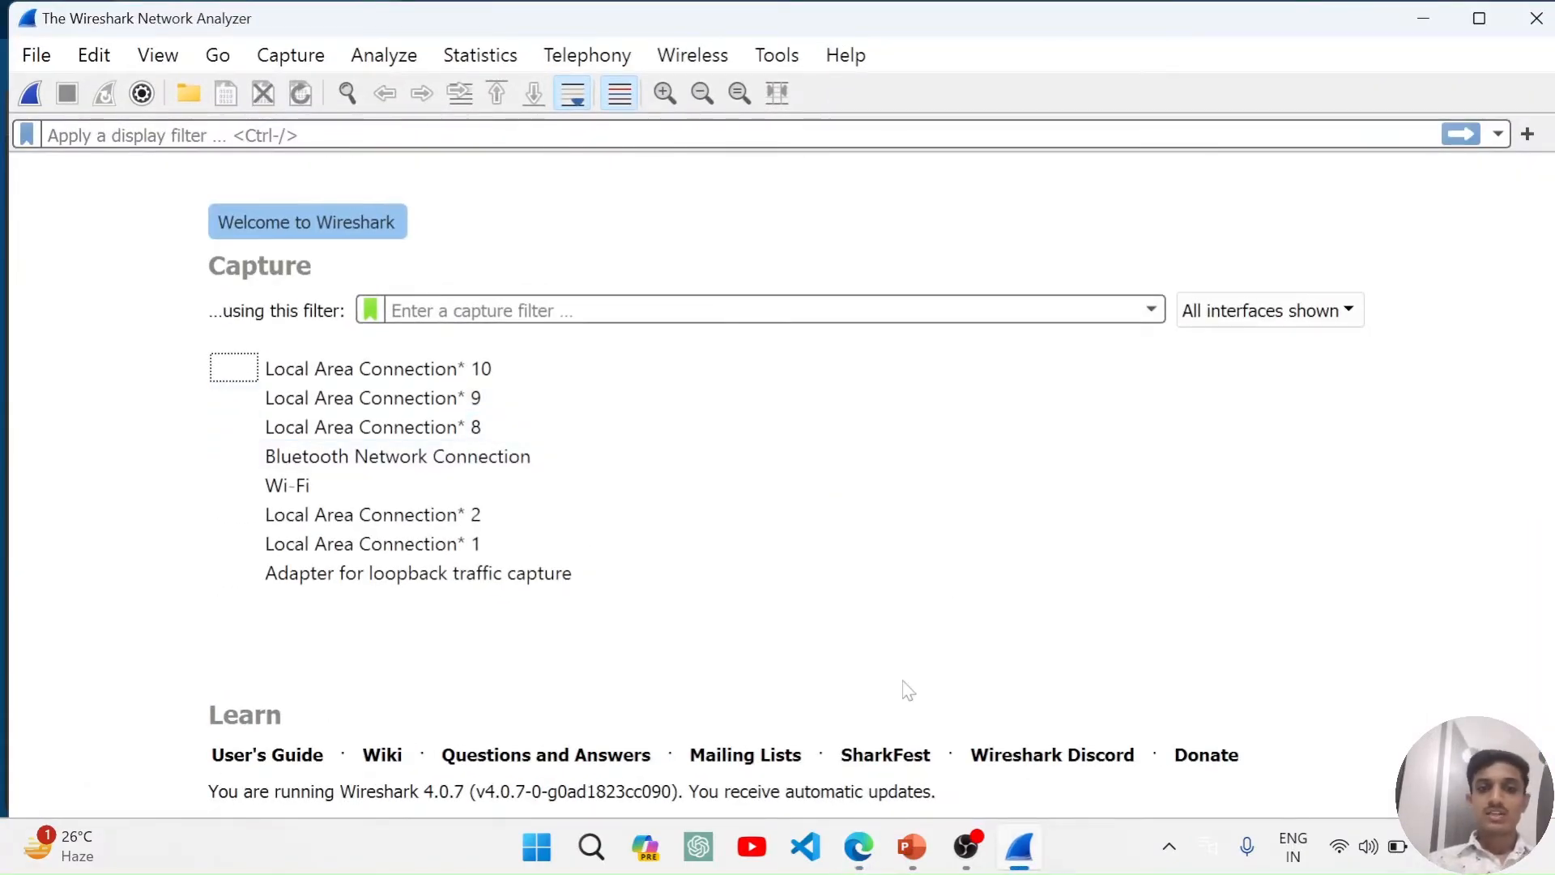
mouse_move(416, 175)
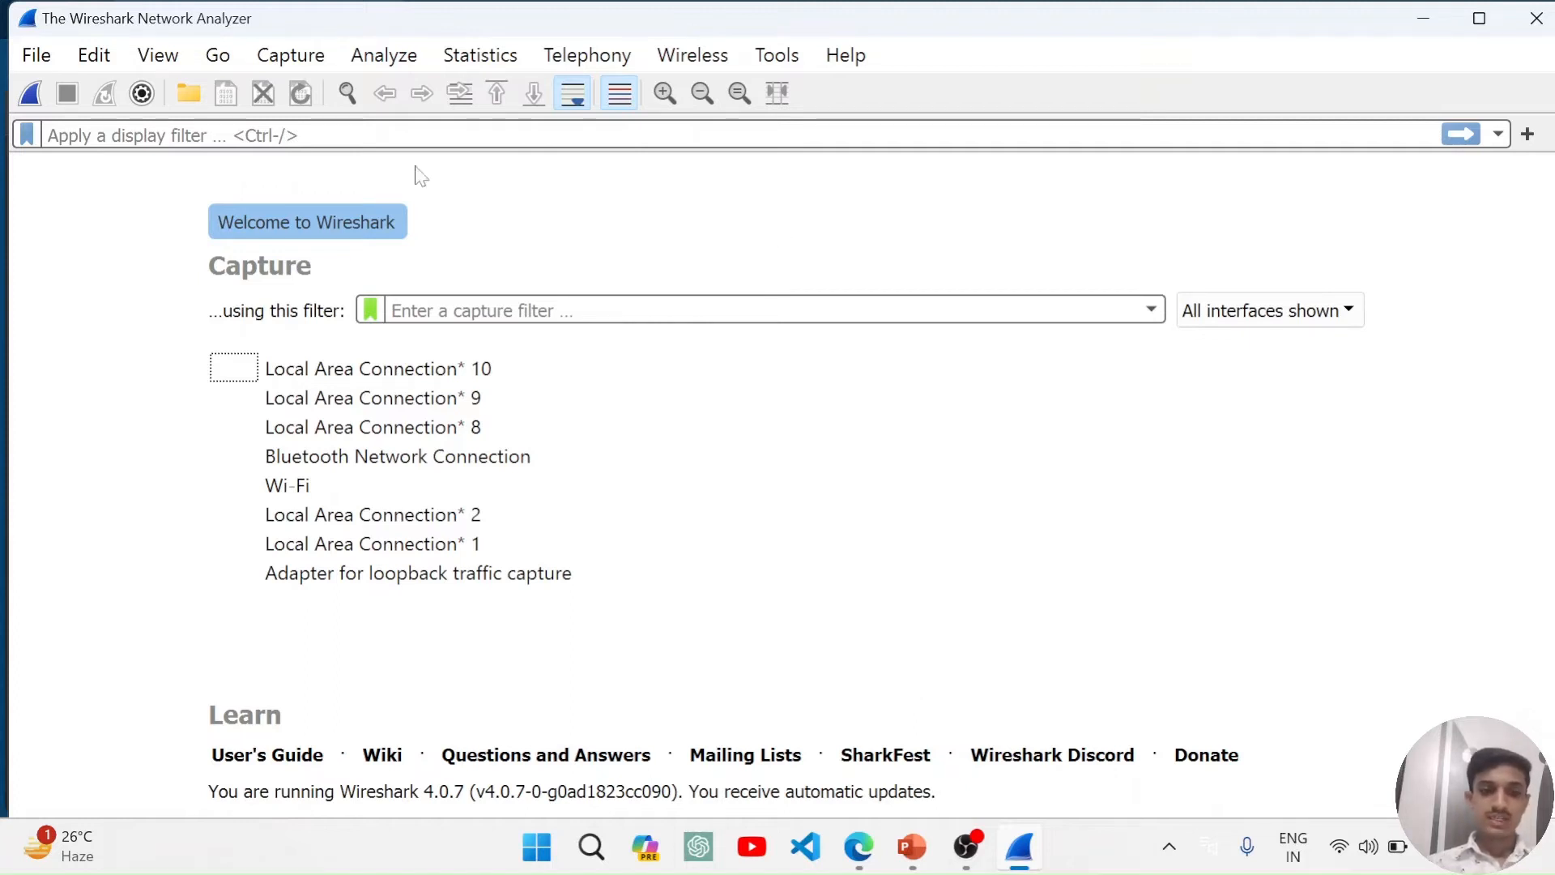
key("alt+tab")
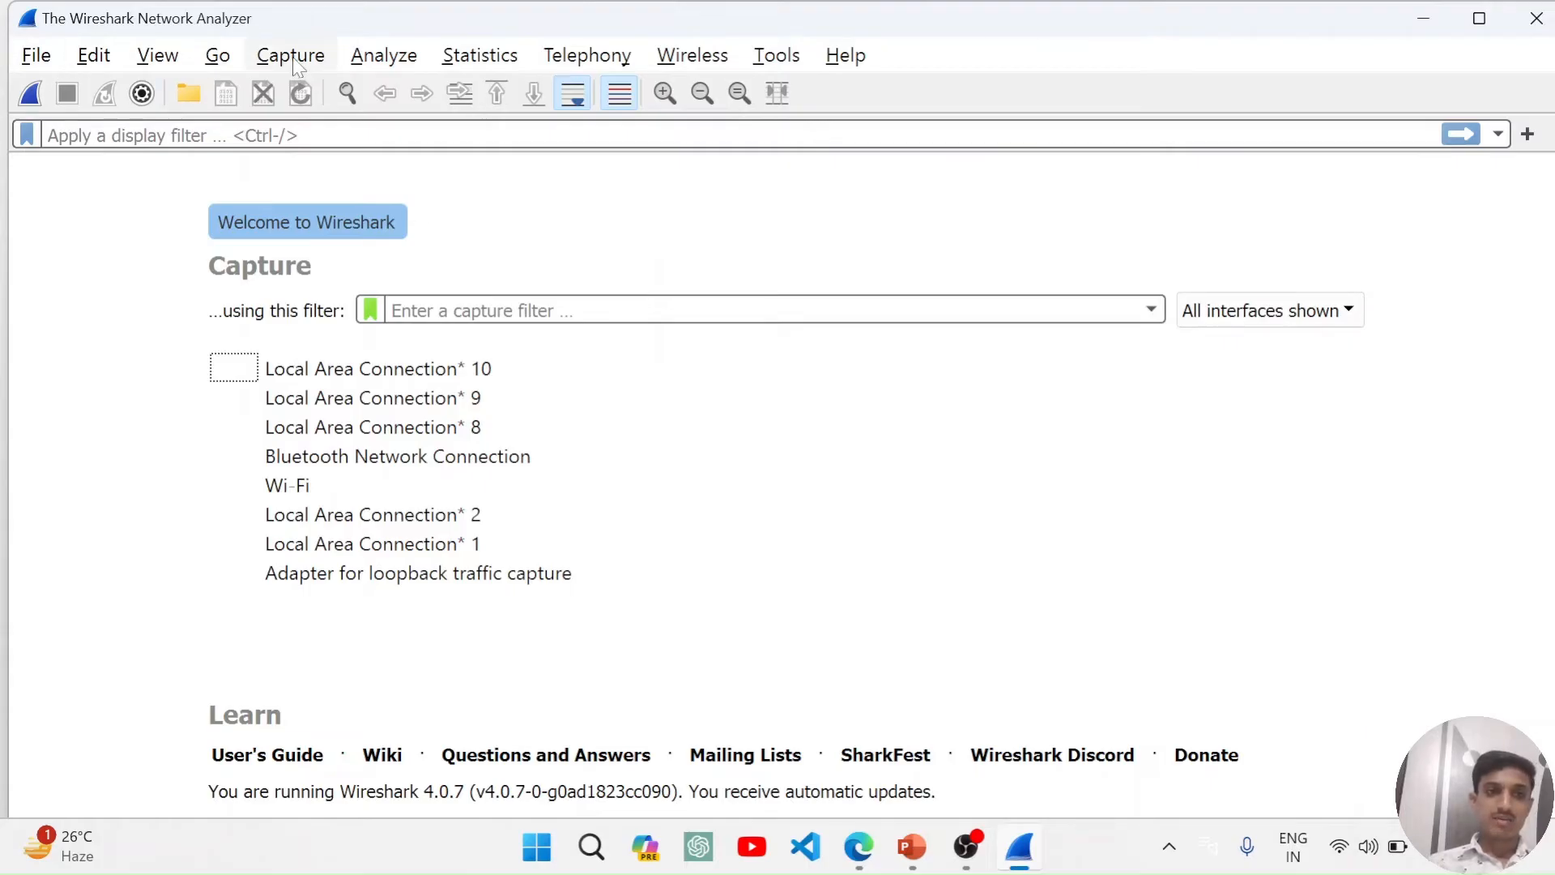
mouse_move(486, 70)
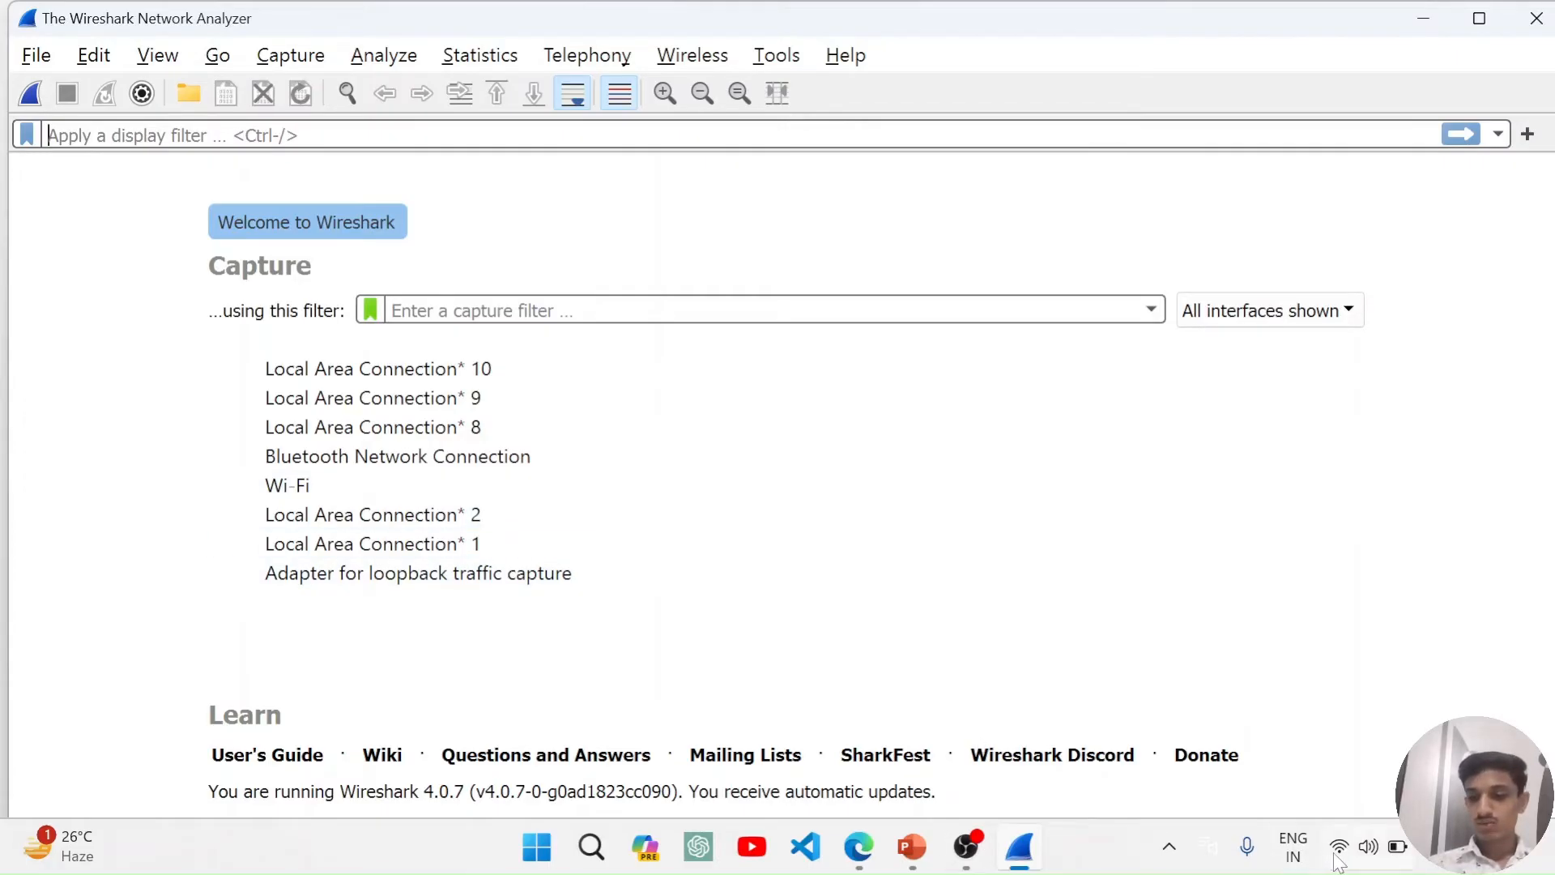
left_click(372, 544)
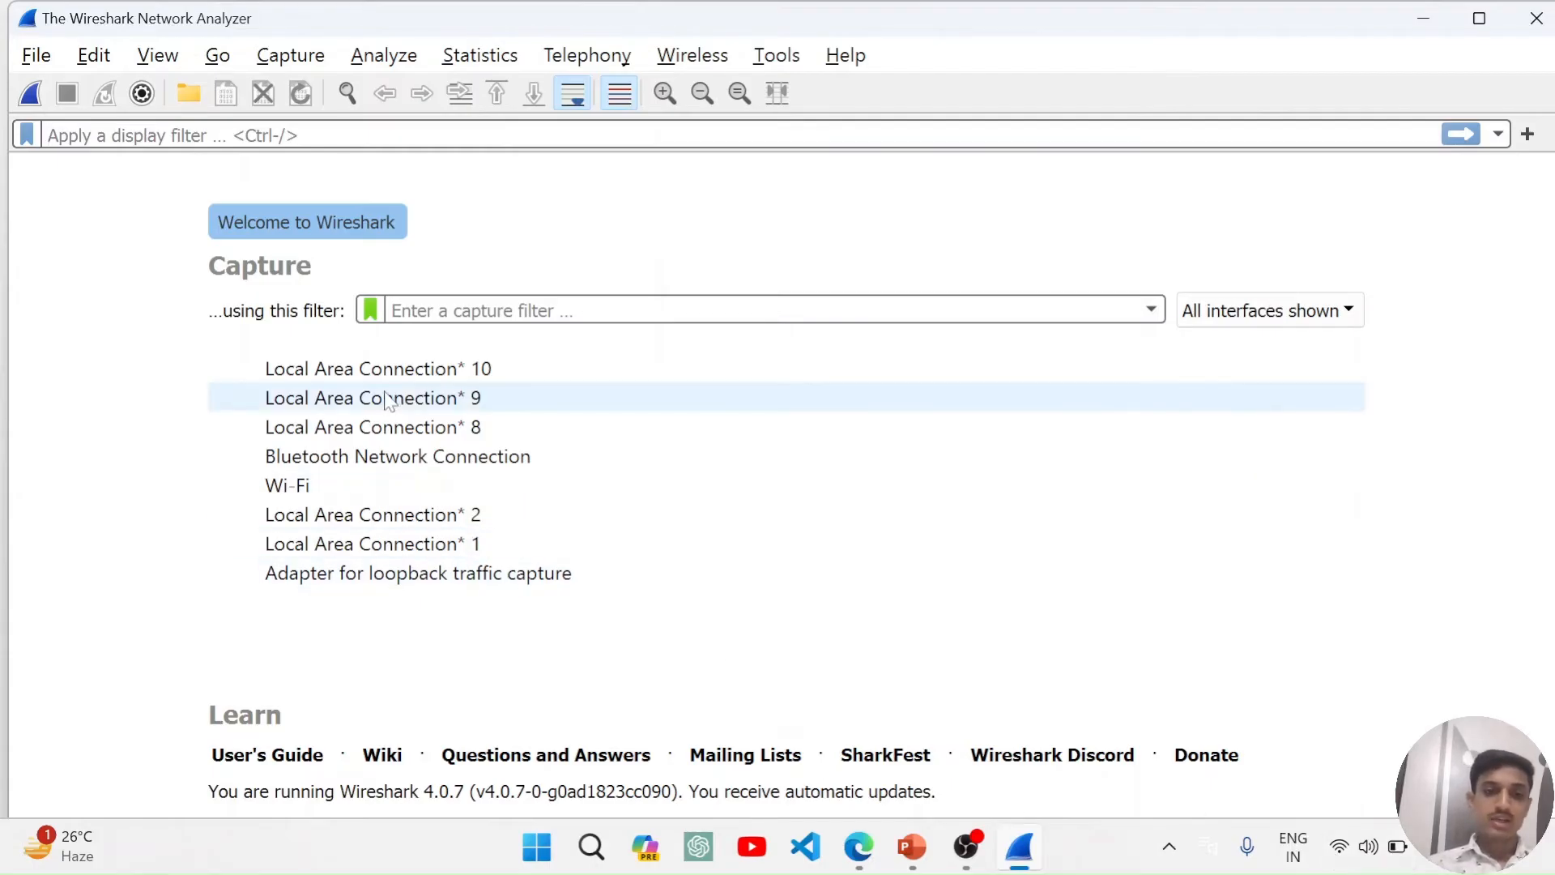
mouse_move(372, 399)
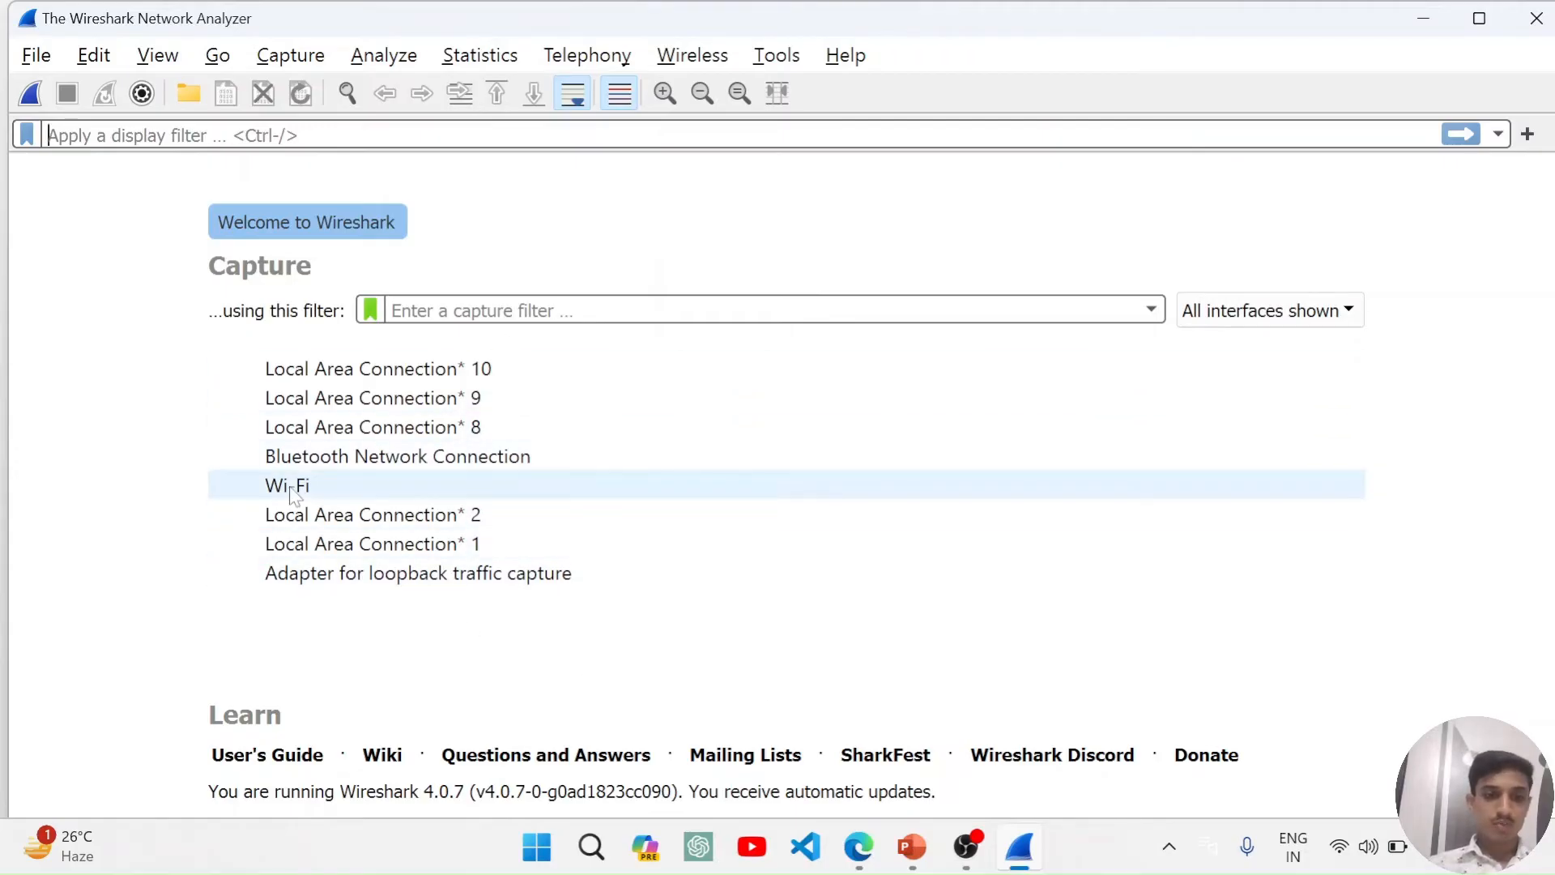
- Start a live capture on the Wi-Fi interface and watch TCP and TLSv1.3 packets fill the list
left_click(287, 484)
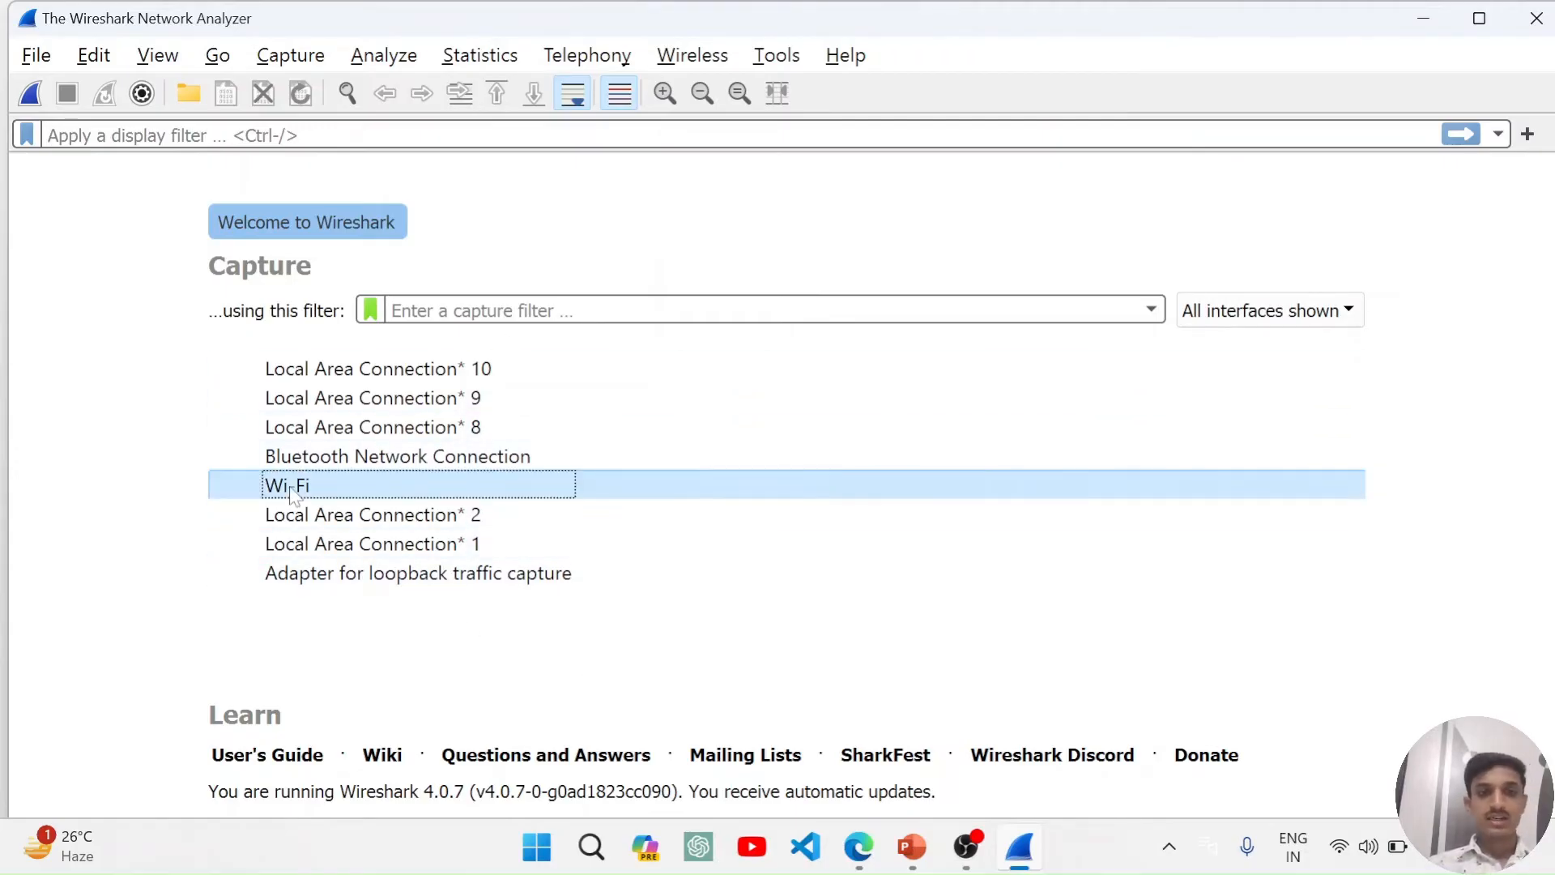
double_click(287, 484)
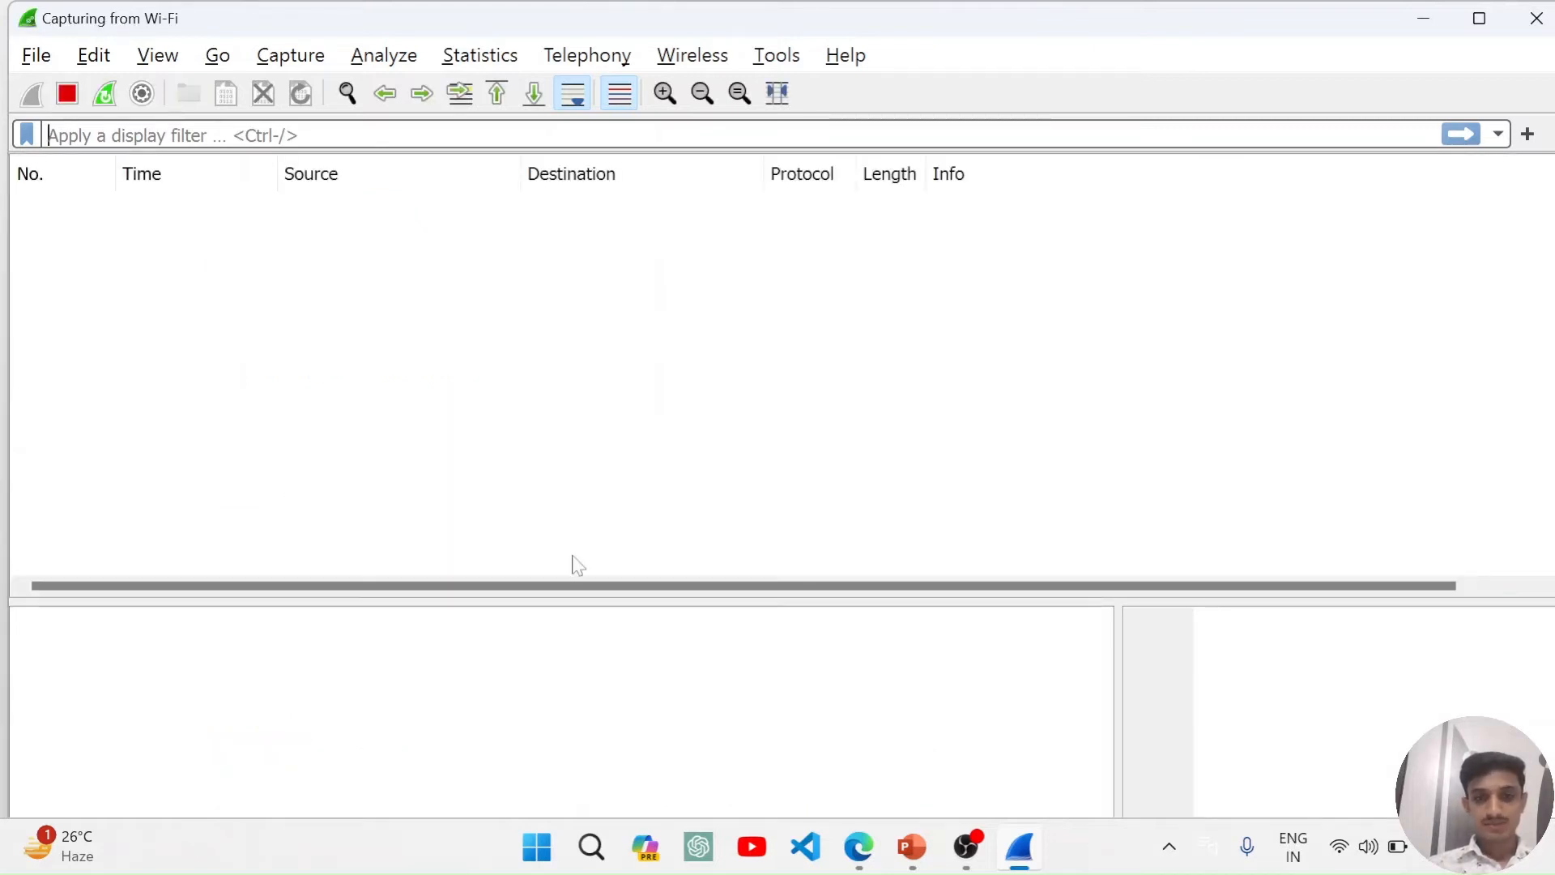
mouse_move(868, 720)
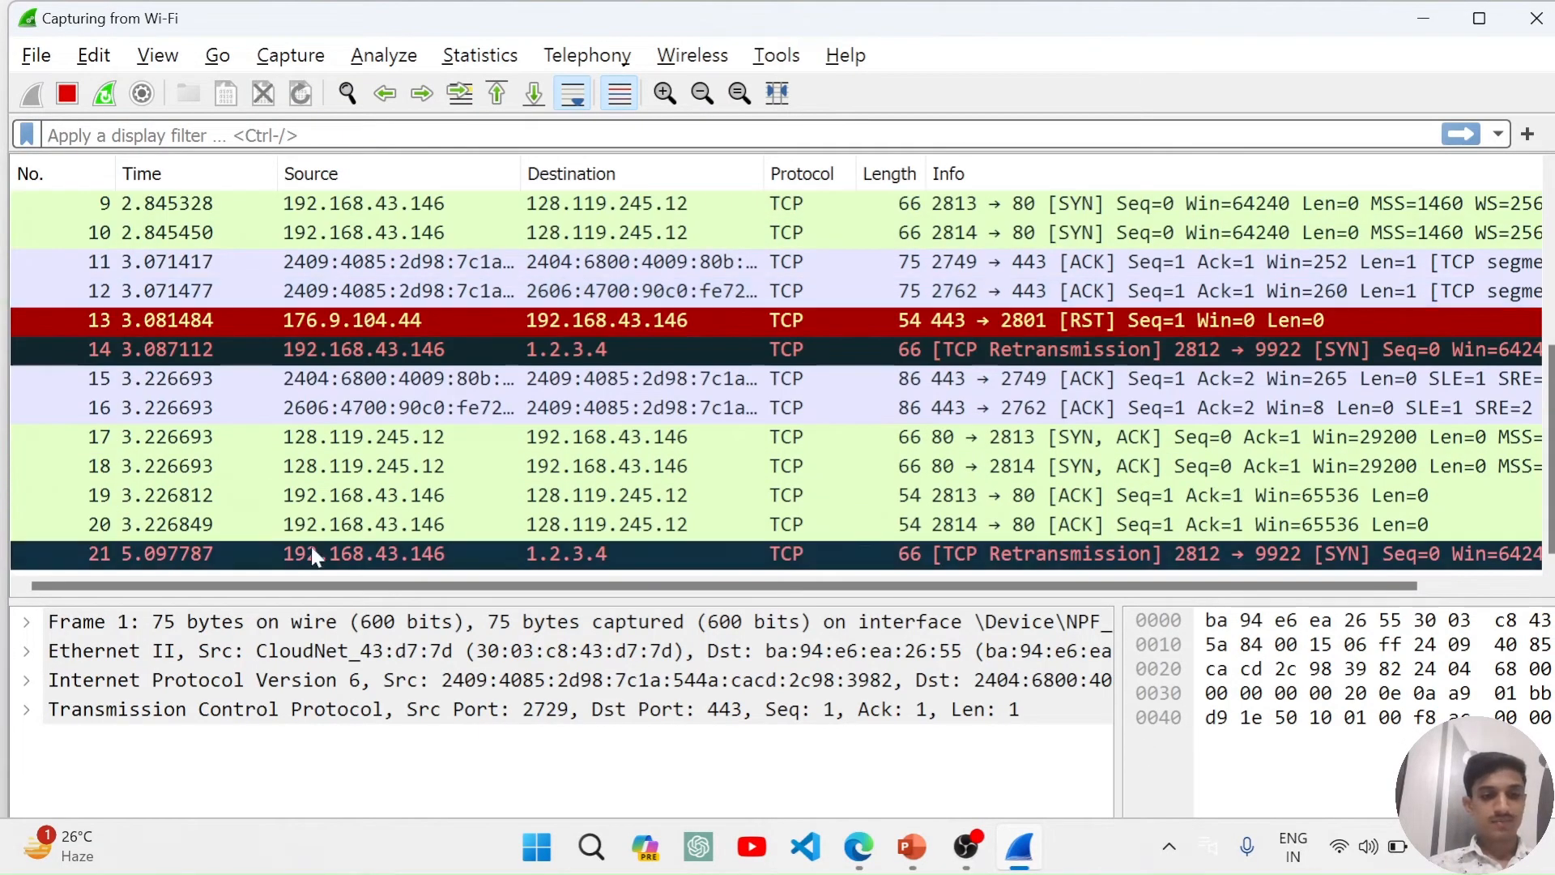
scroll("down", 3)
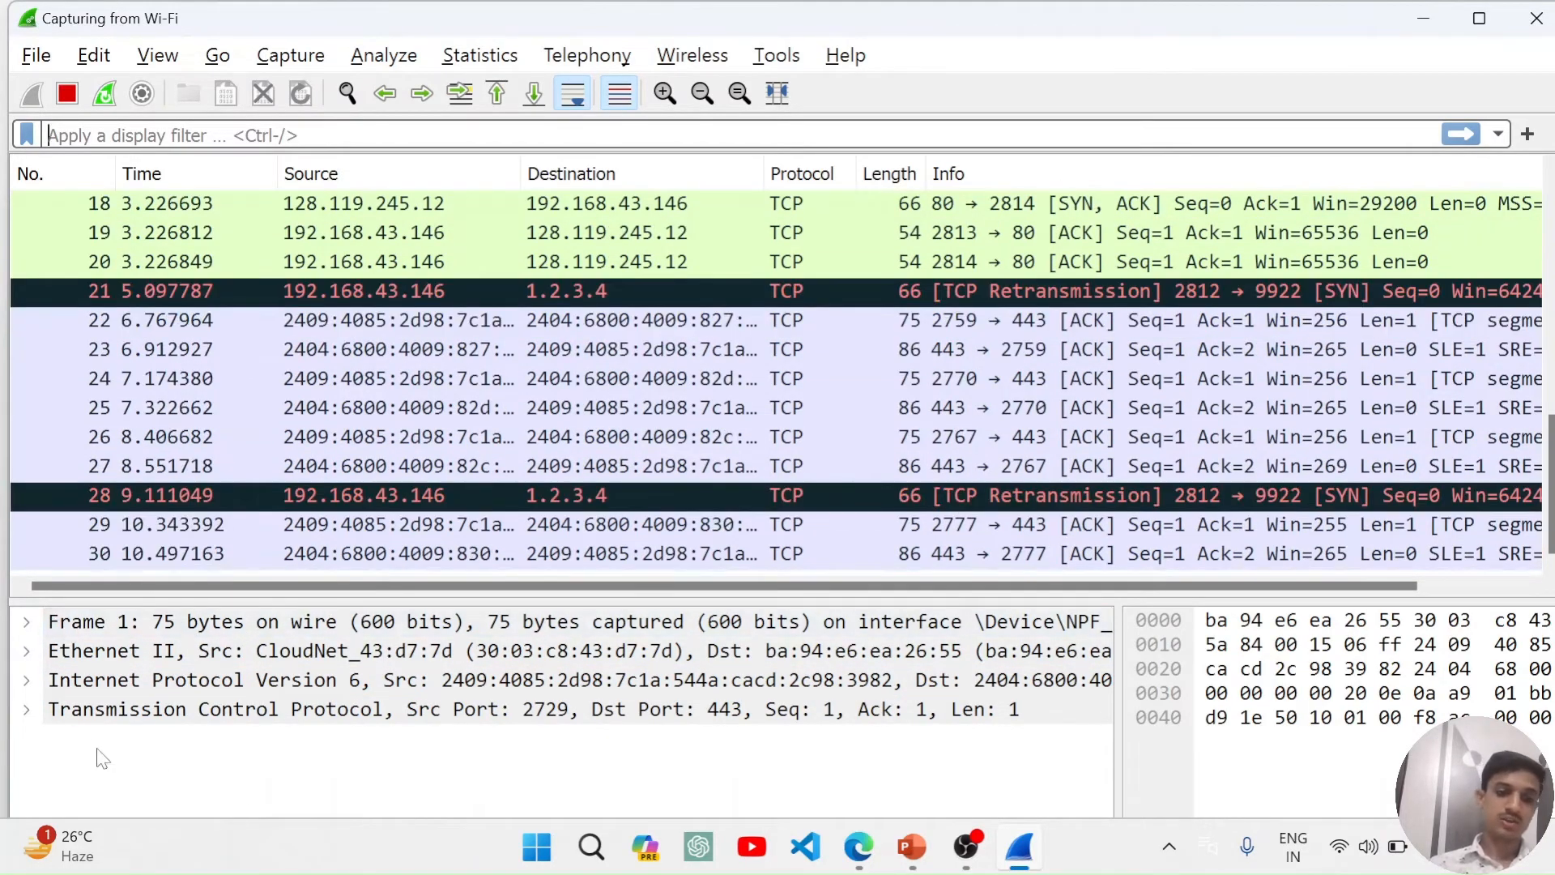
scroll("down", 3)
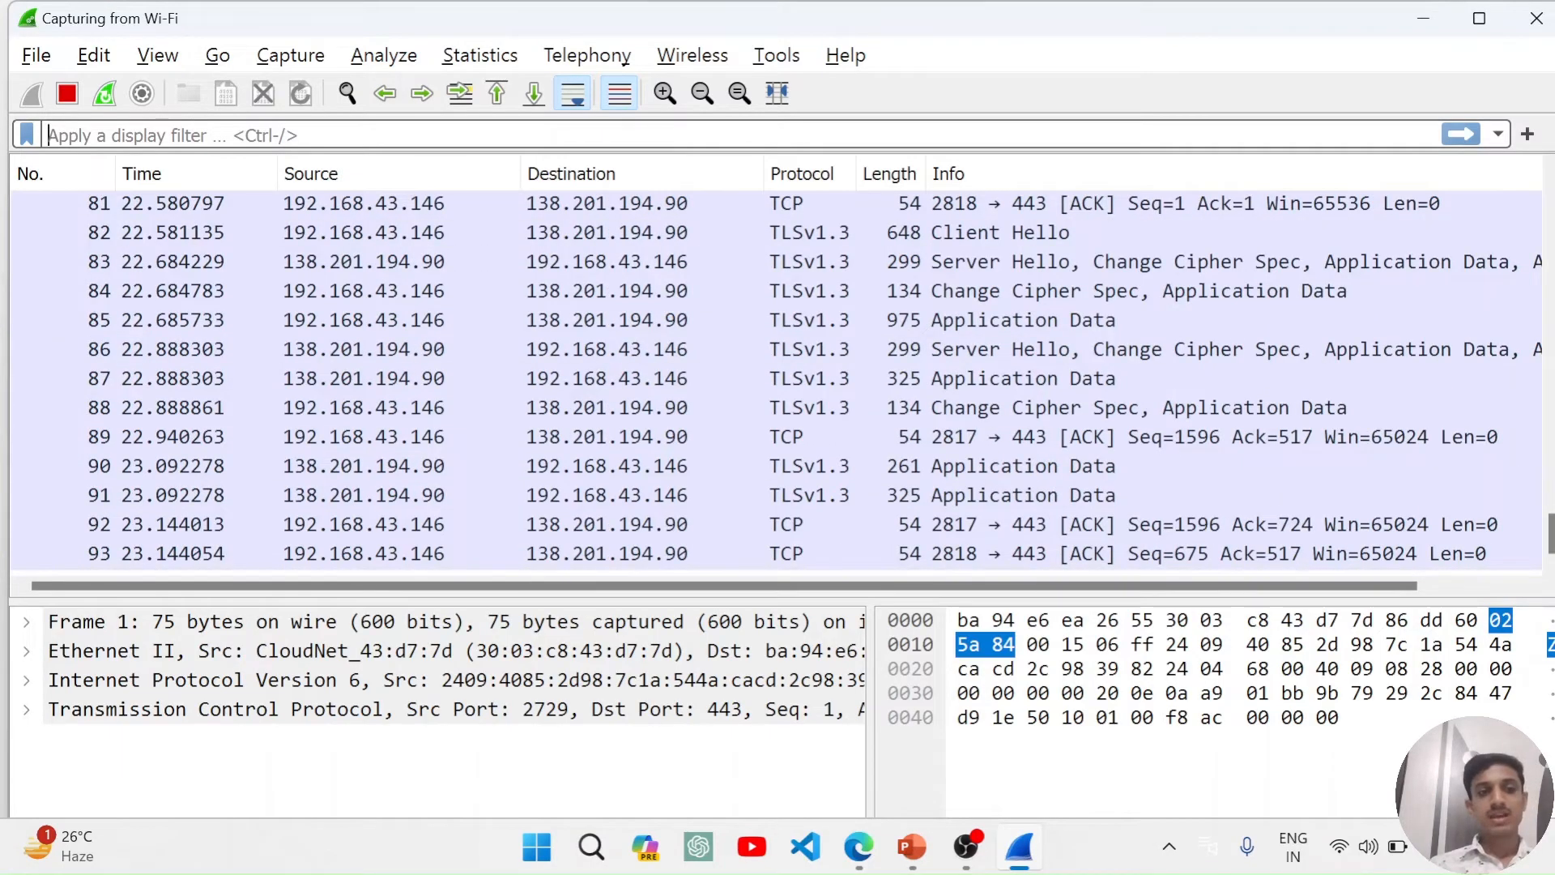
- Apply the display filter 'tcp' so only TCP packets are listed
type("T")
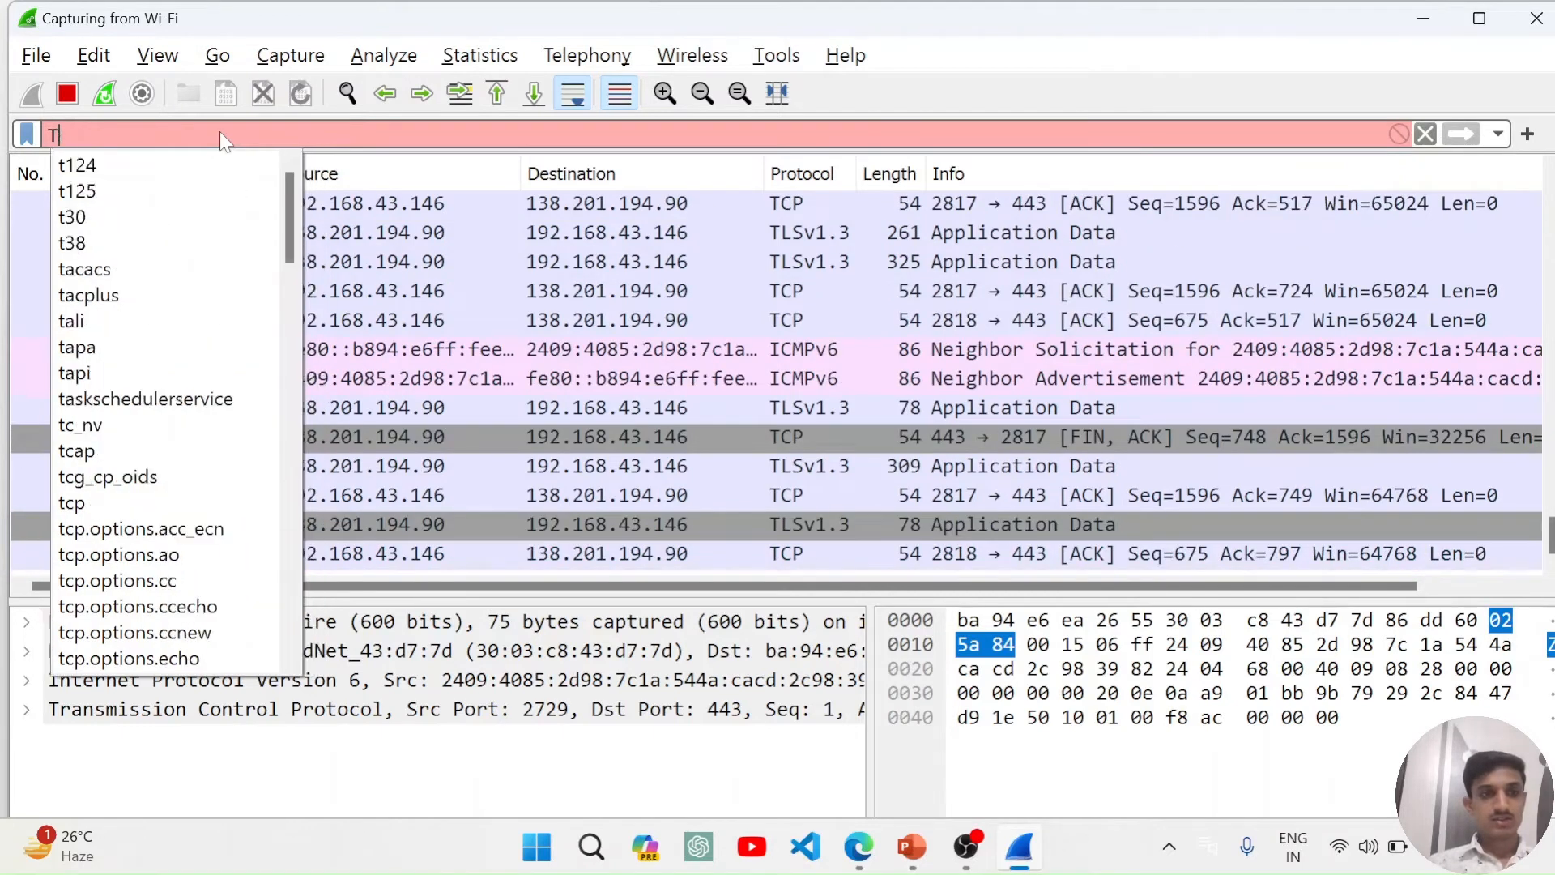
type("t")
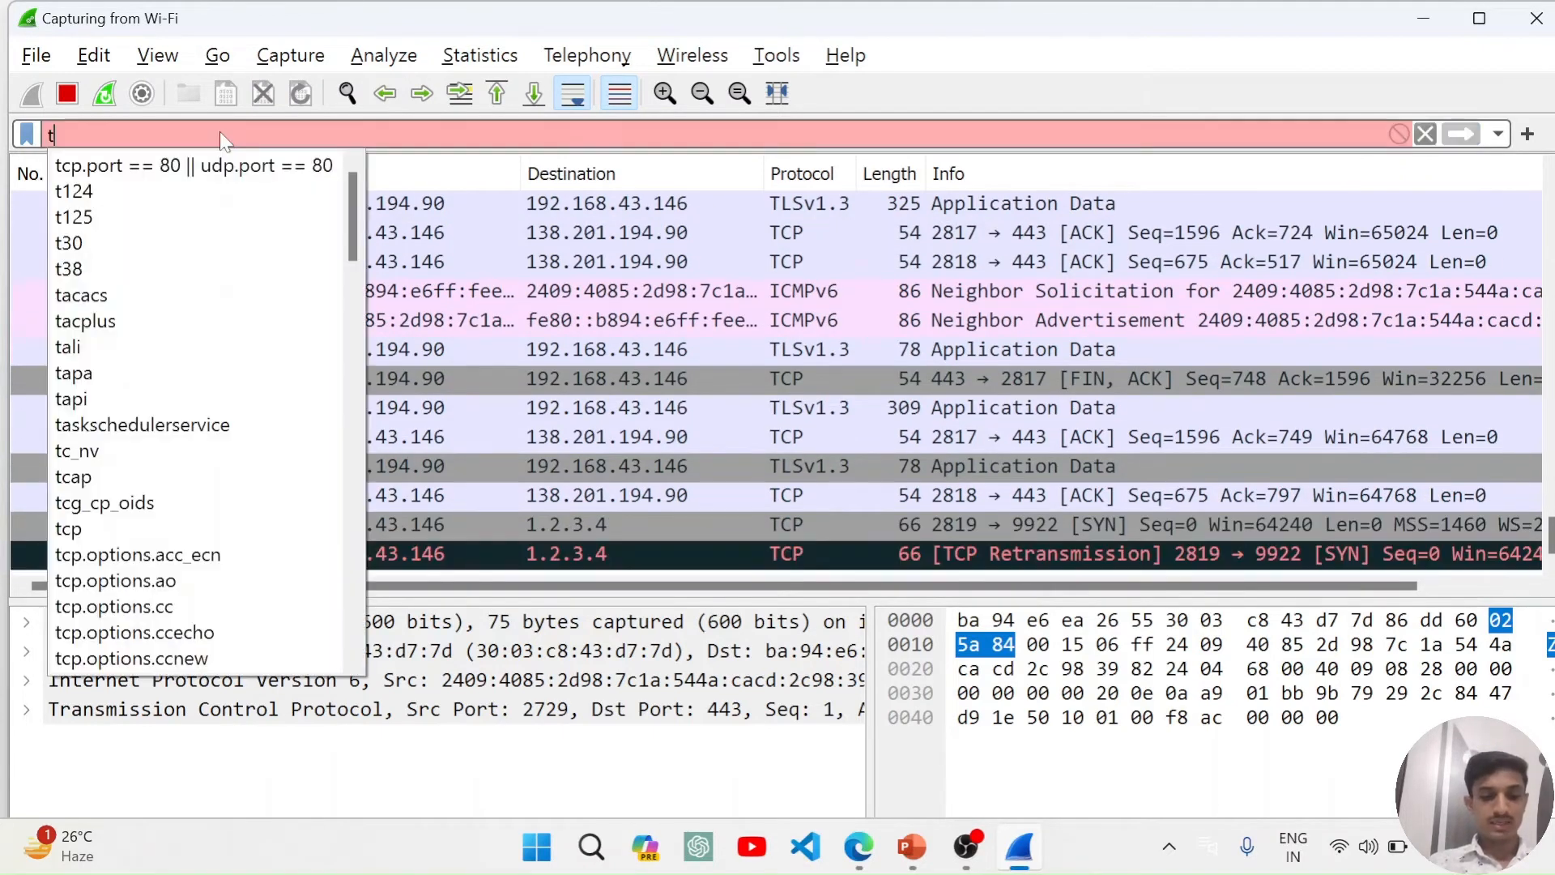
type("cp")
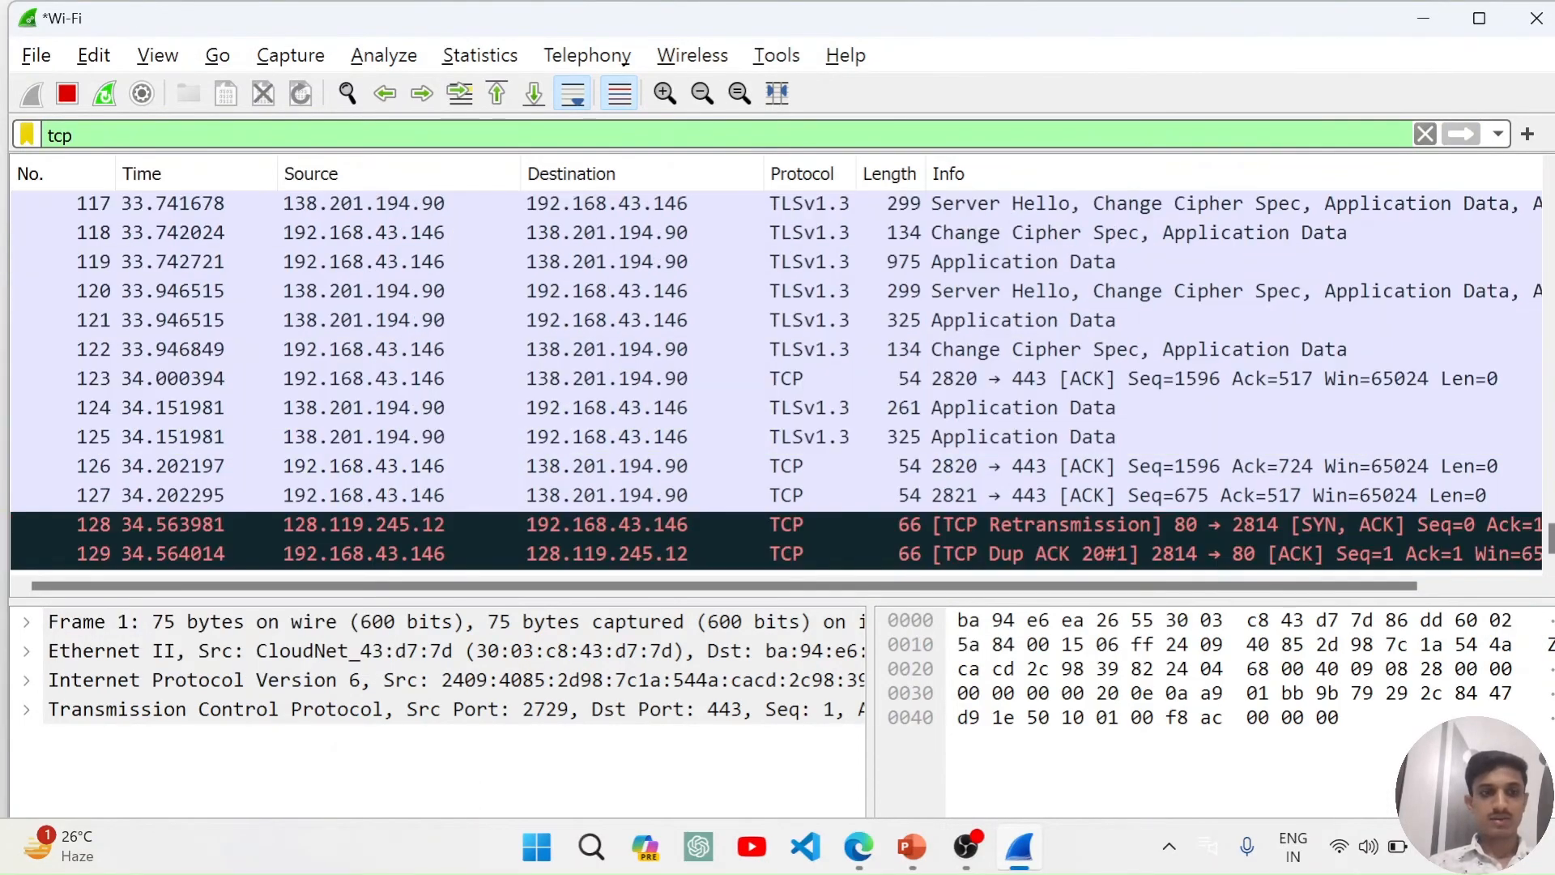
scroll("down", 3)
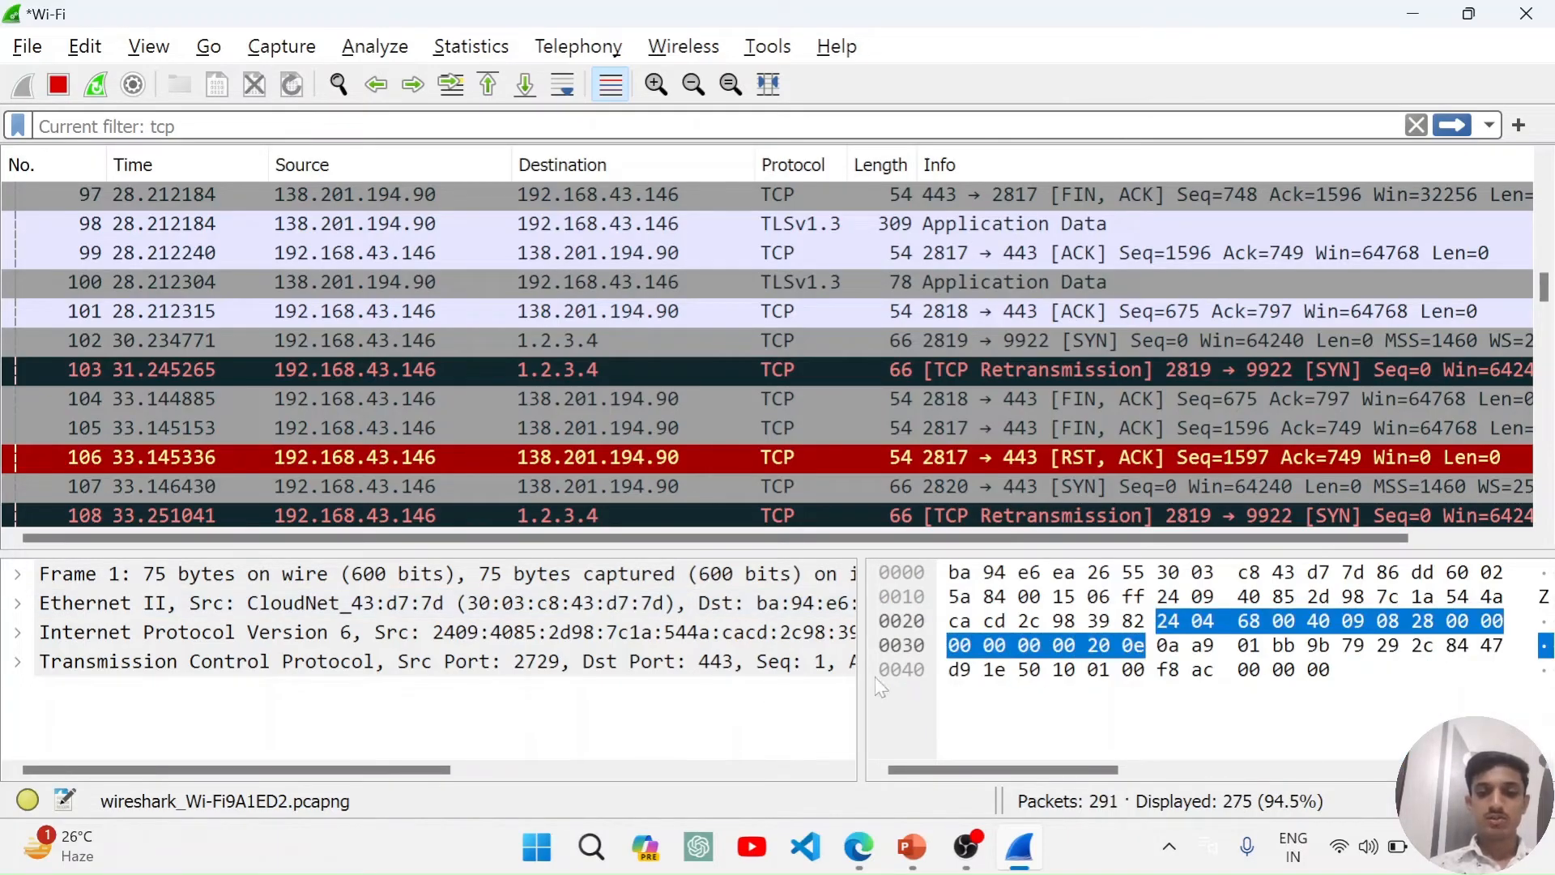
mouse_move(383, 69)
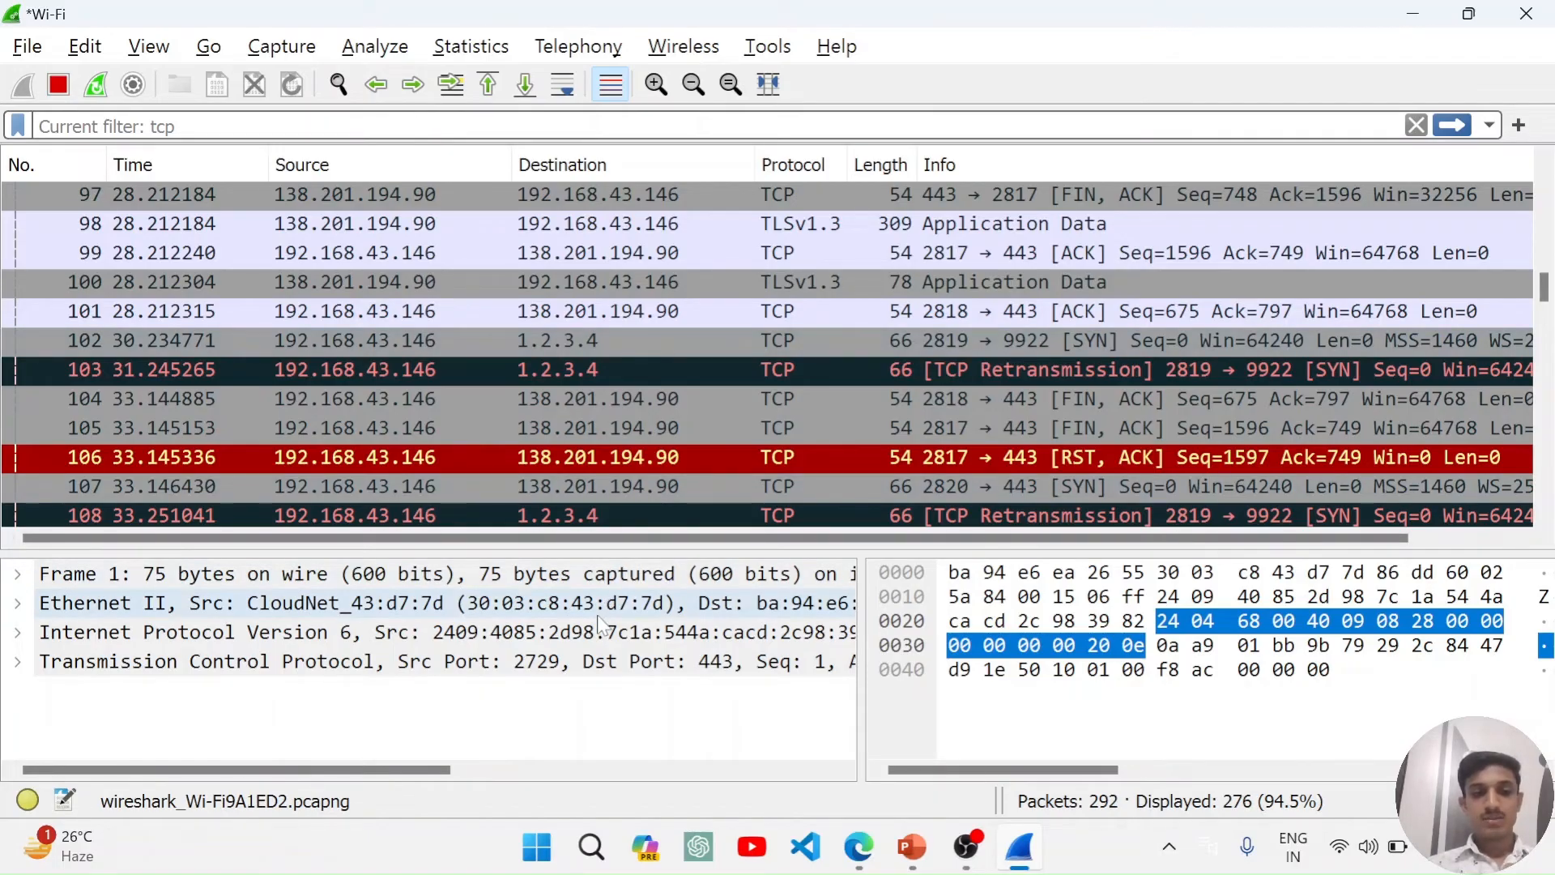
left_click(1061, 669)
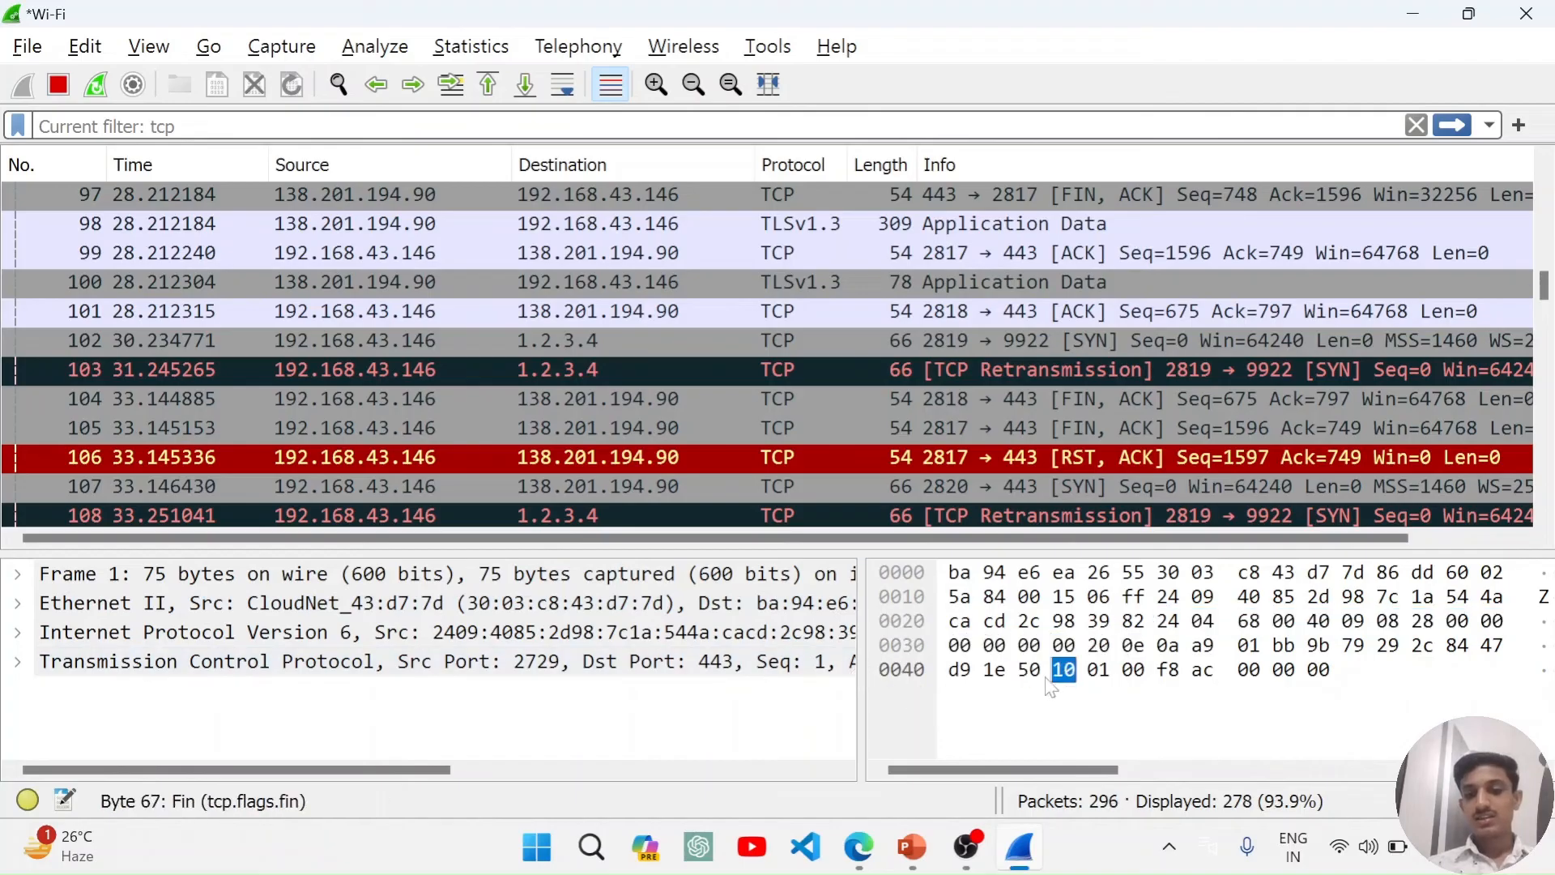
left_click(975, 572)
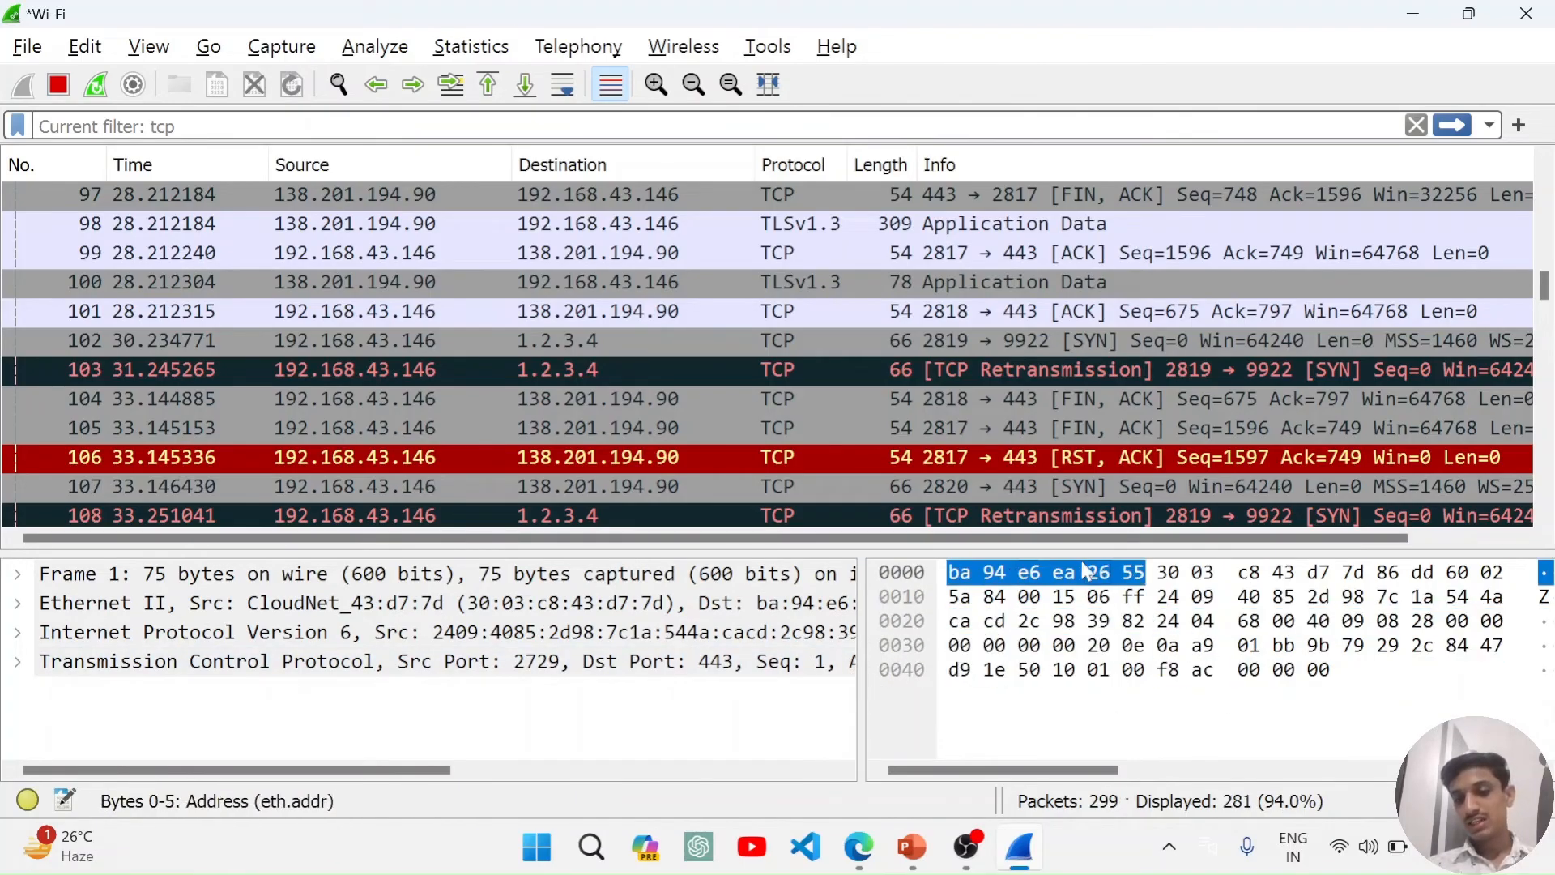
left_click(1164, 621)
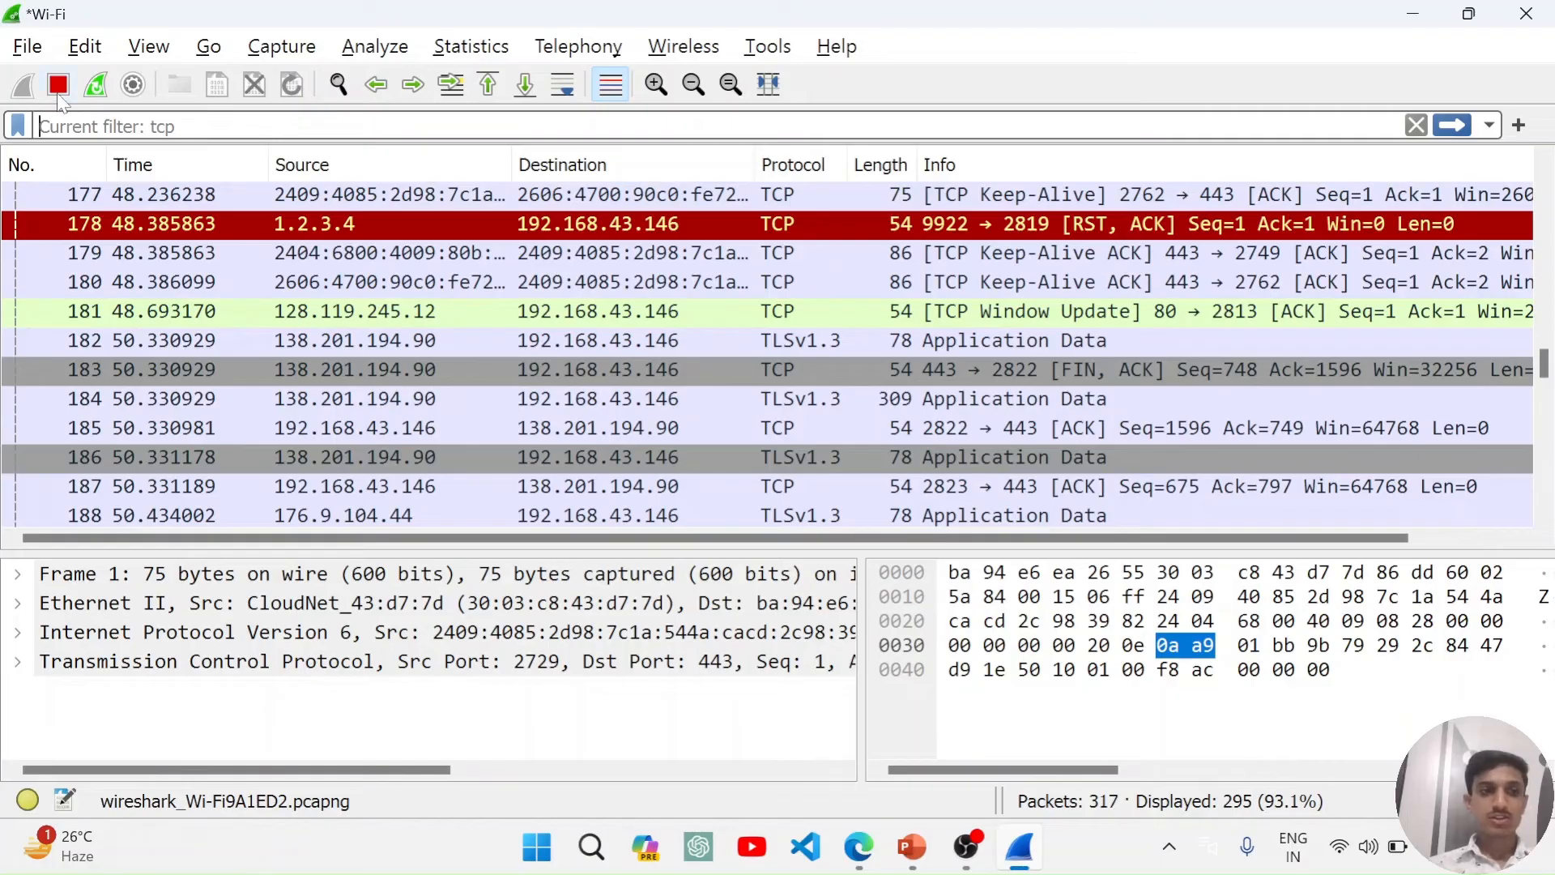
- Stop the capture and inspect reset packet 7's TCP source port 2810 and destination port 443
left_click(59, 83)
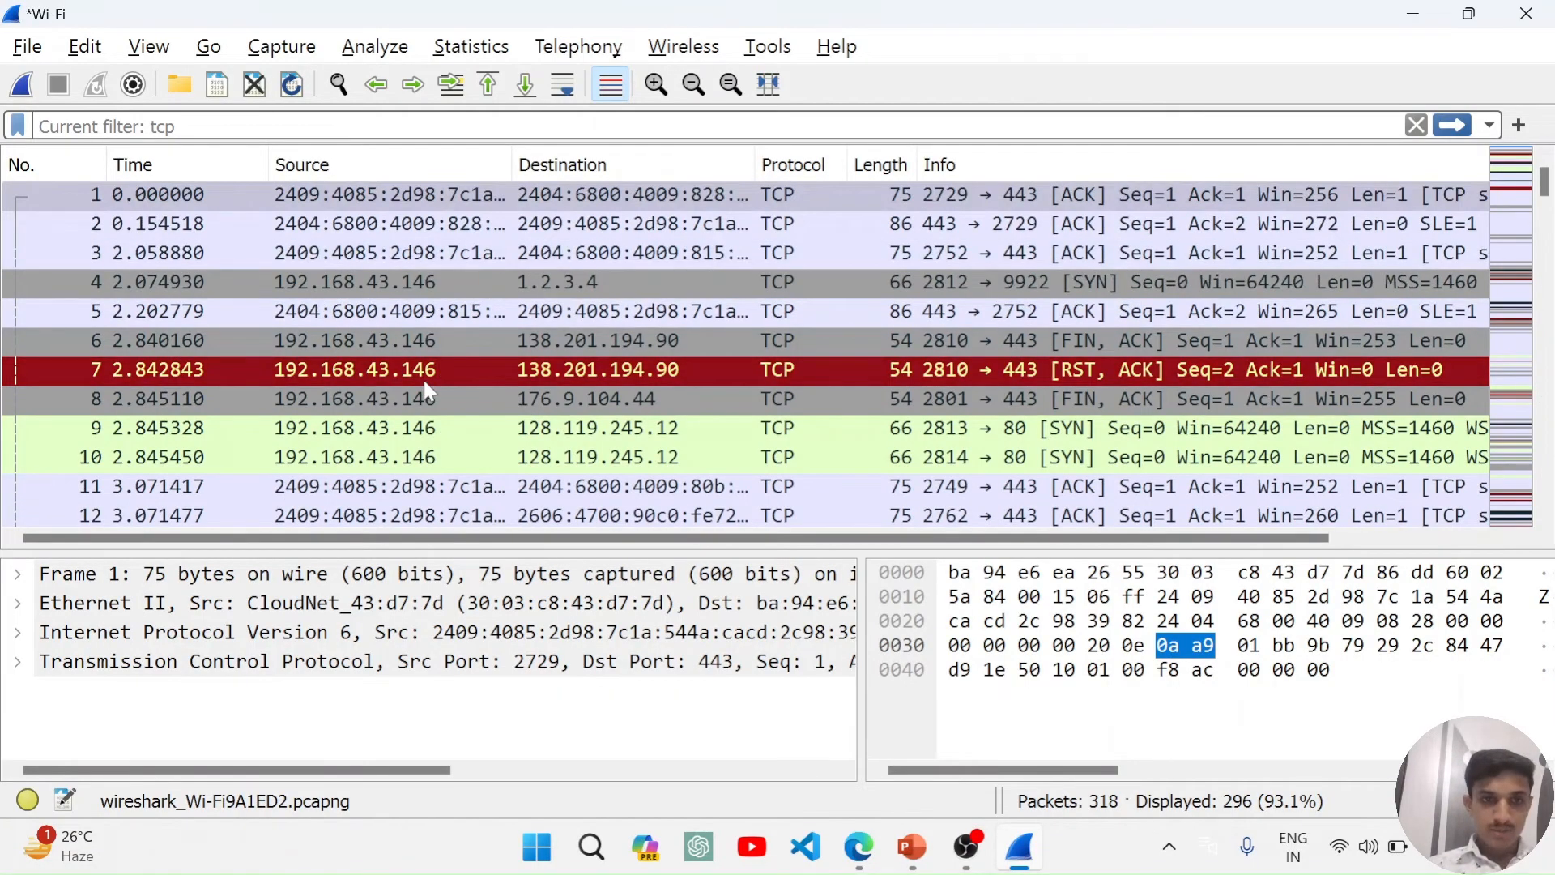
left_click(397, 369)
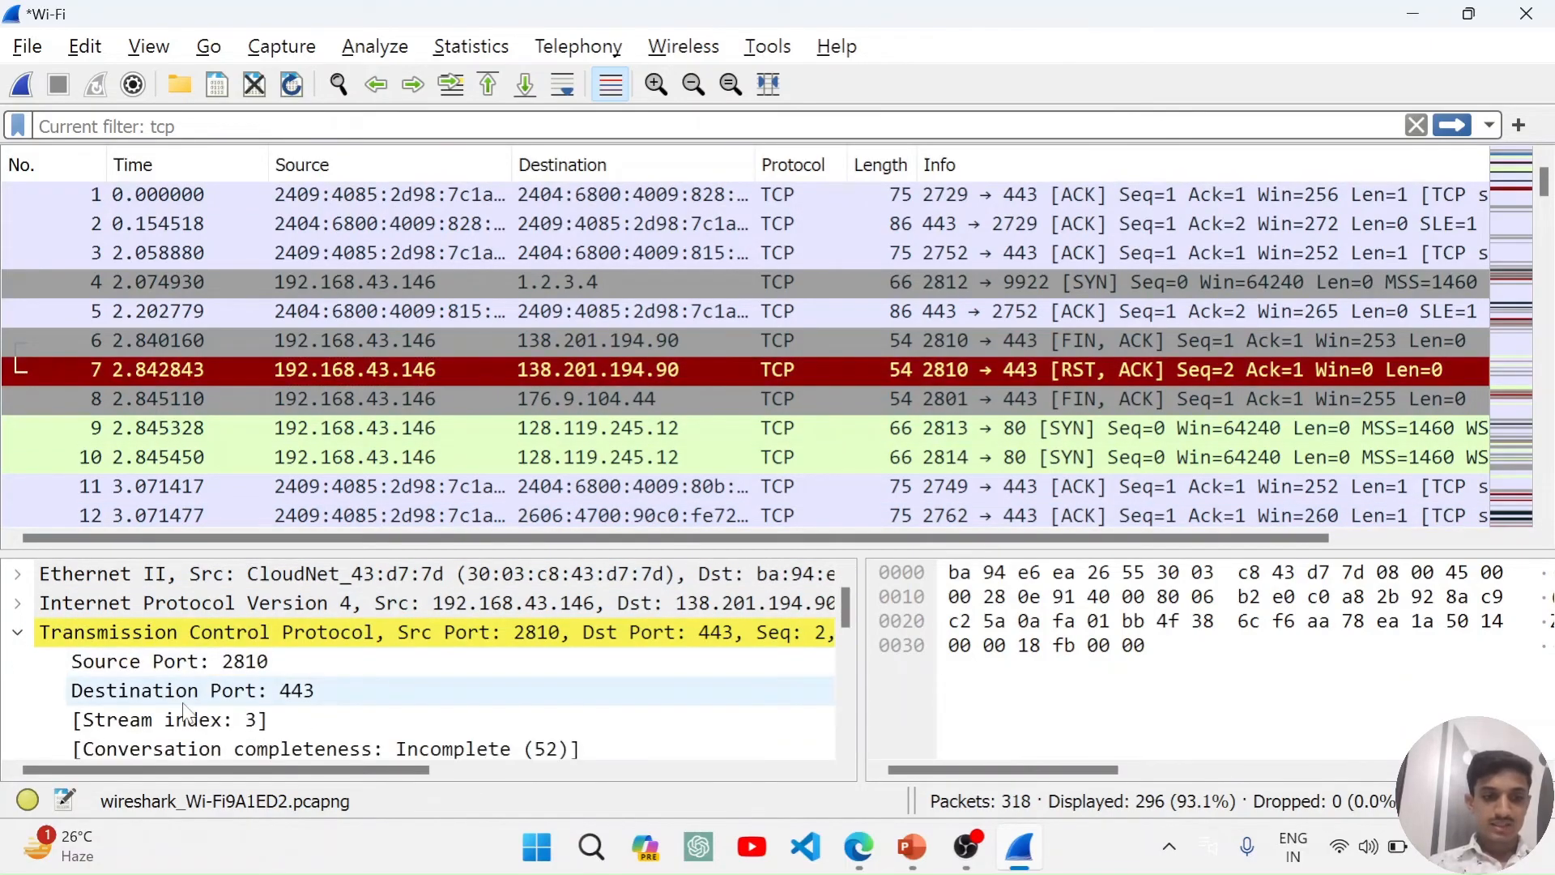
scroll("down", 3)
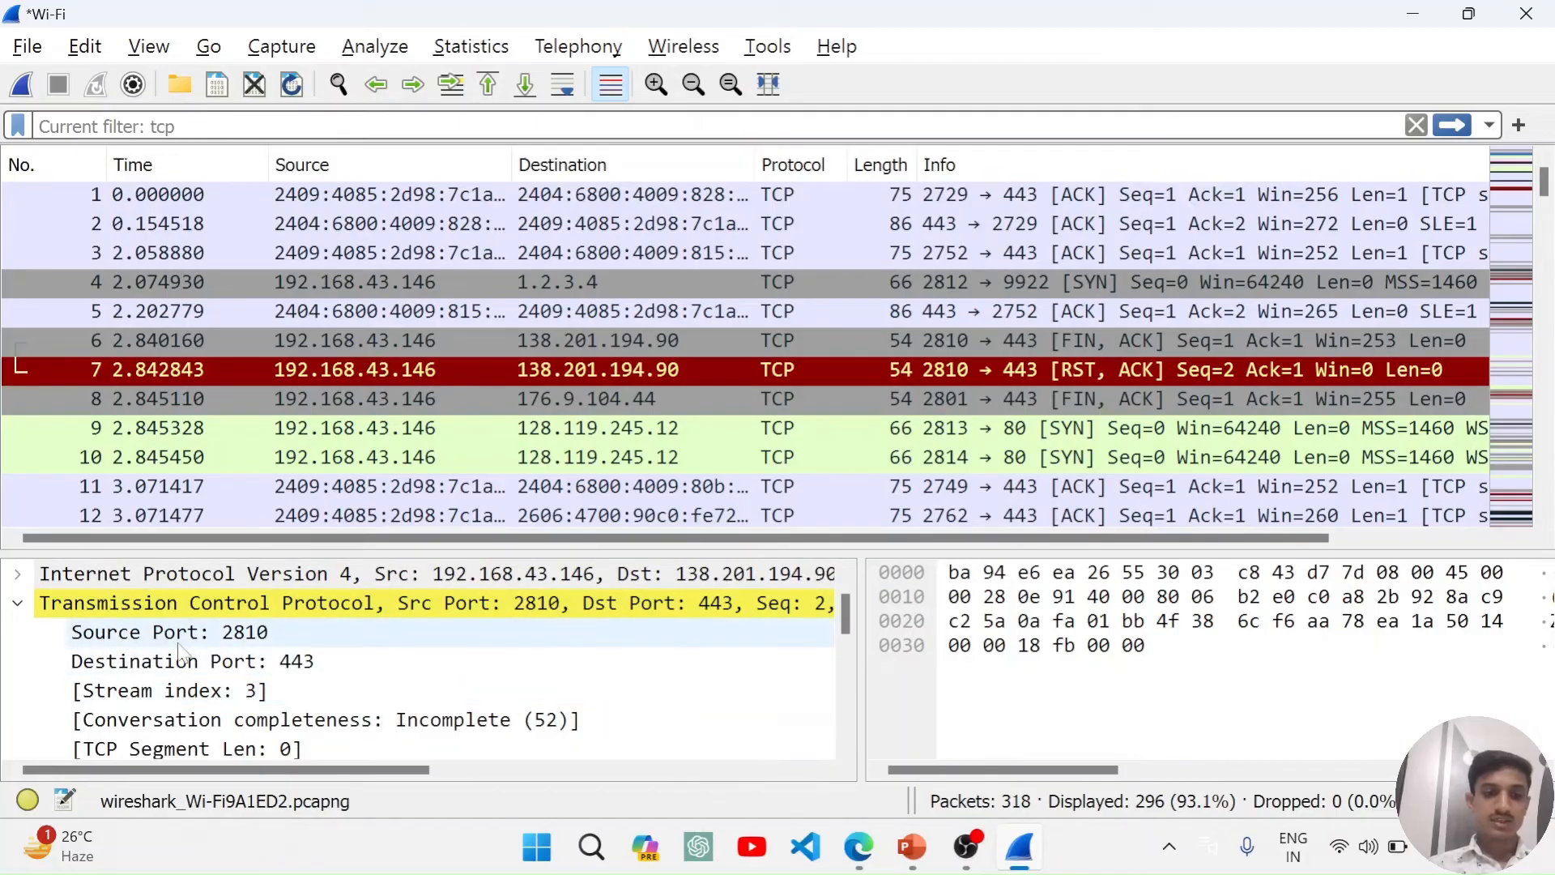
left_click(169, 632)
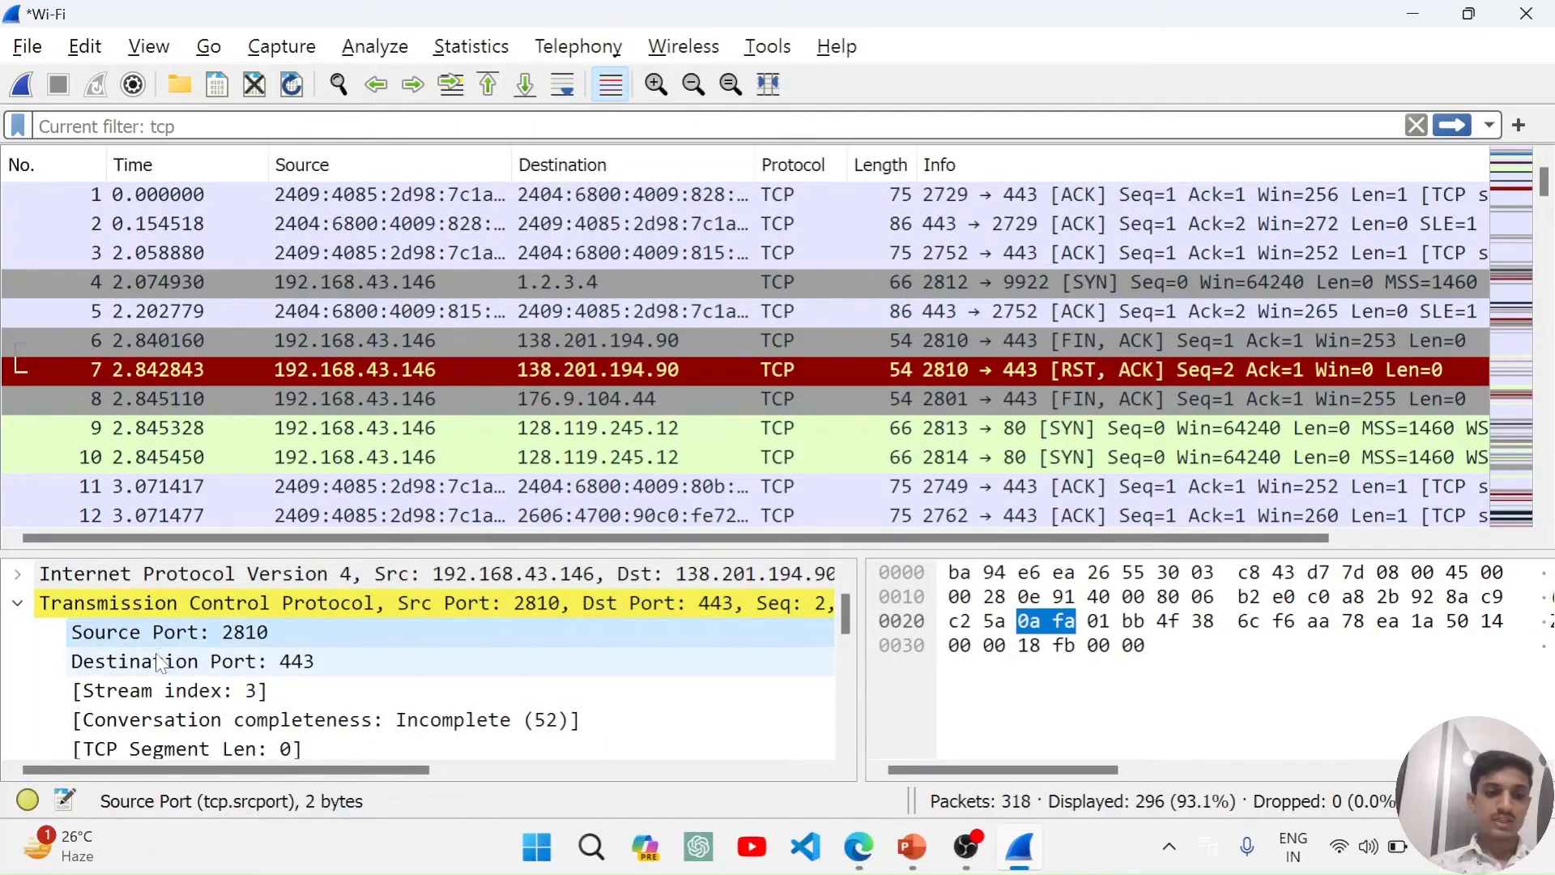
left_click(193, 661)
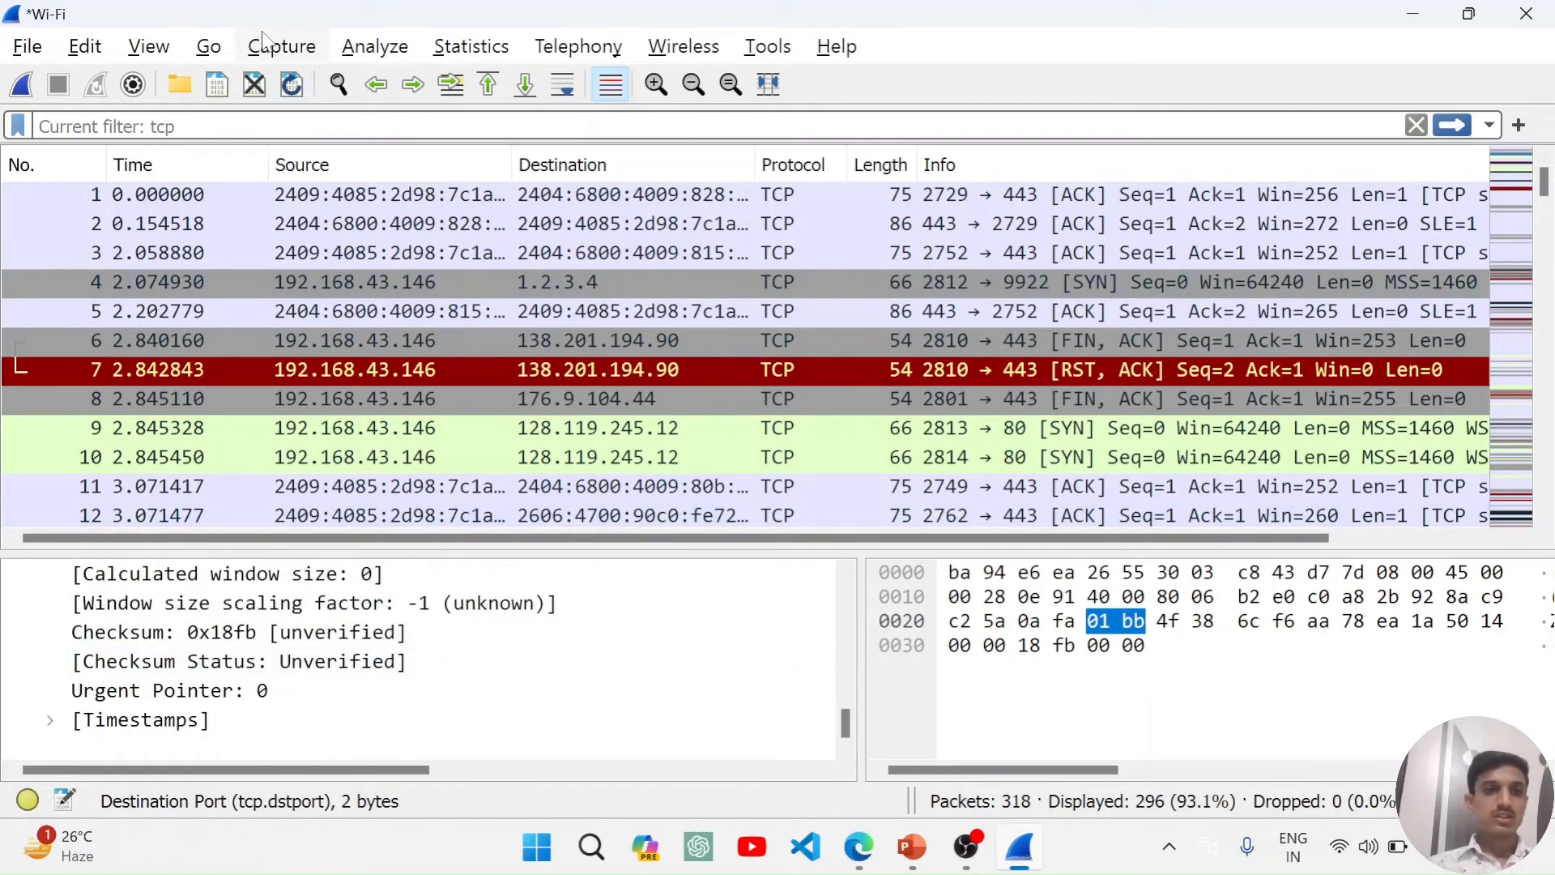
- Browse the View menu options while checking packet 7's relative sequence number 2
left_click(148, 46)
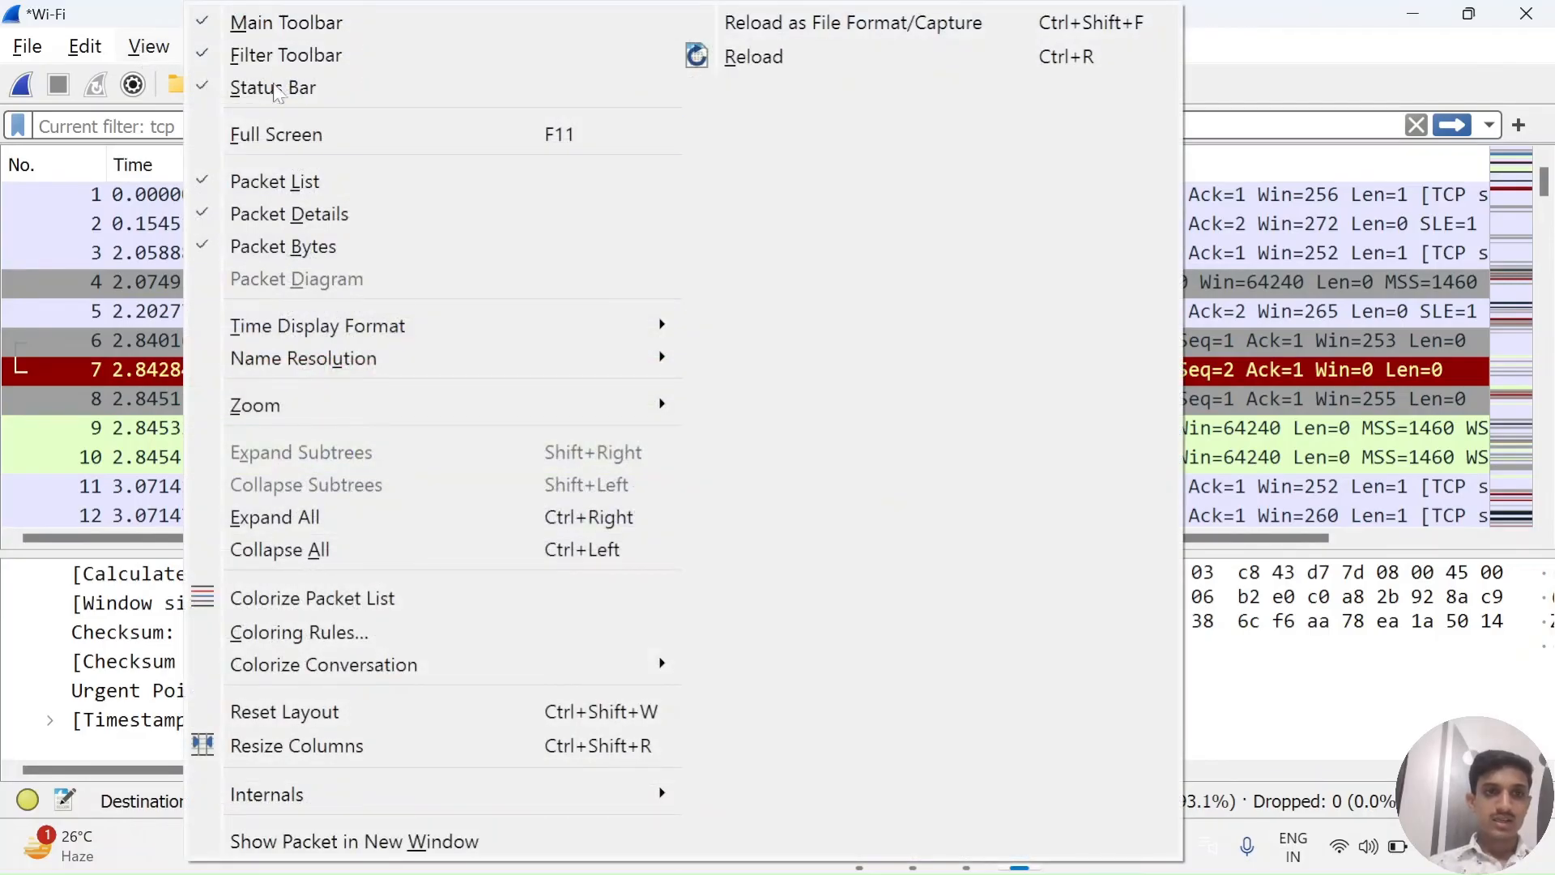
mouse_move(275, 182)
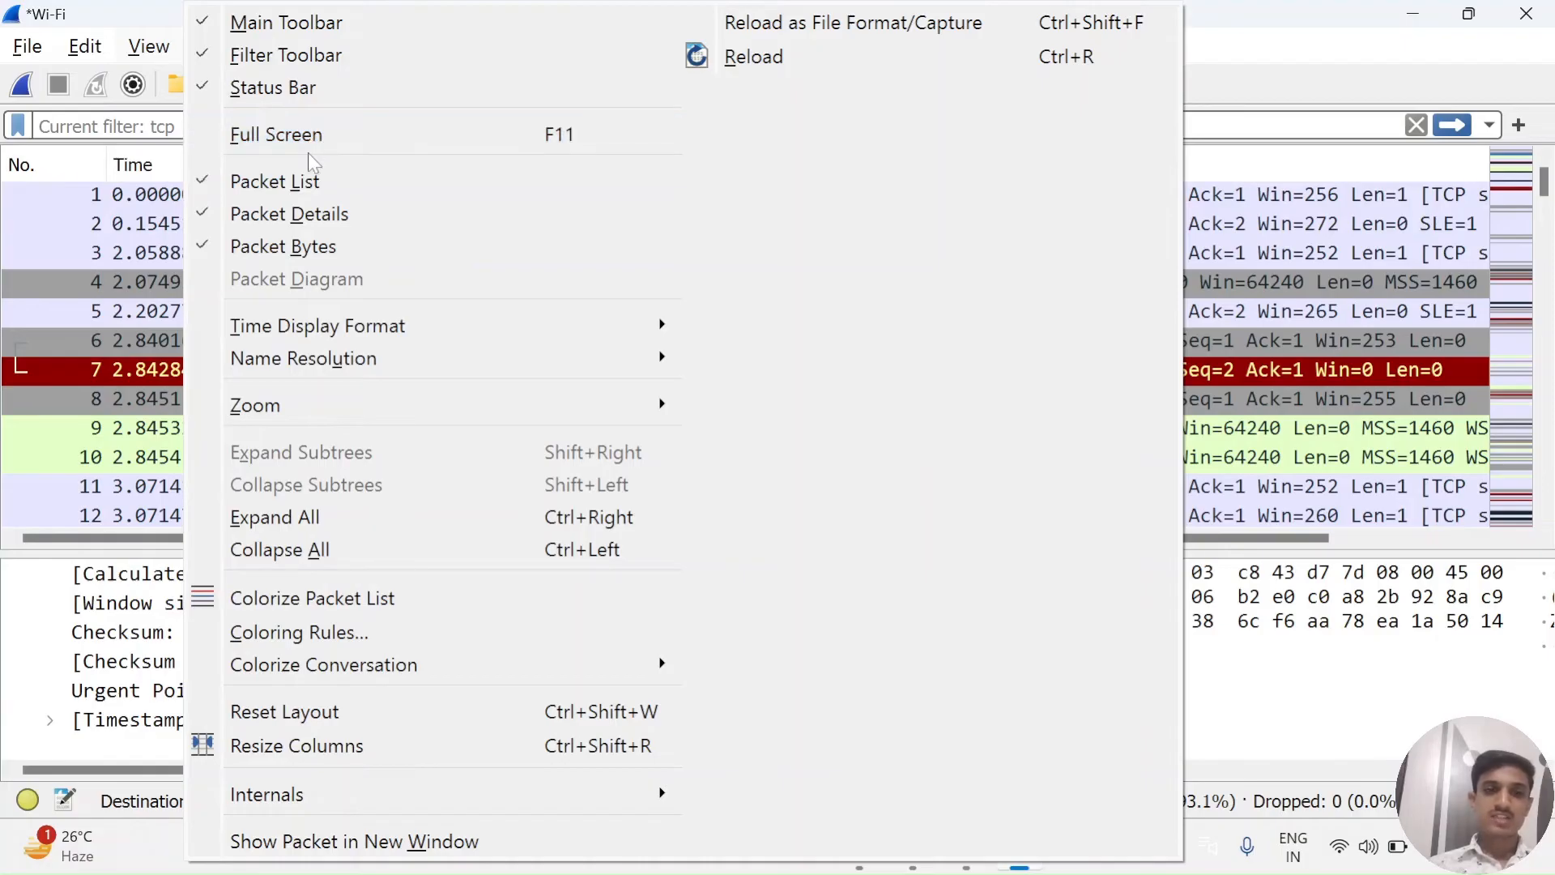
mouse_move(298, 134)
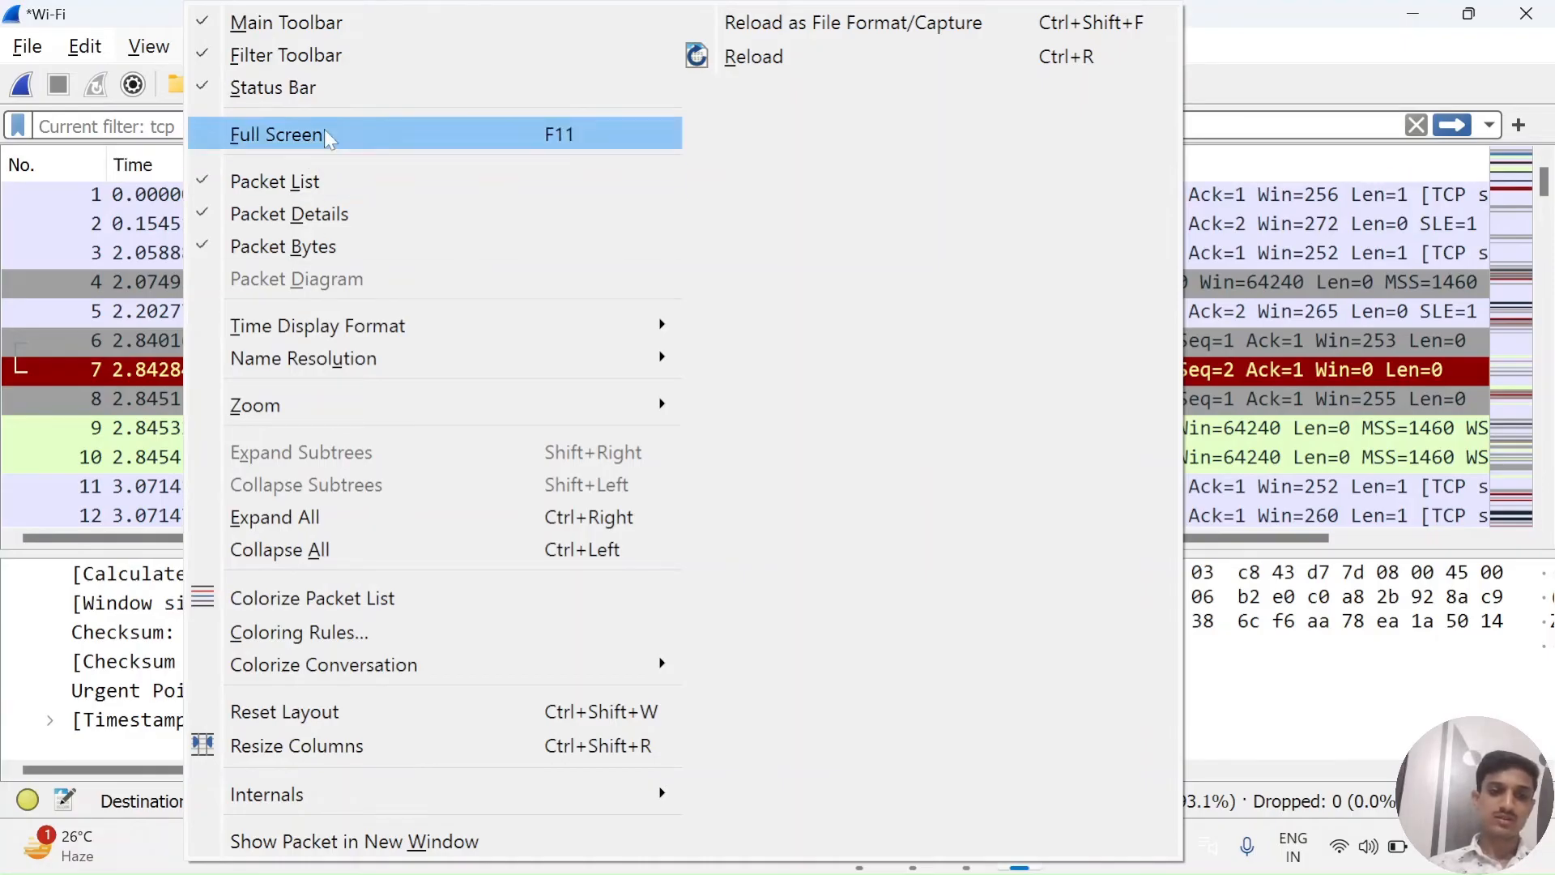
mouse_move(311, 598)
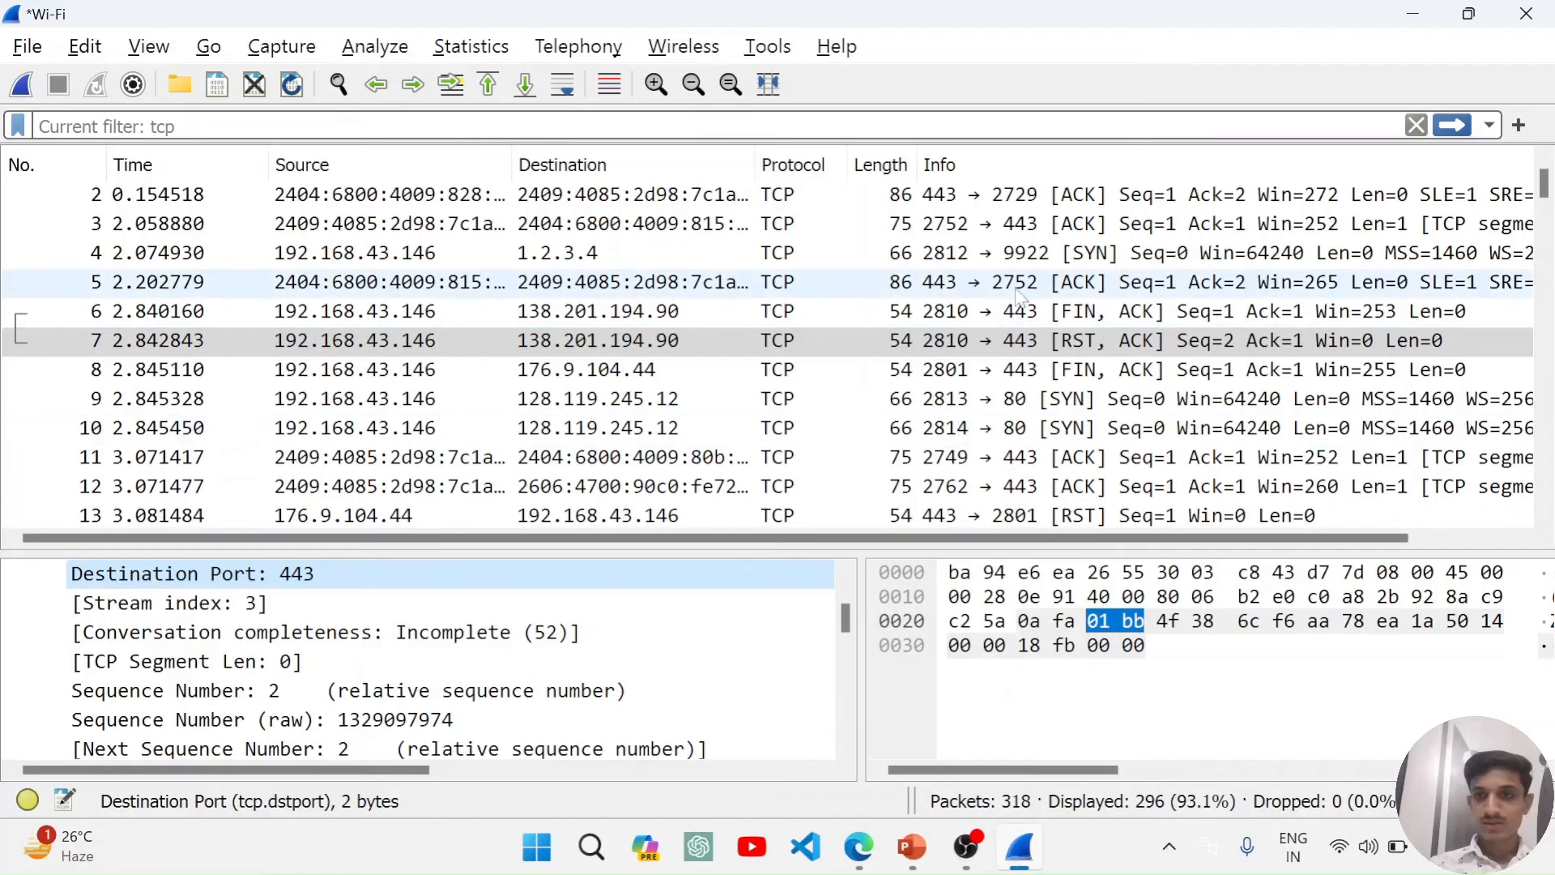
scroll("down", 3)
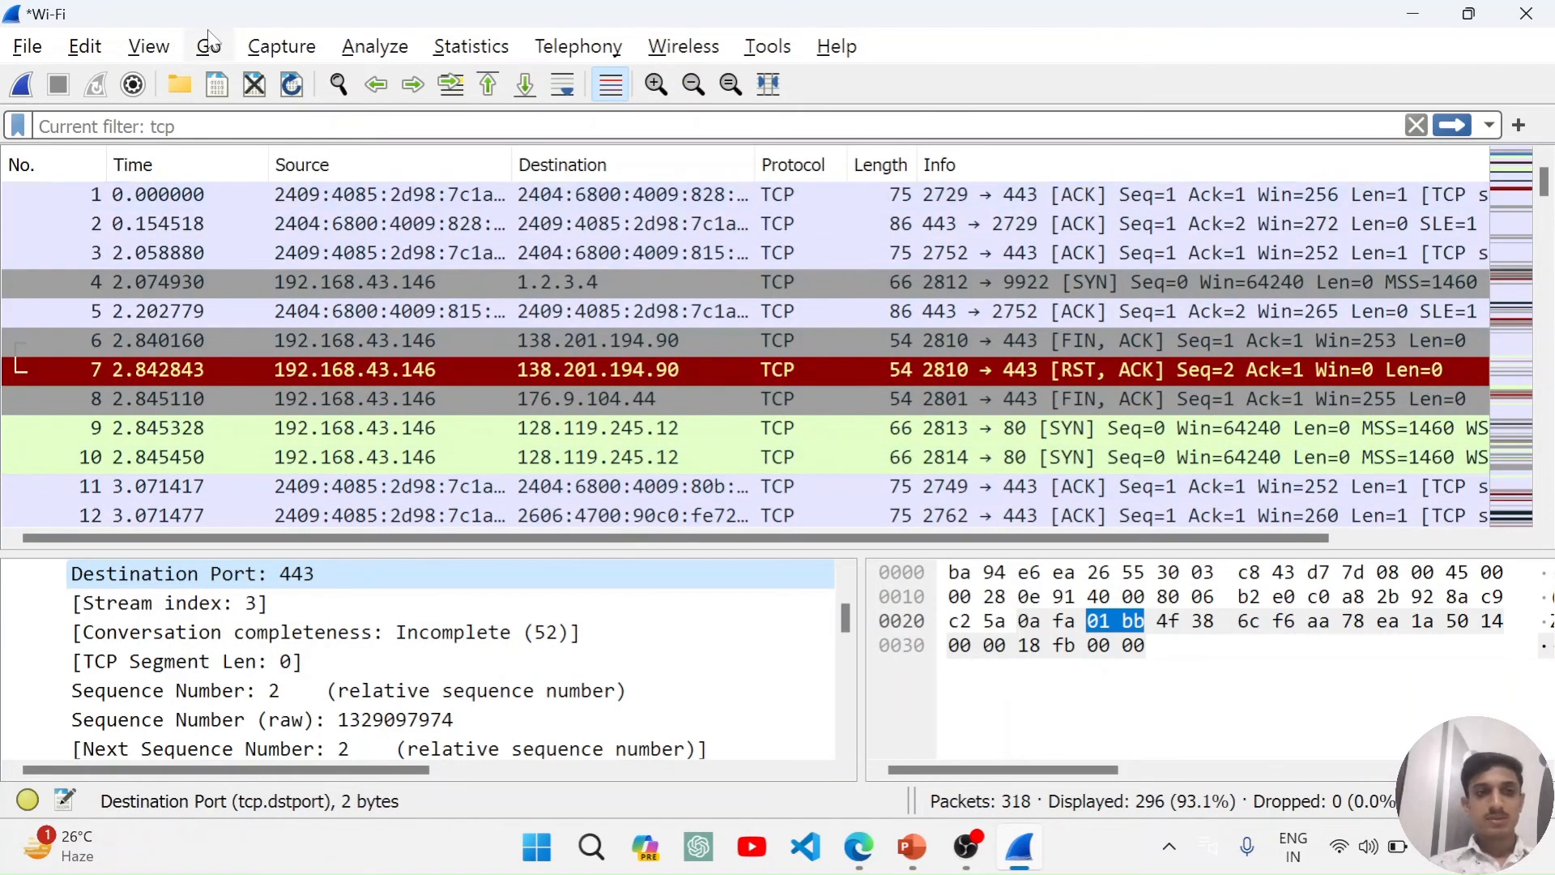
left_click(148, 45)
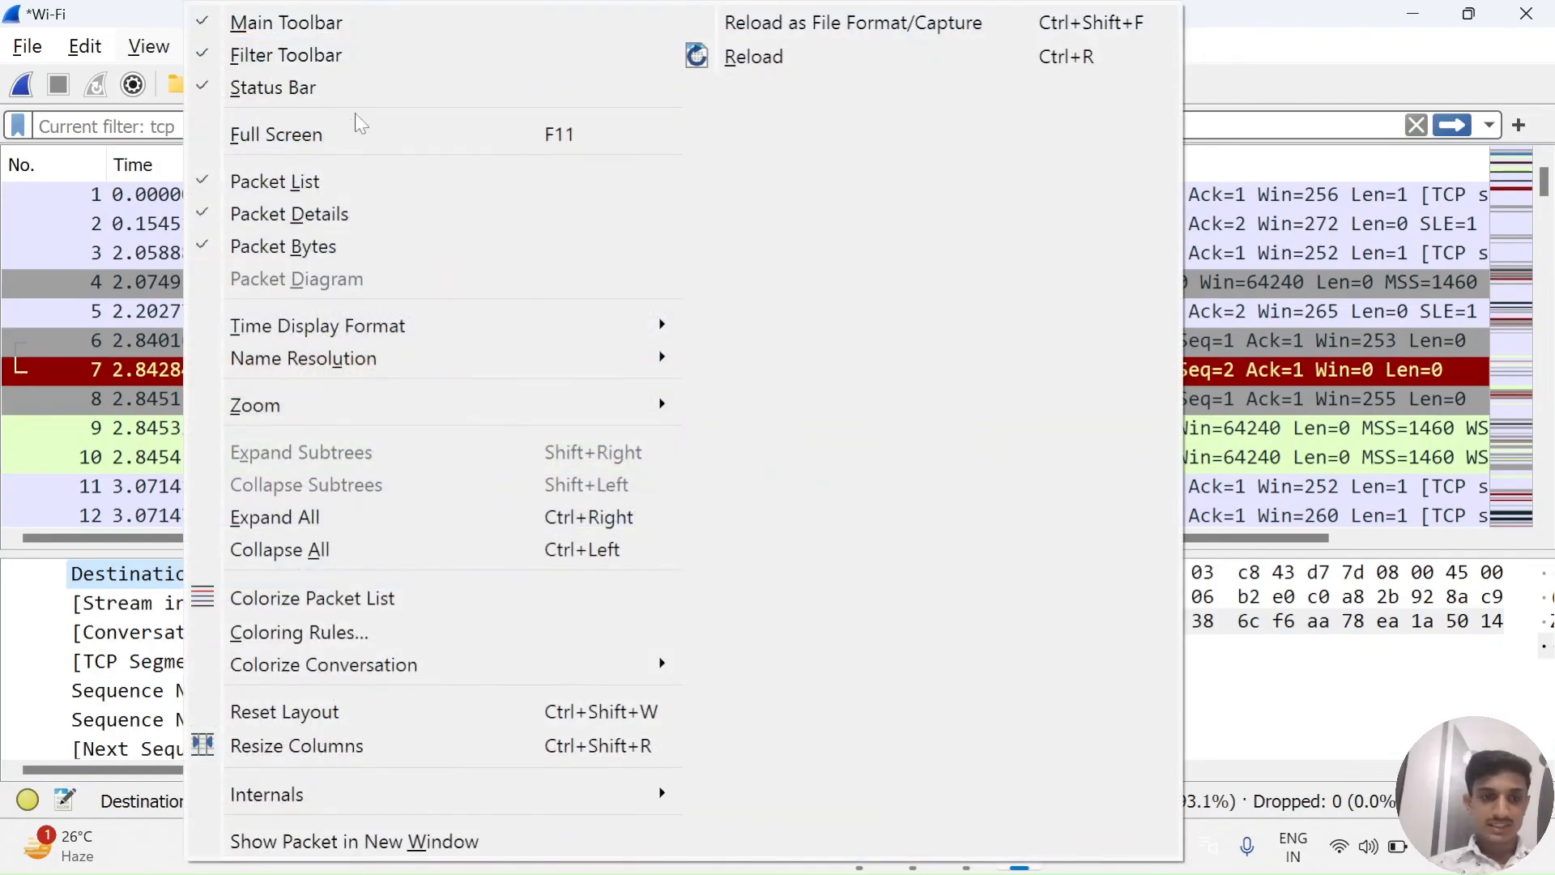
mouse_move(298, 632)
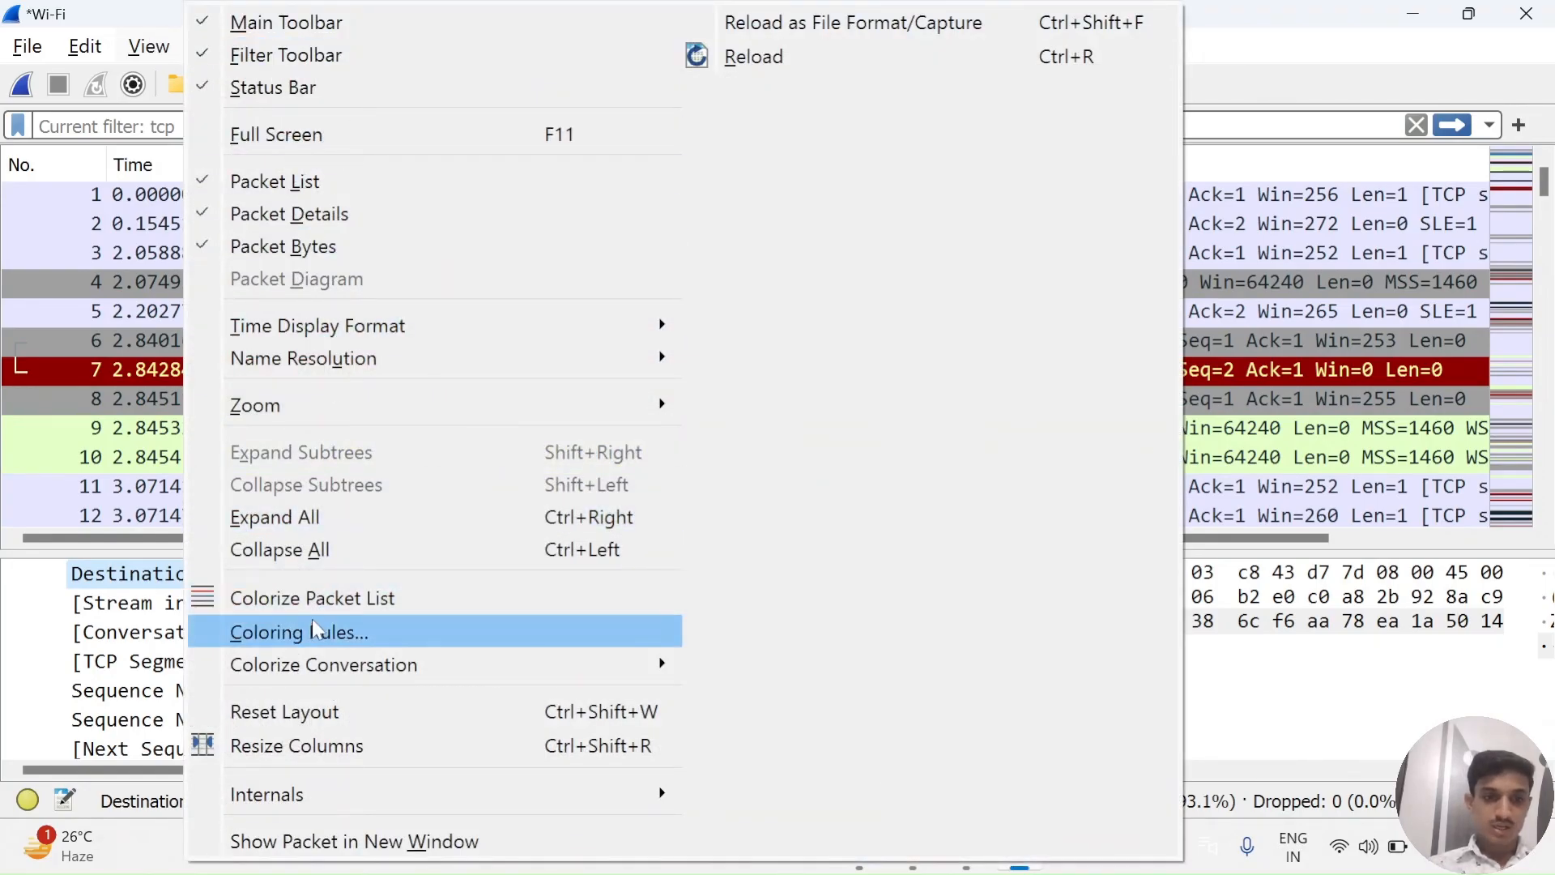
- Review the Coloring Rules list, including TCP RST and Bad TCP, then cancel without changes
left_click(298, 632)
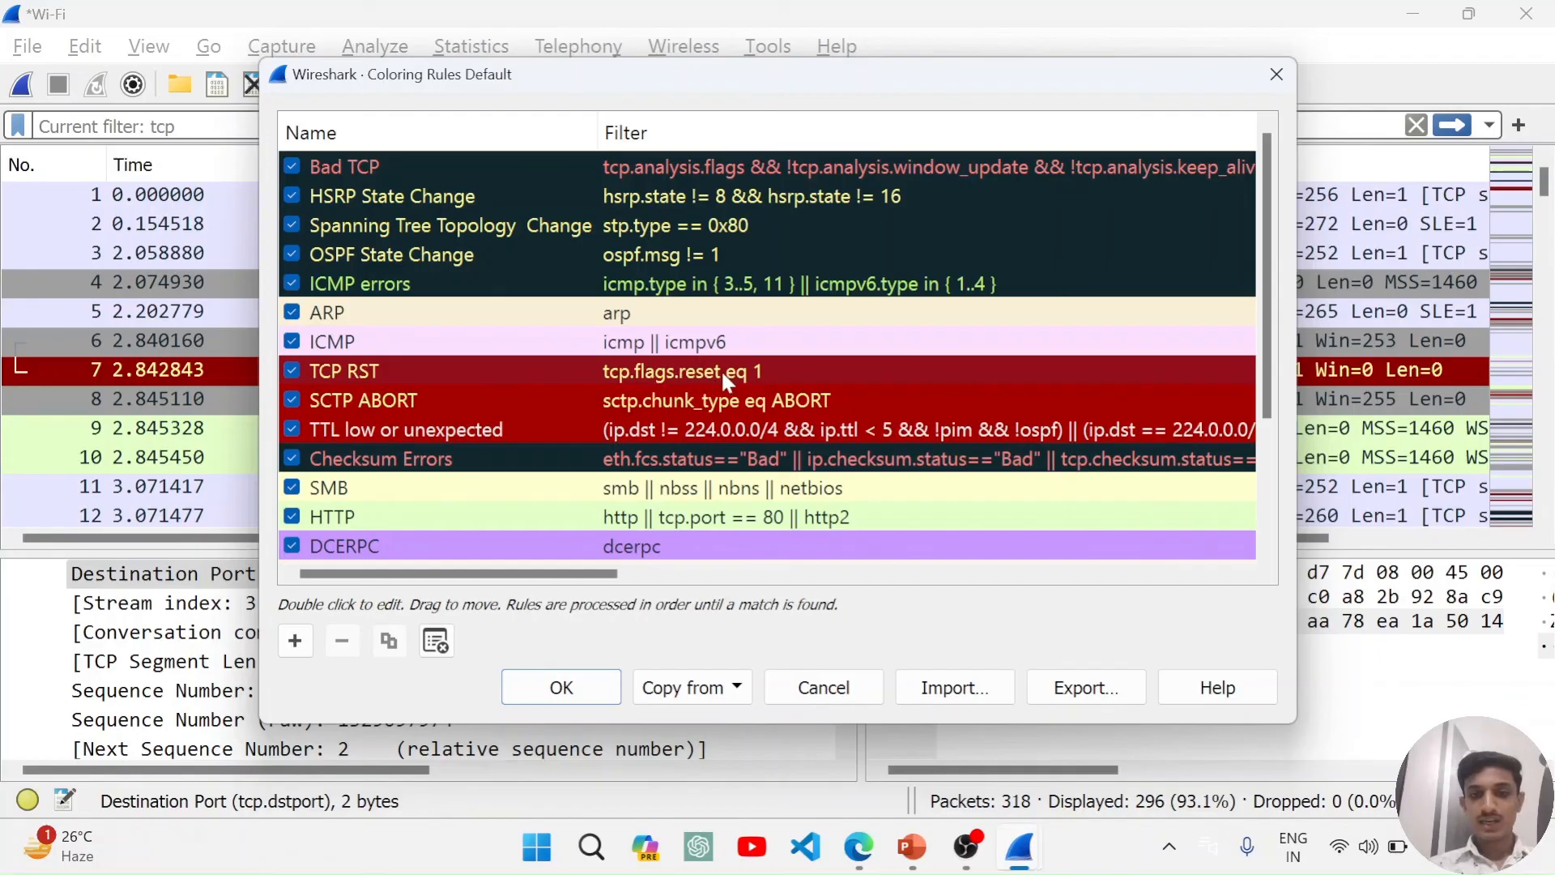
mouse_move(748, 387)
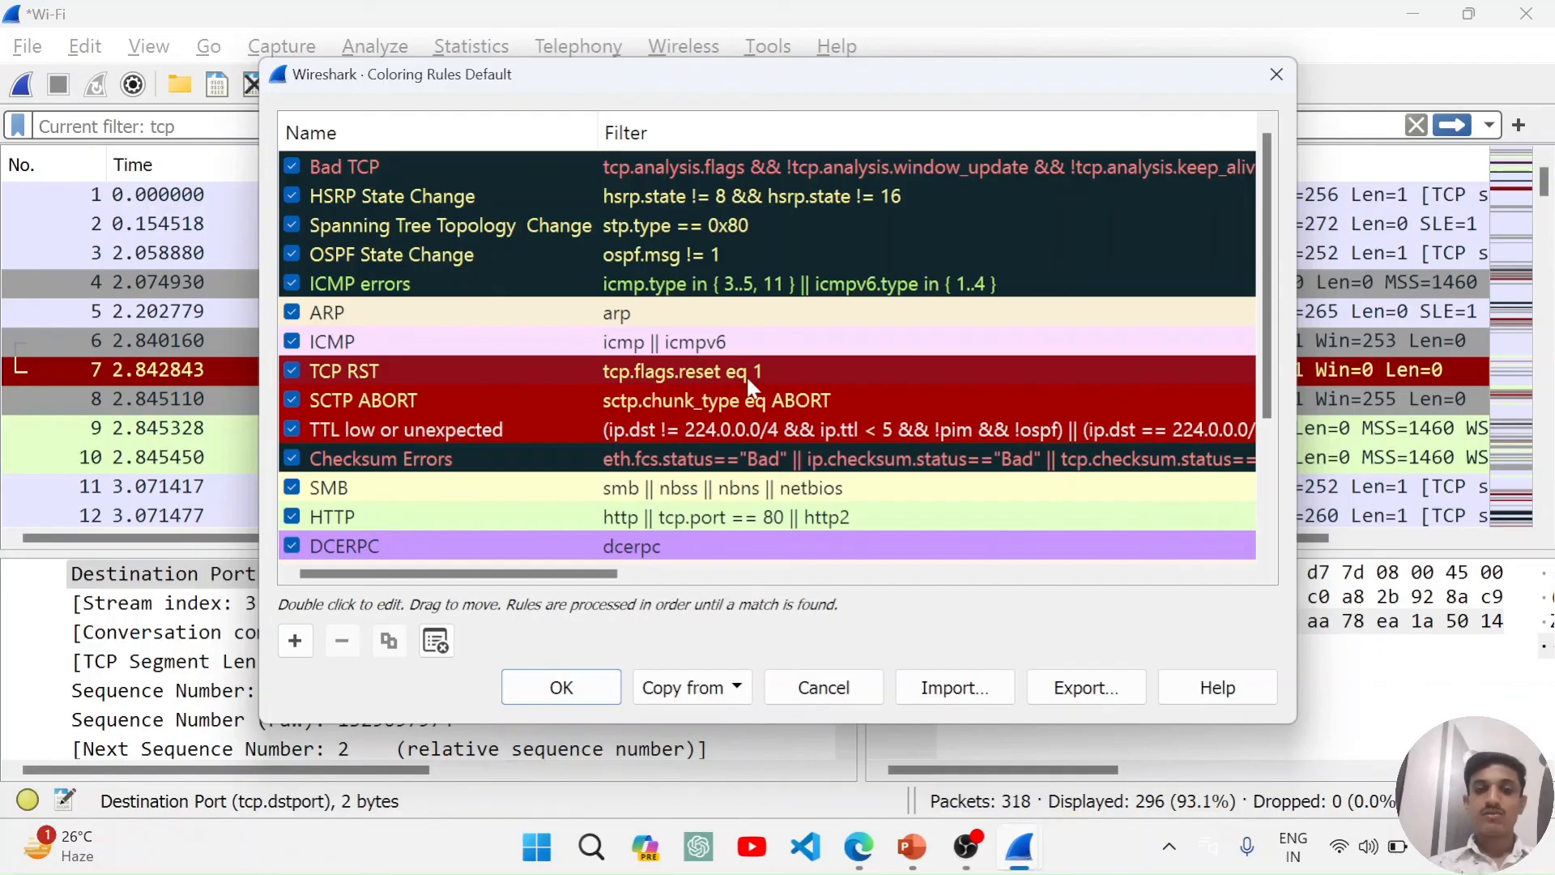
mouse_move(815, 386)
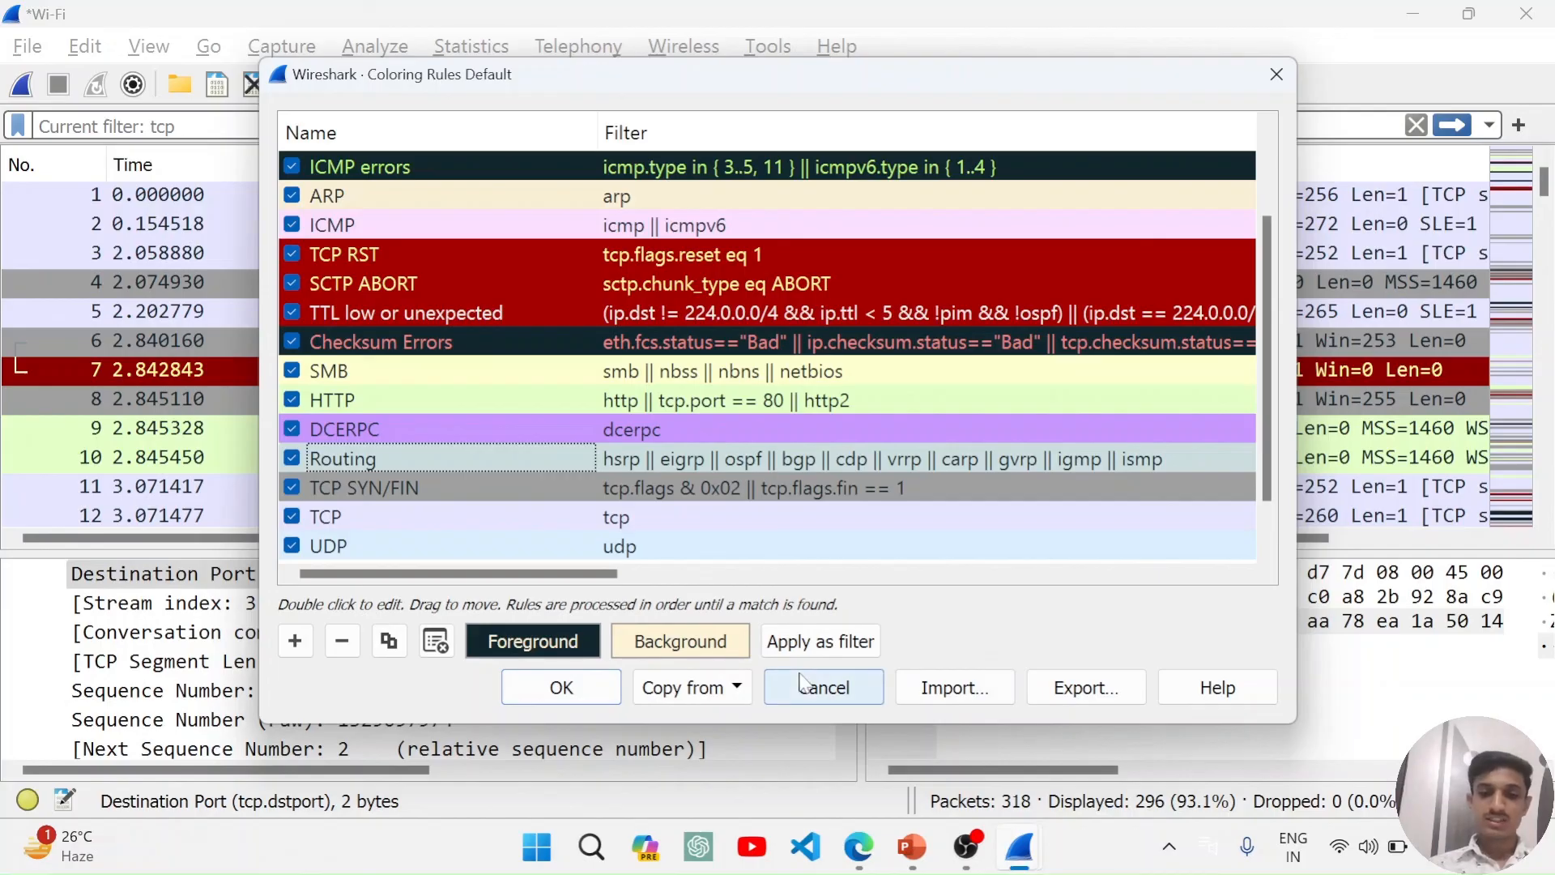
left_click(823, 687)
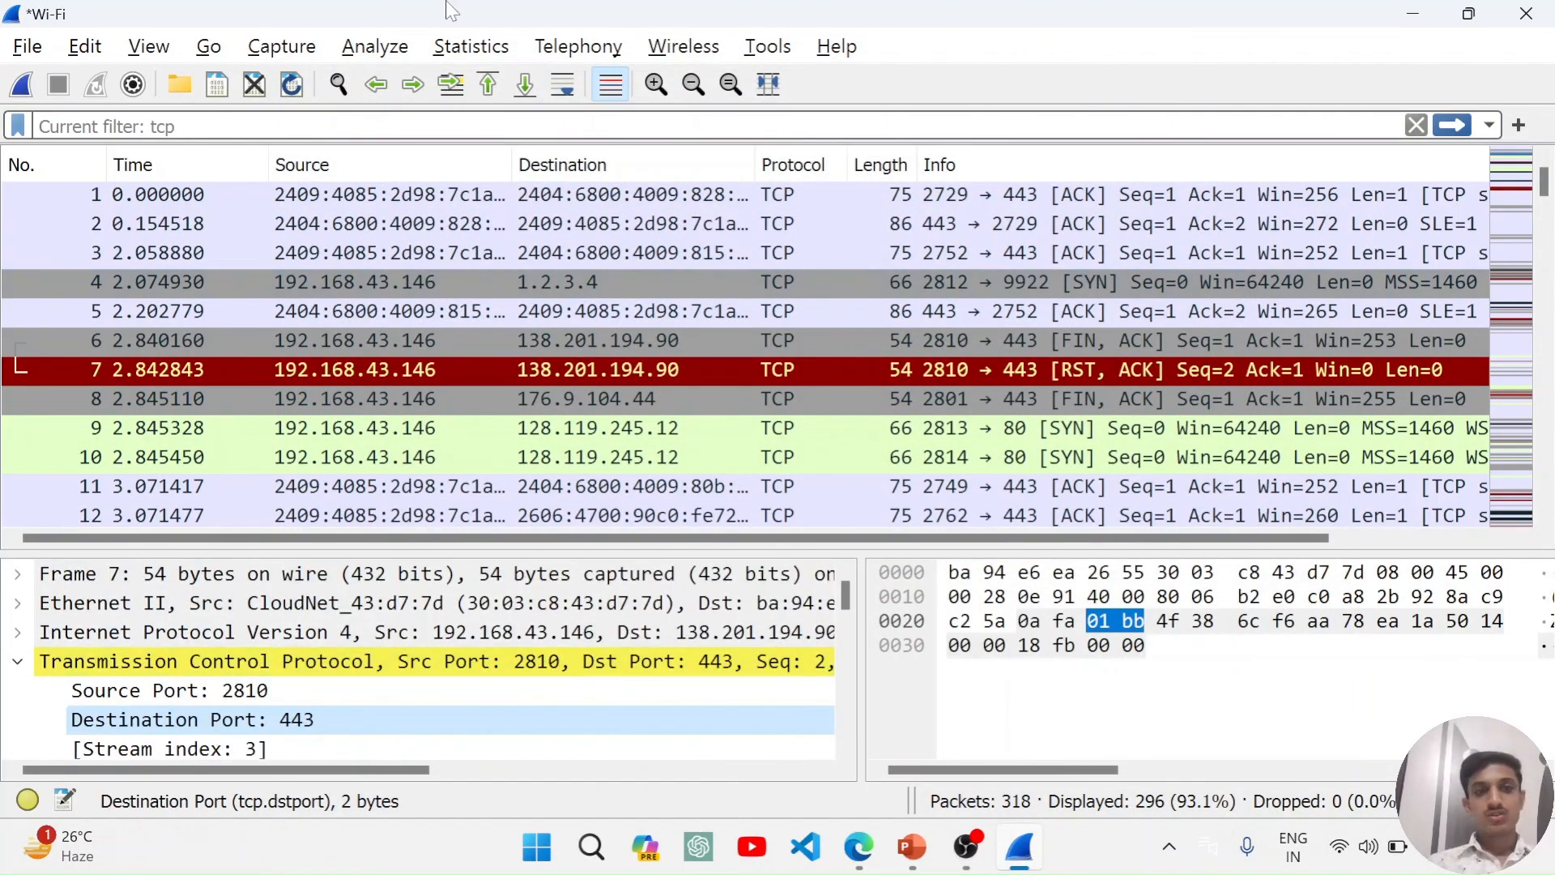
mouse_move(640, 163)
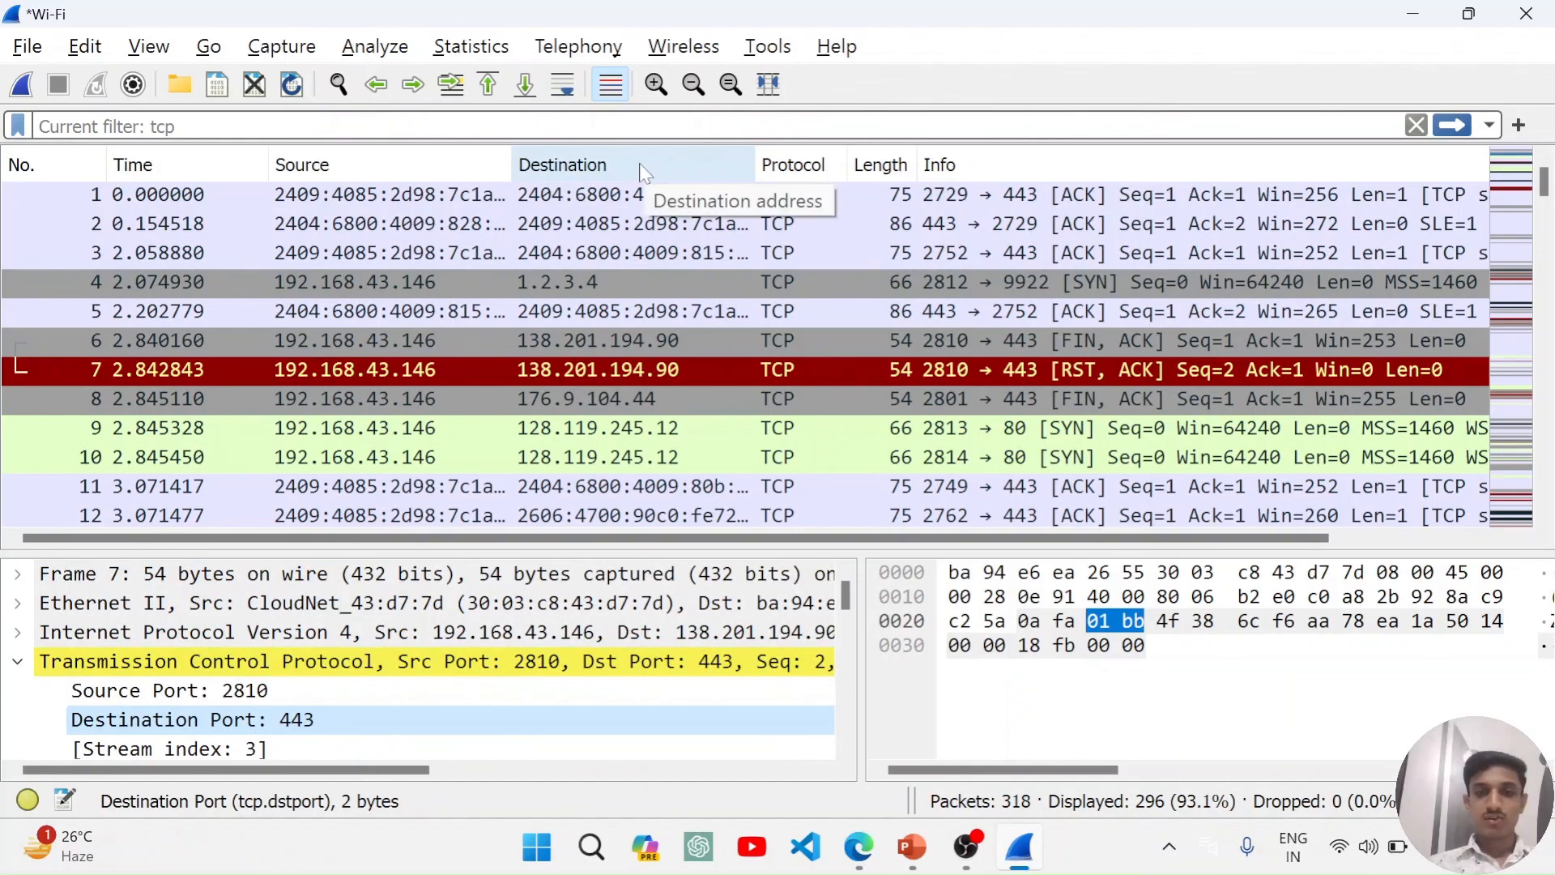
- Bring up the Windows task switcher to leave the Wireshark capture
key("alt+tab")
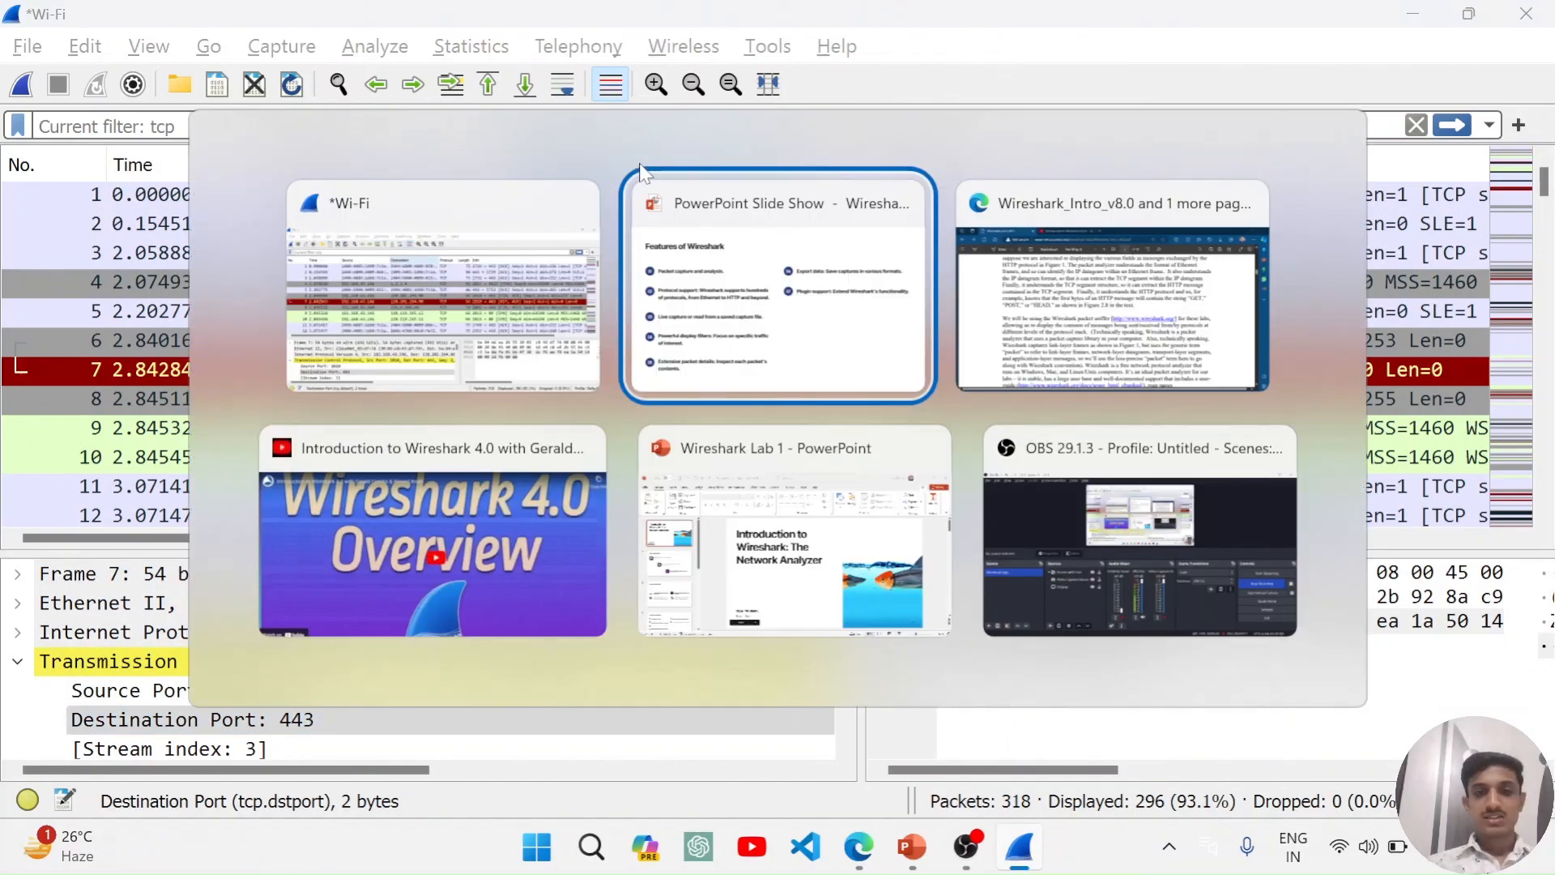